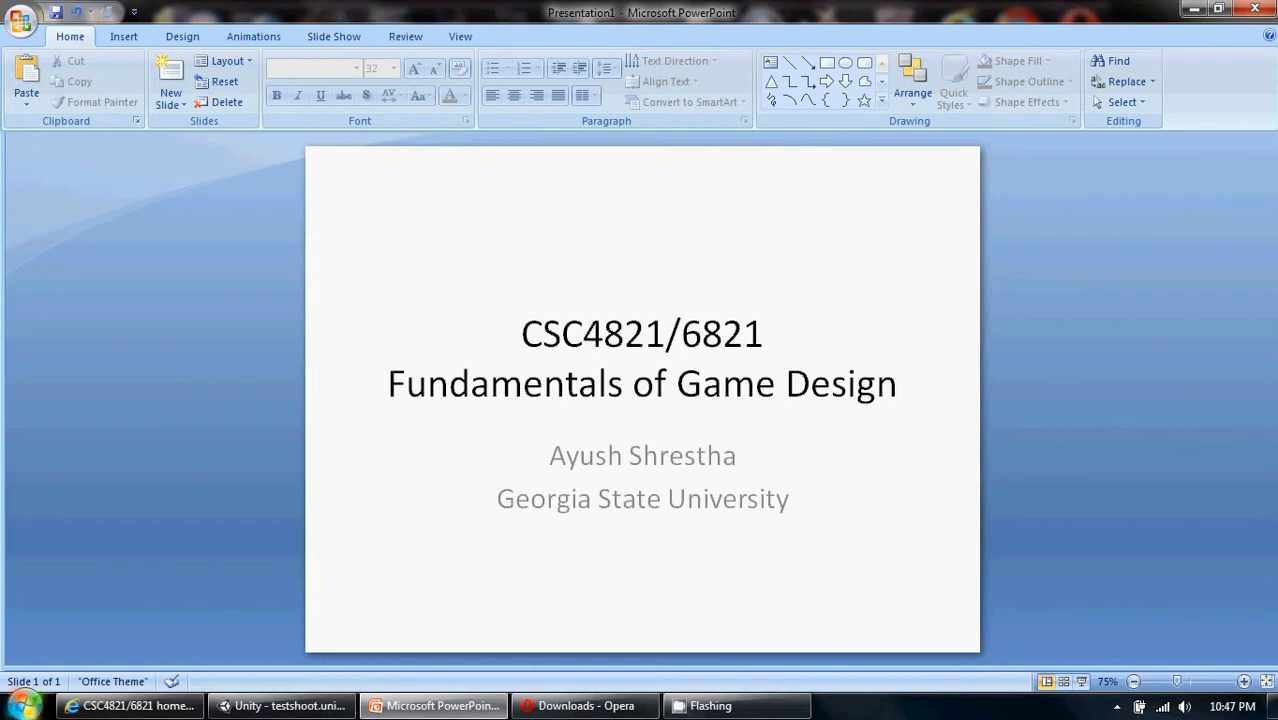
Step: Switch from the PowerPoint course title slide to the Unity testshoot project
click(283, 705)
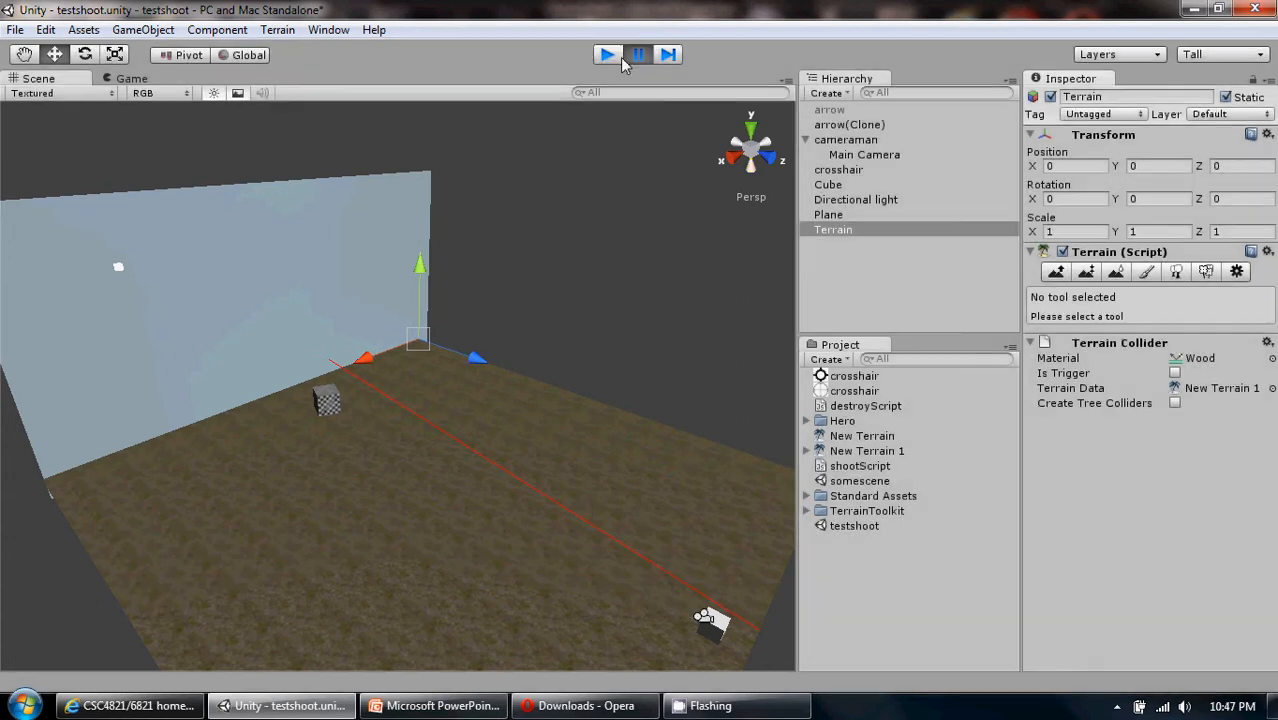
Step: Exit play mode and inspect the Plane, Terrain, Cube, arrow and Main Camera objects
click(606, 54)
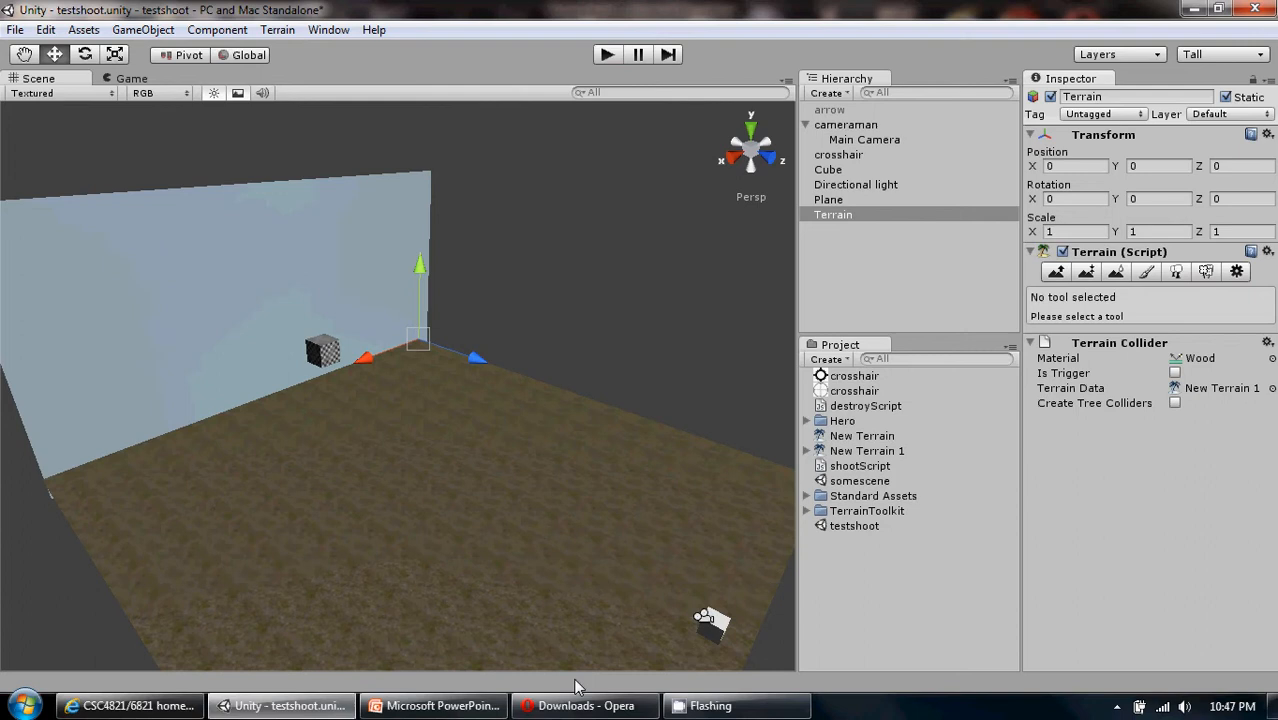
mouse_move(429, 138)
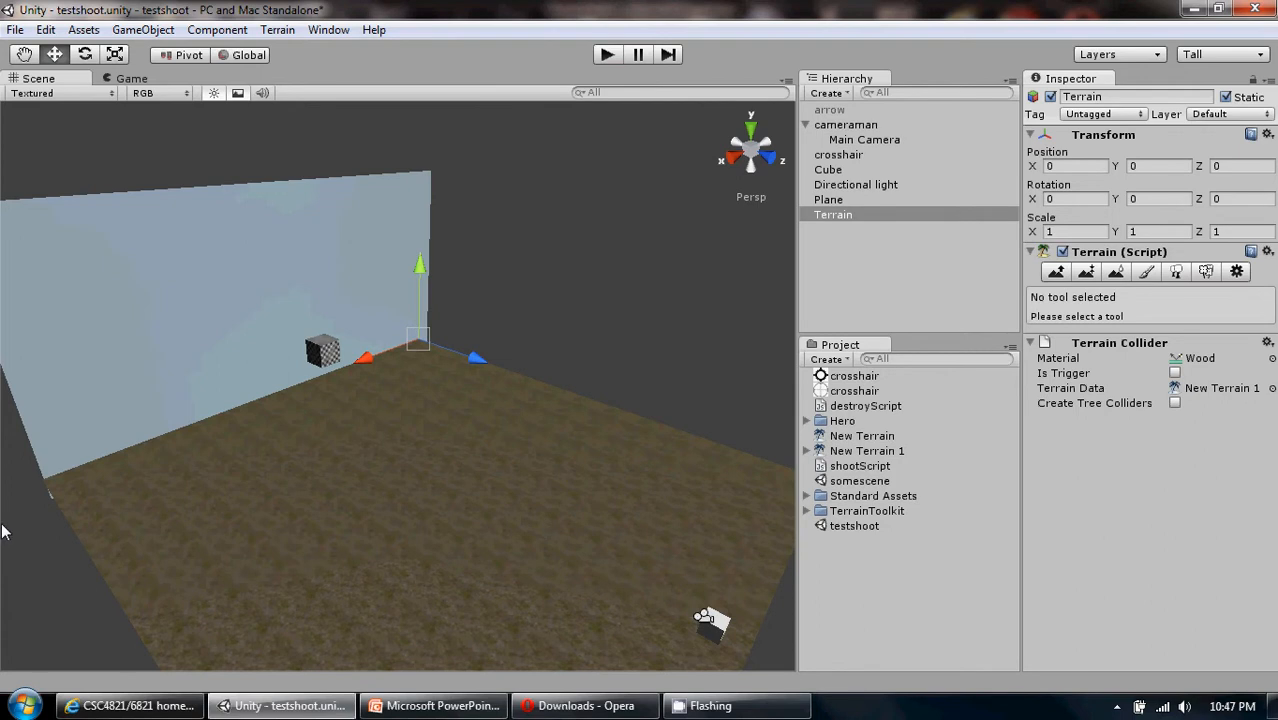
click(828, 199)
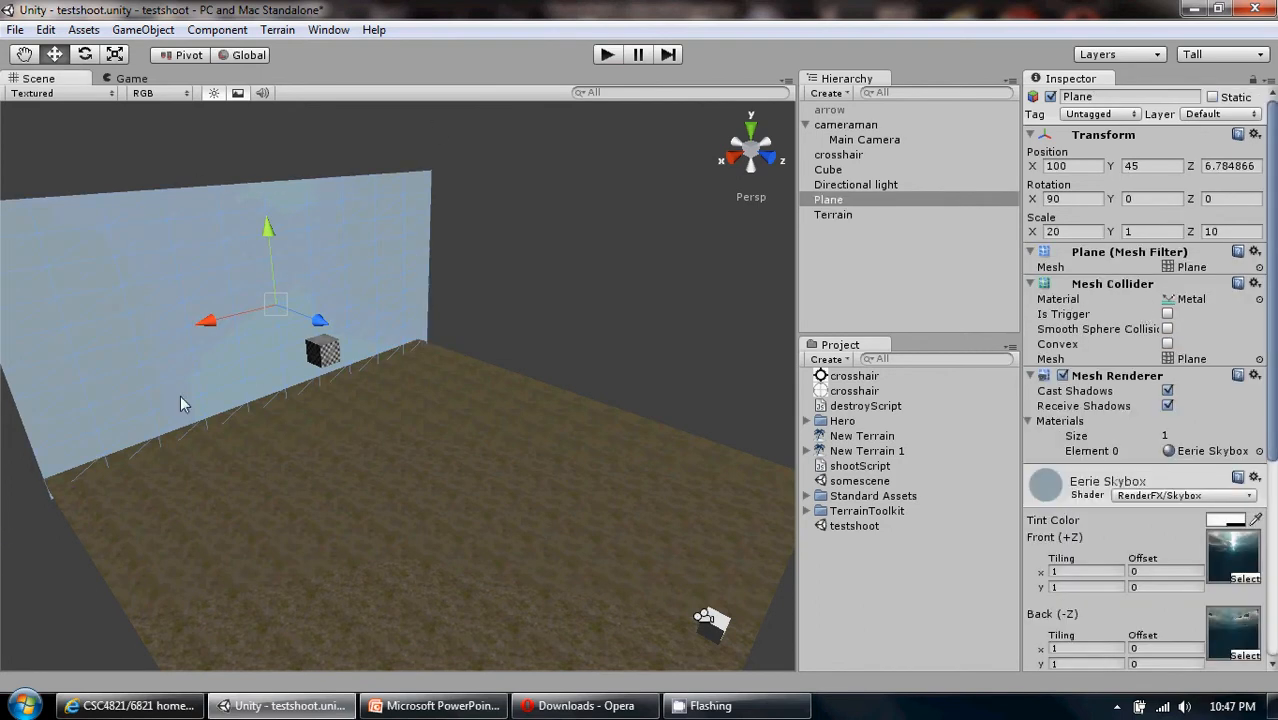
click(833, 214)
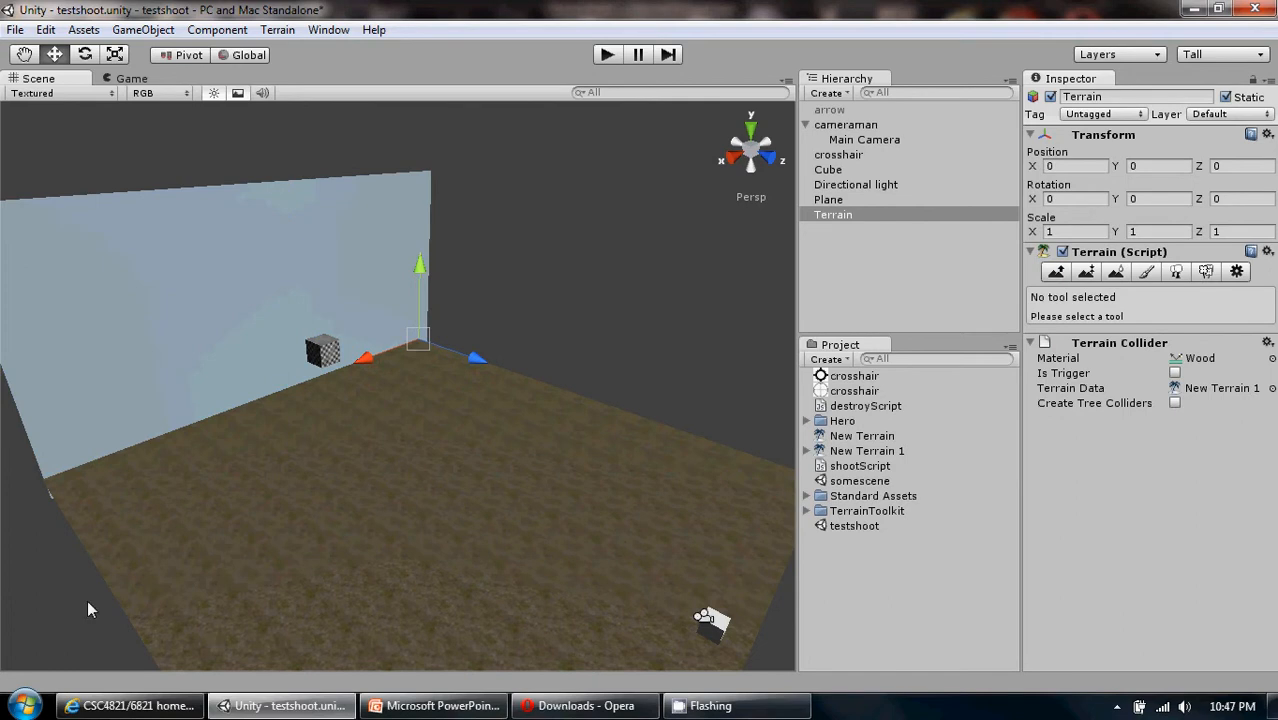
mouse_move(1015, 238)
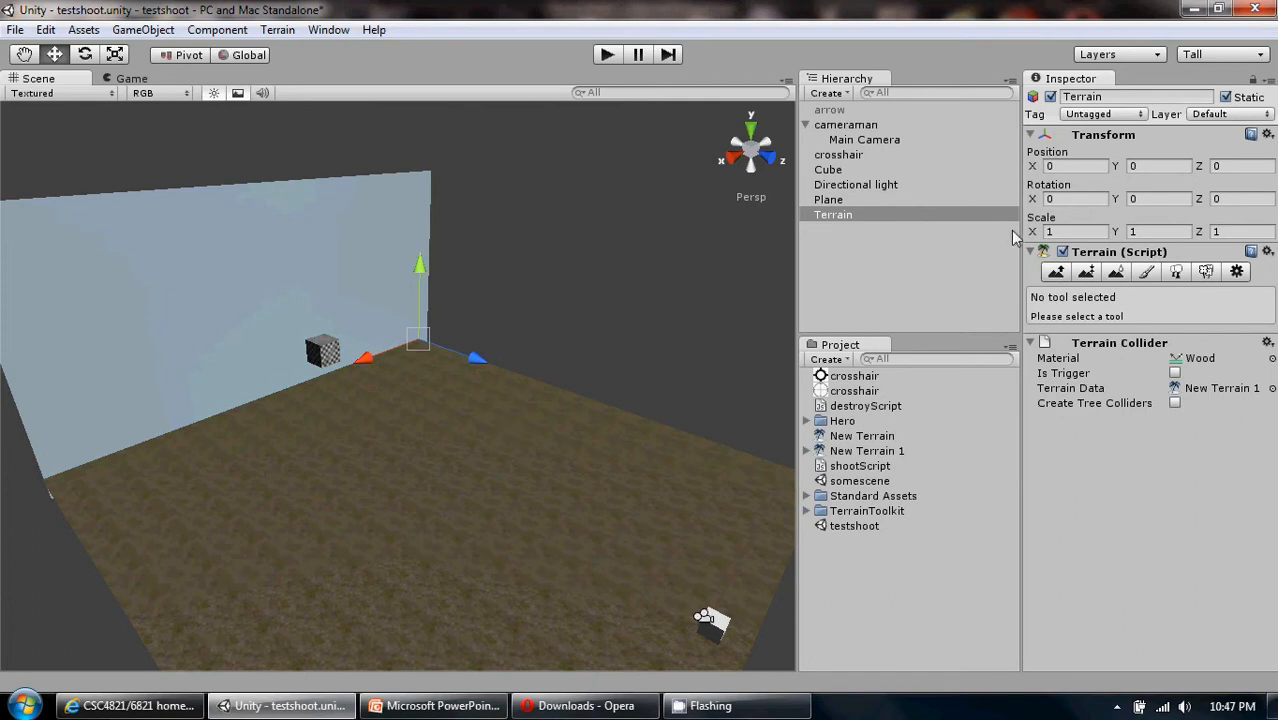
click(828, 169)
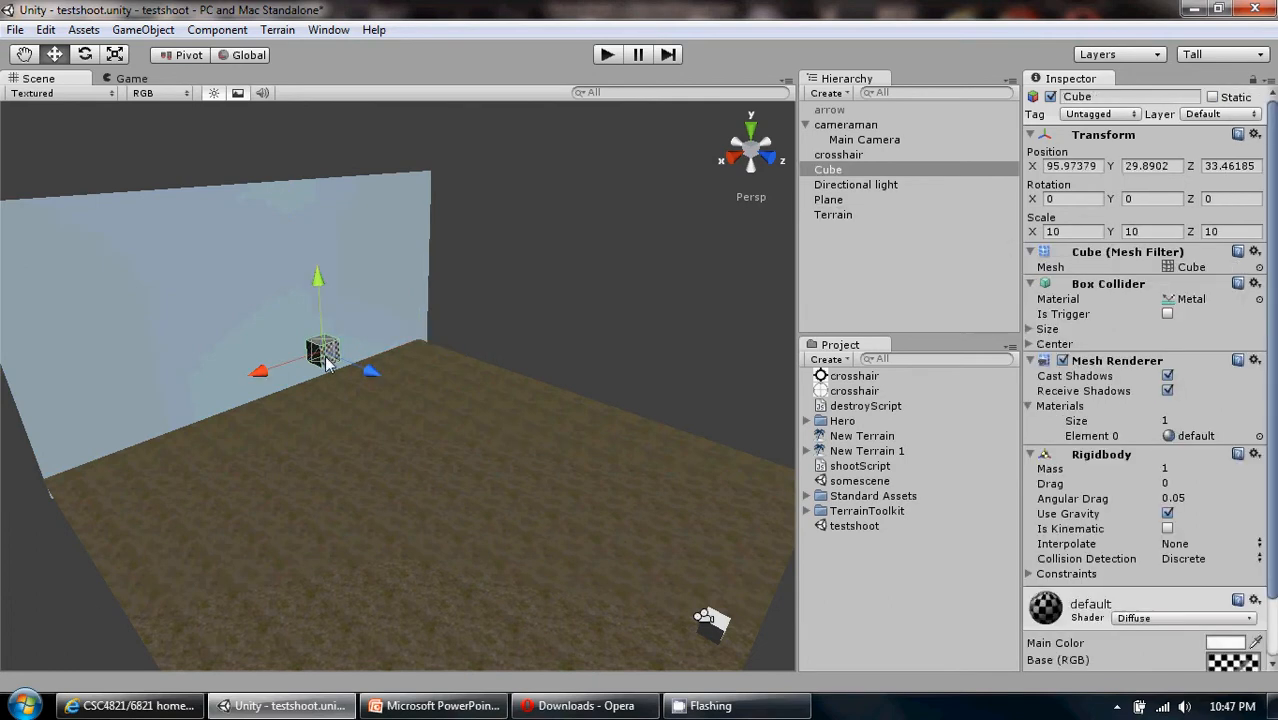
click(830, 109)
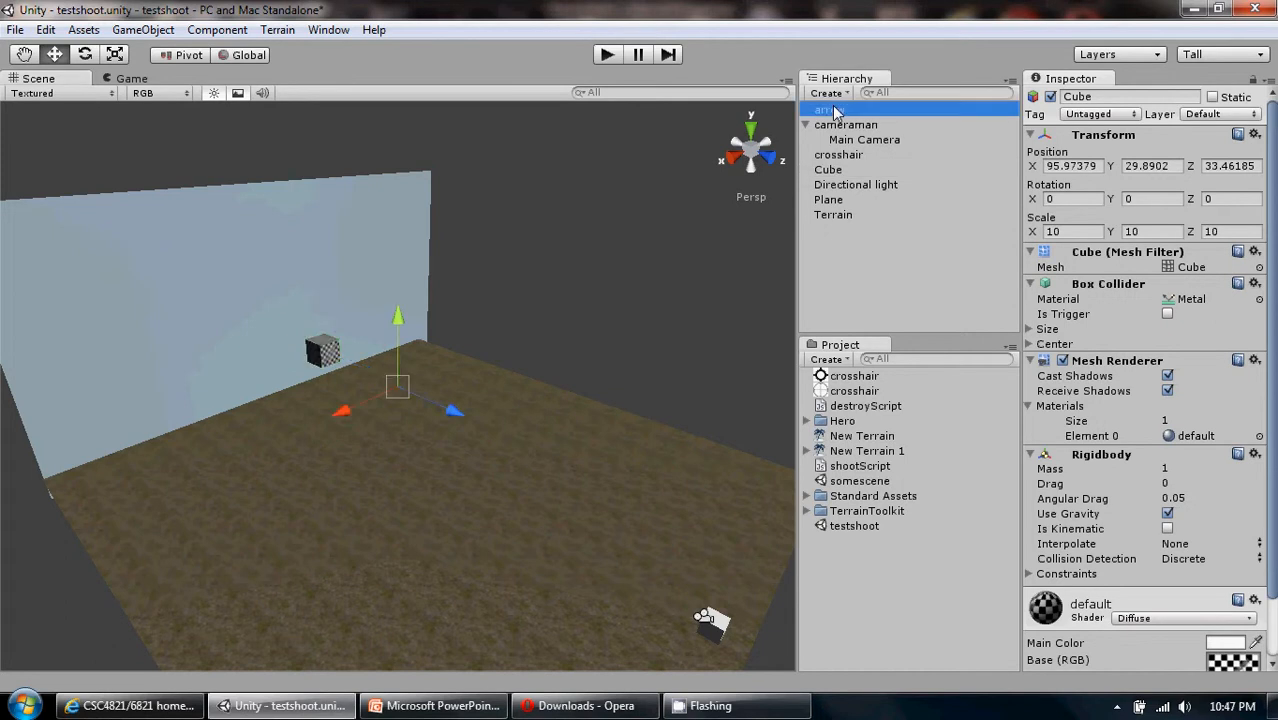
click(828, 199)
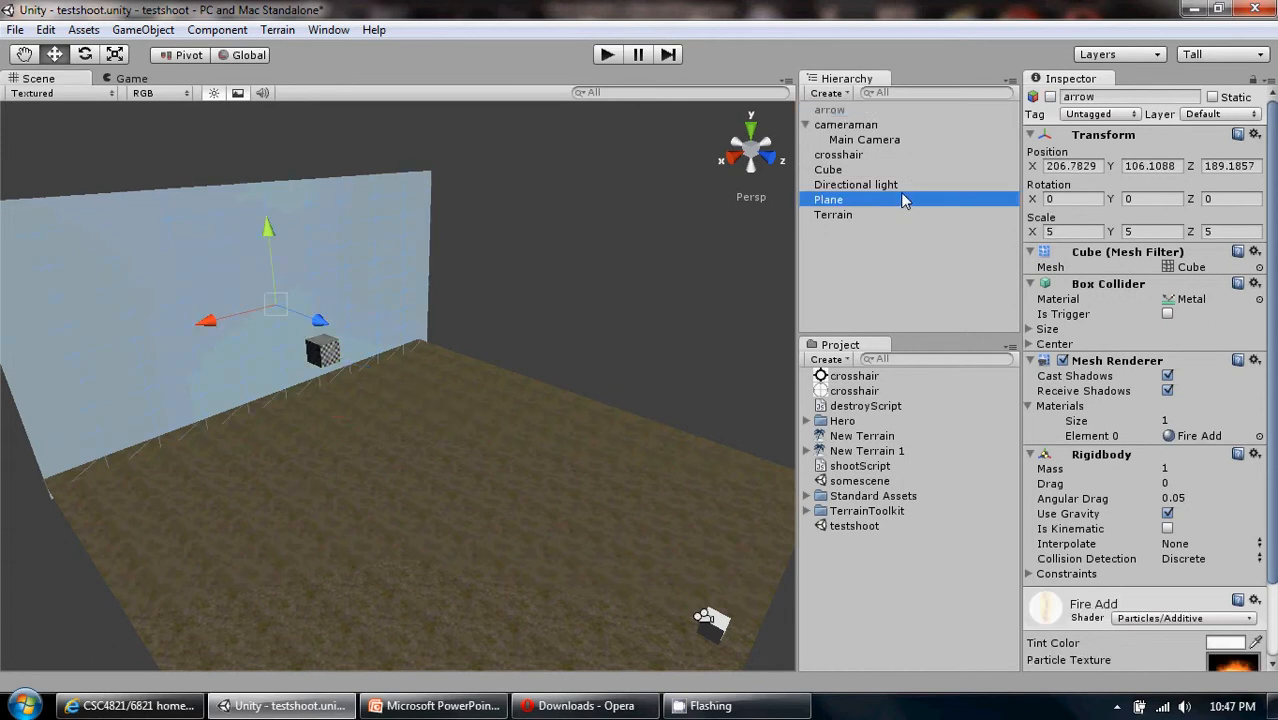
click(863, 139)
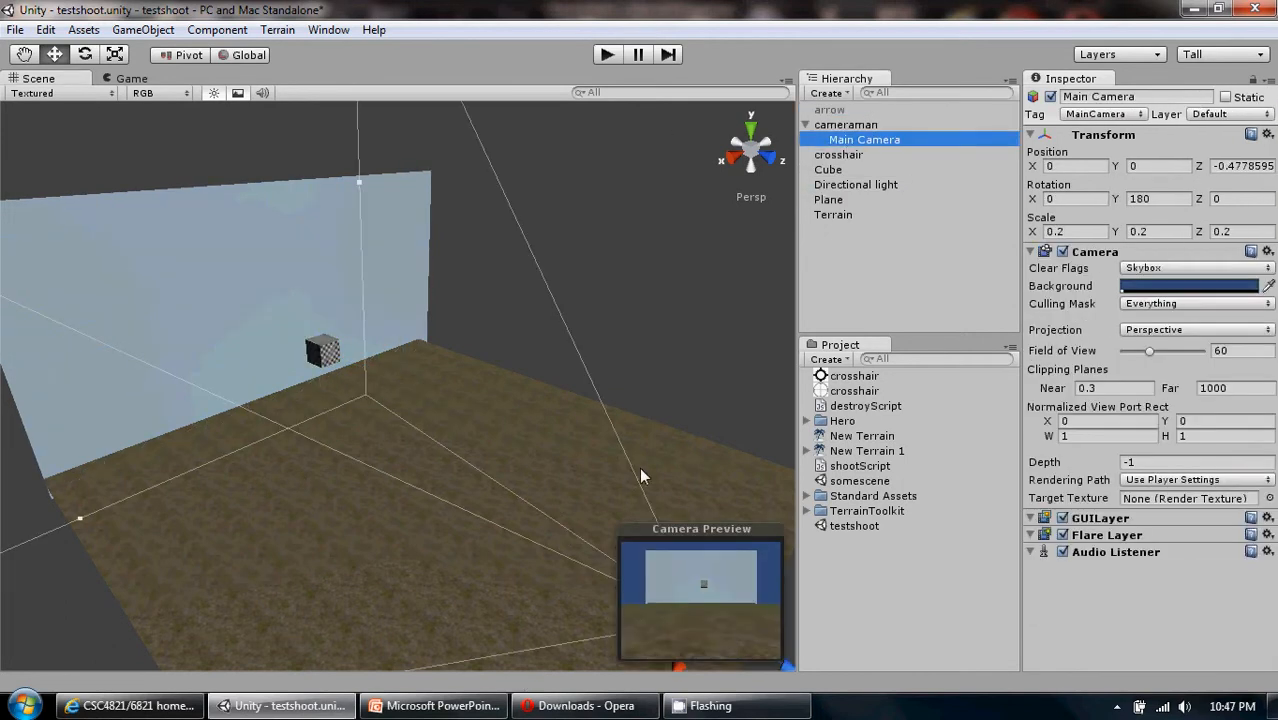
click(833, 214)
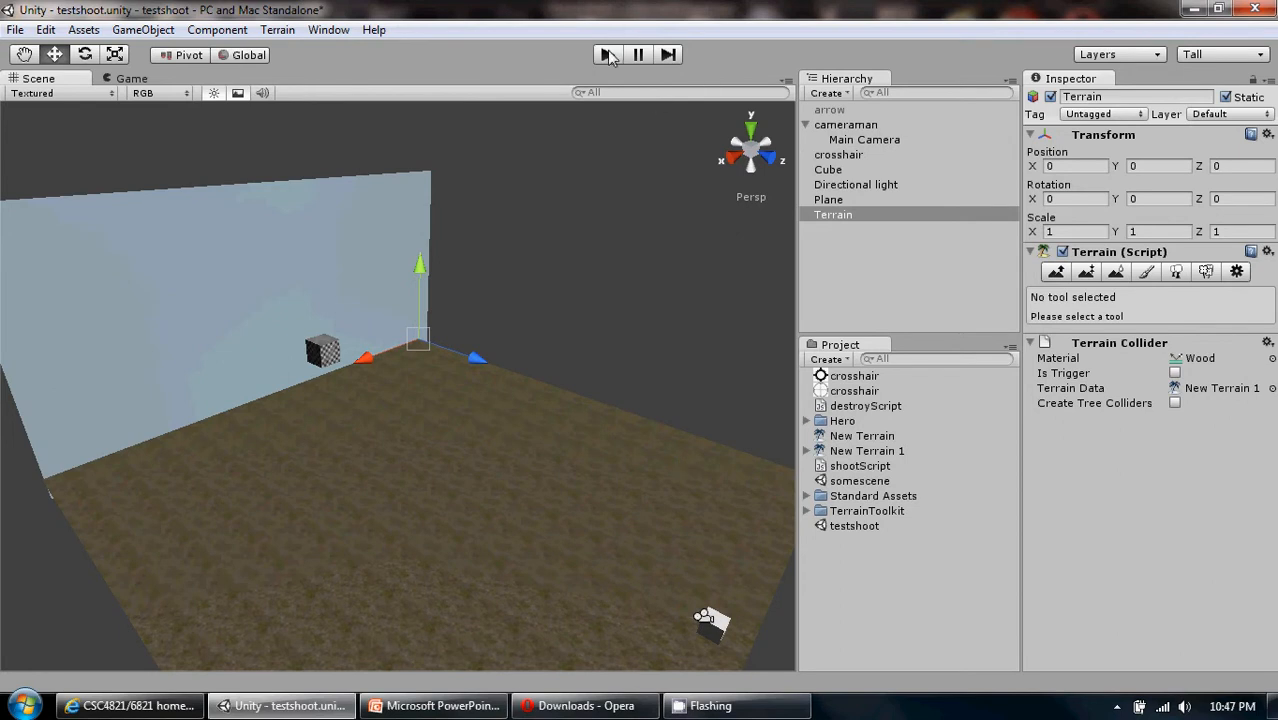
Step: Review shootScript's Debug.DrawLine line, then play the game and fire four arrows
click(607, 54)
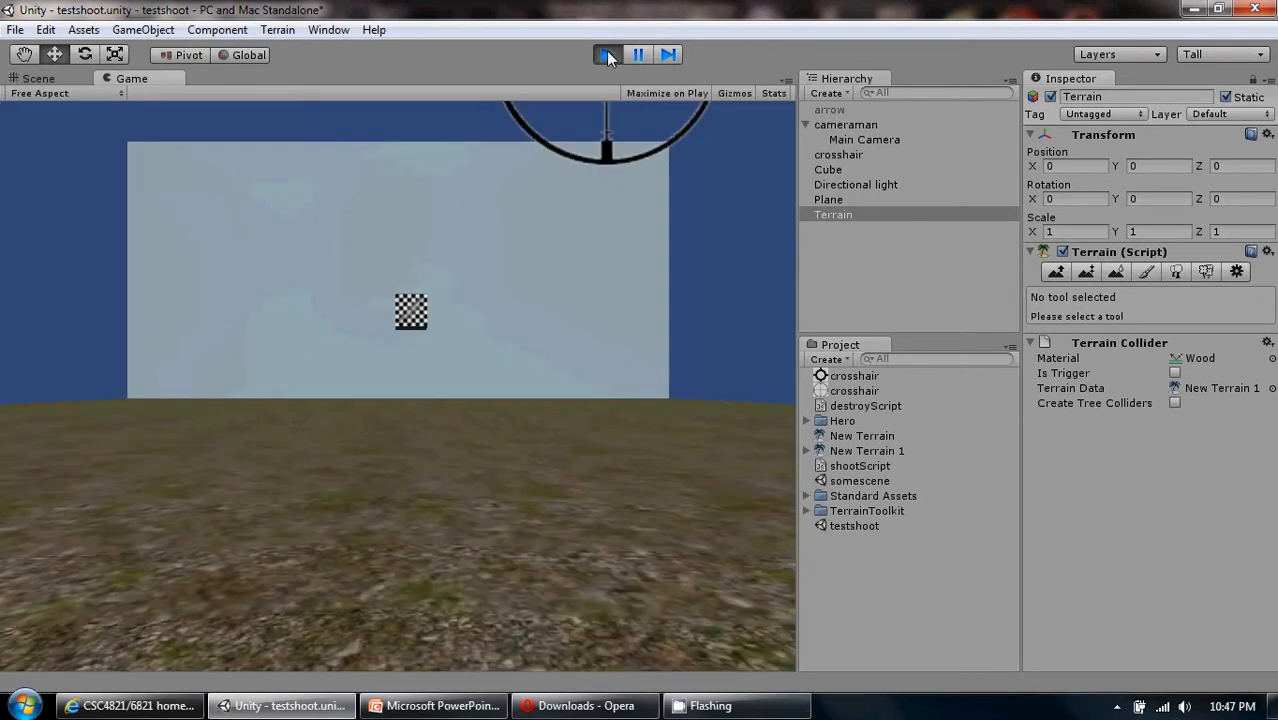
click(607, 54)
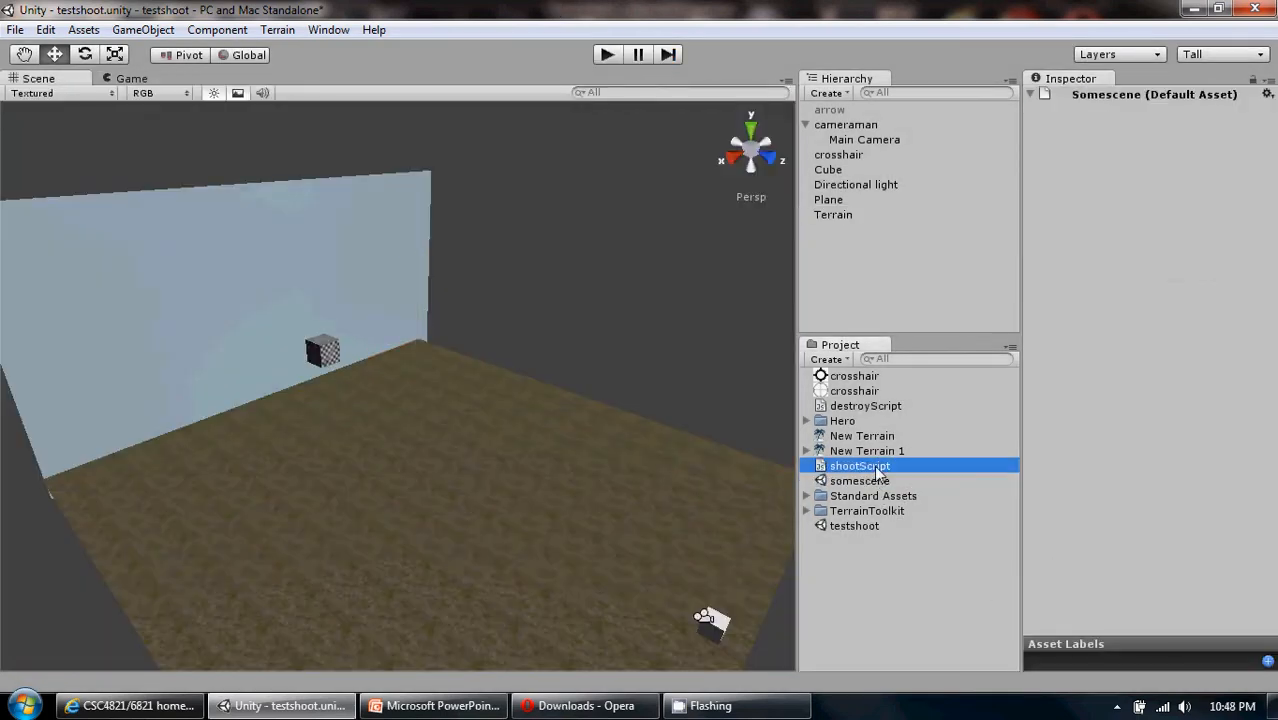
double_click(860, 465)
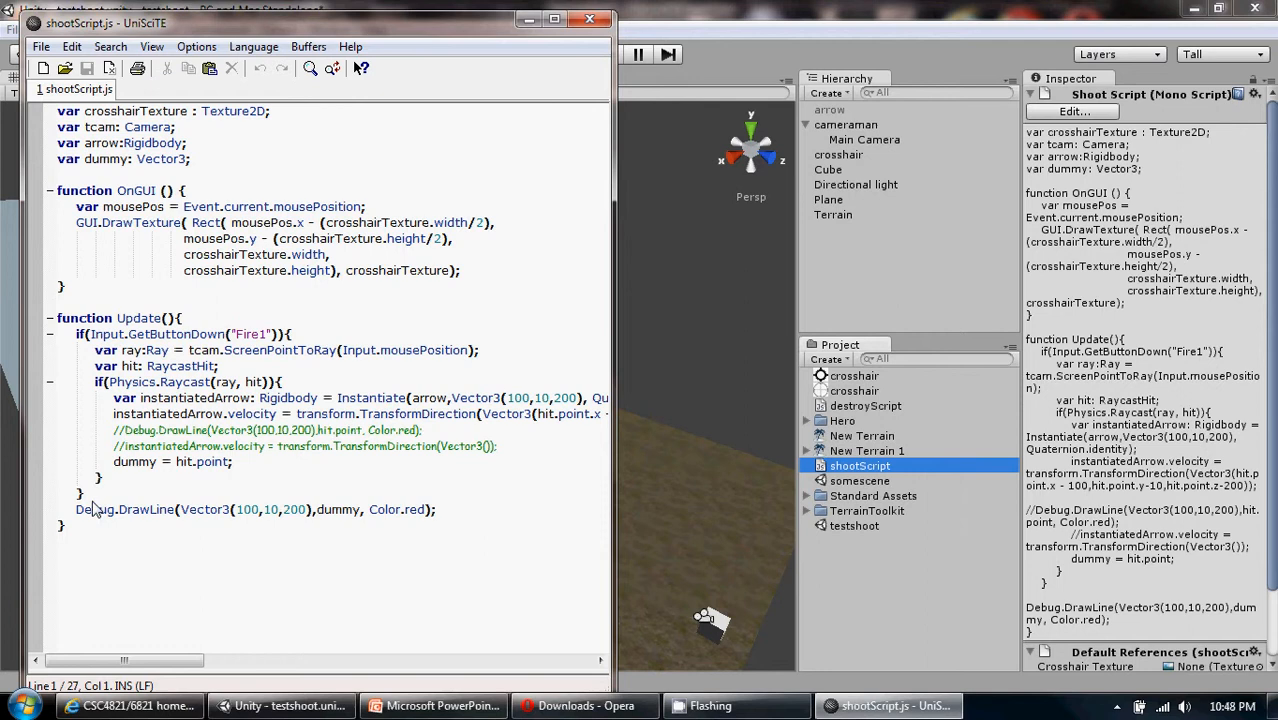
click(76, 509)
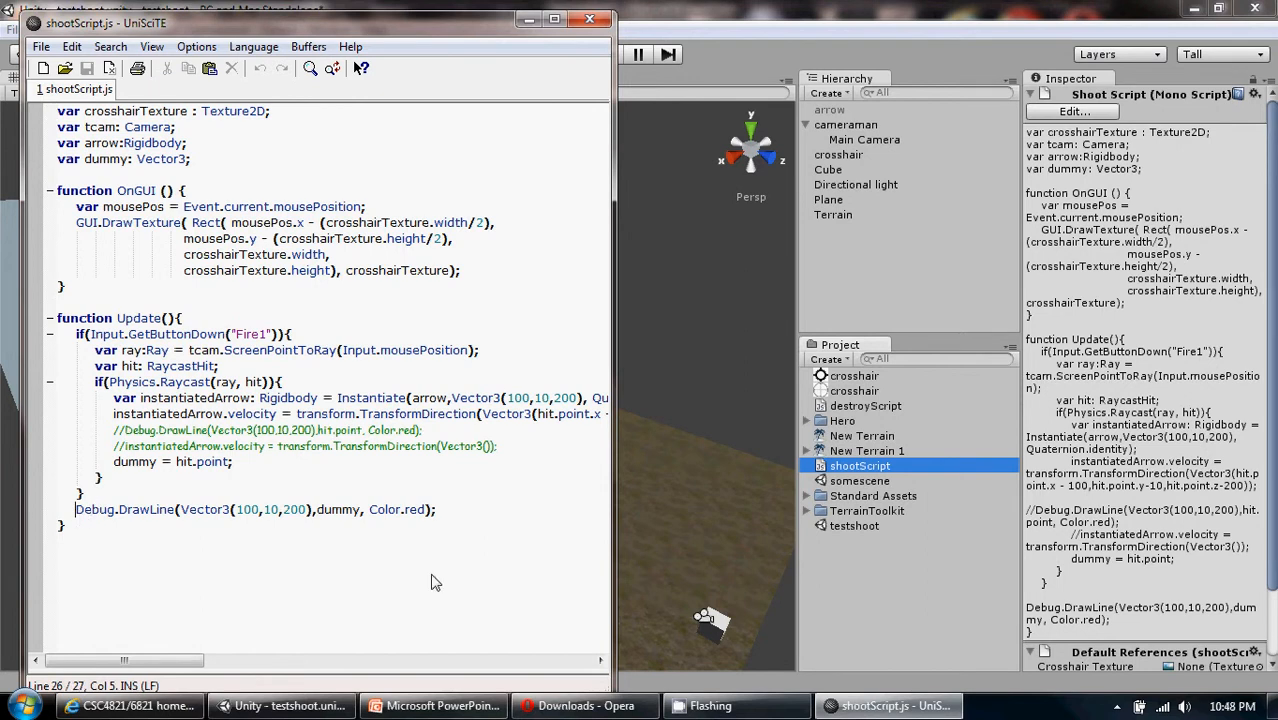
mouse_move(595, 40)
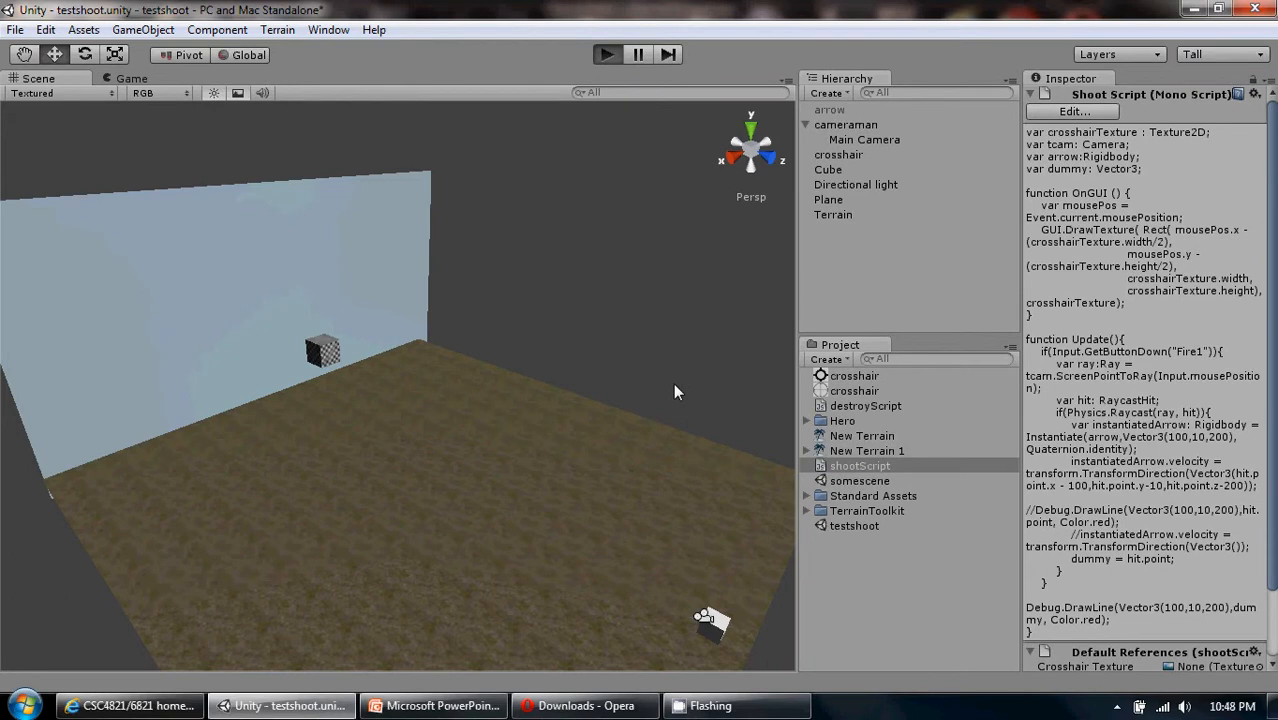
click(606, 54)
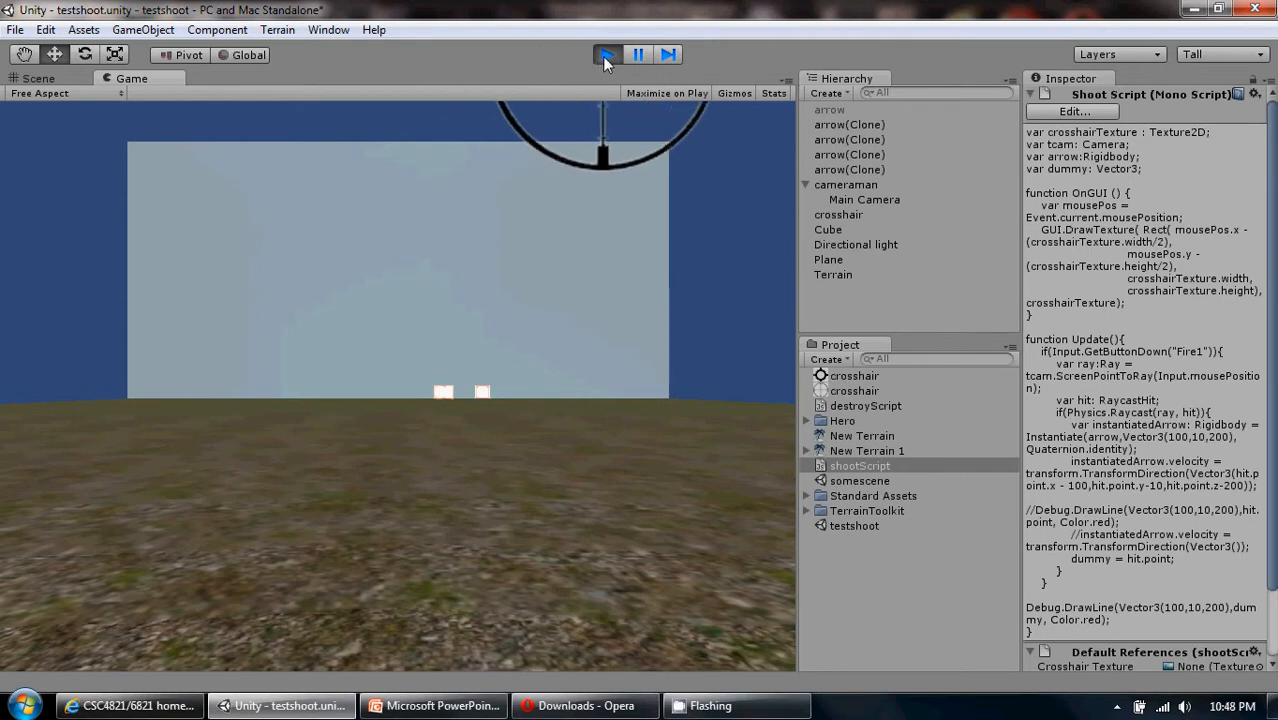
mouse_move(727, 60)
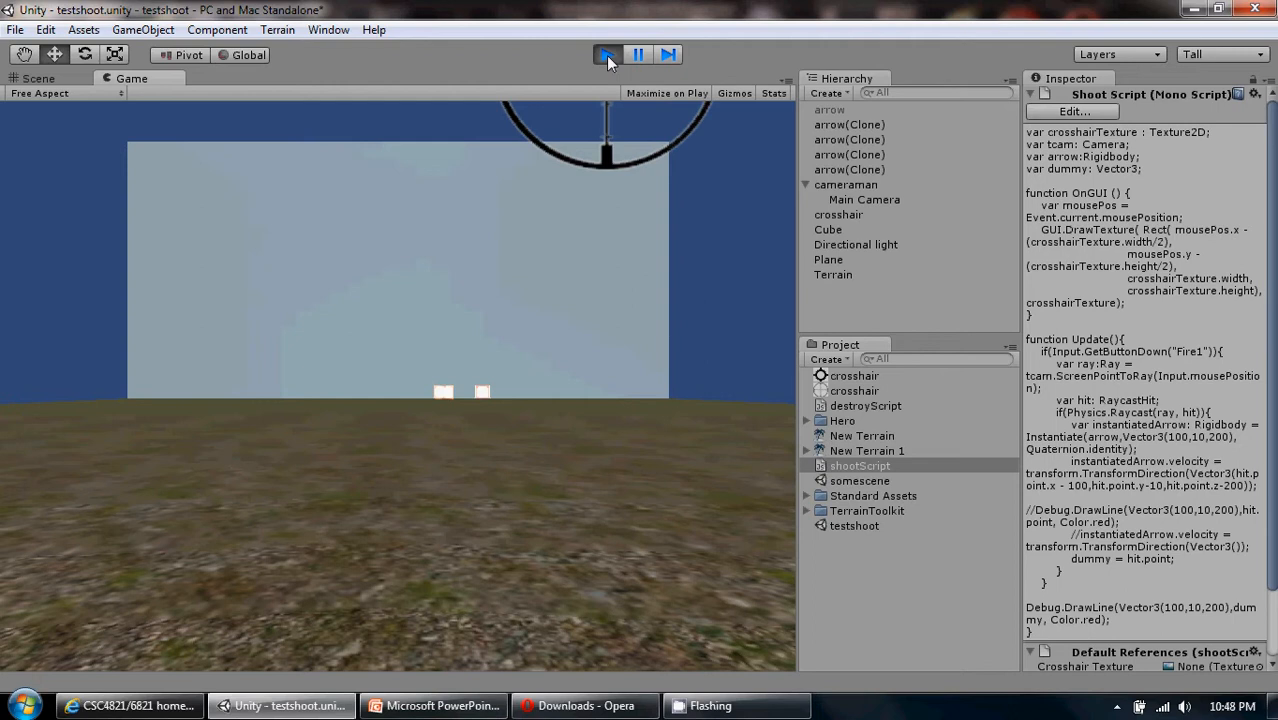
click(607, 54)
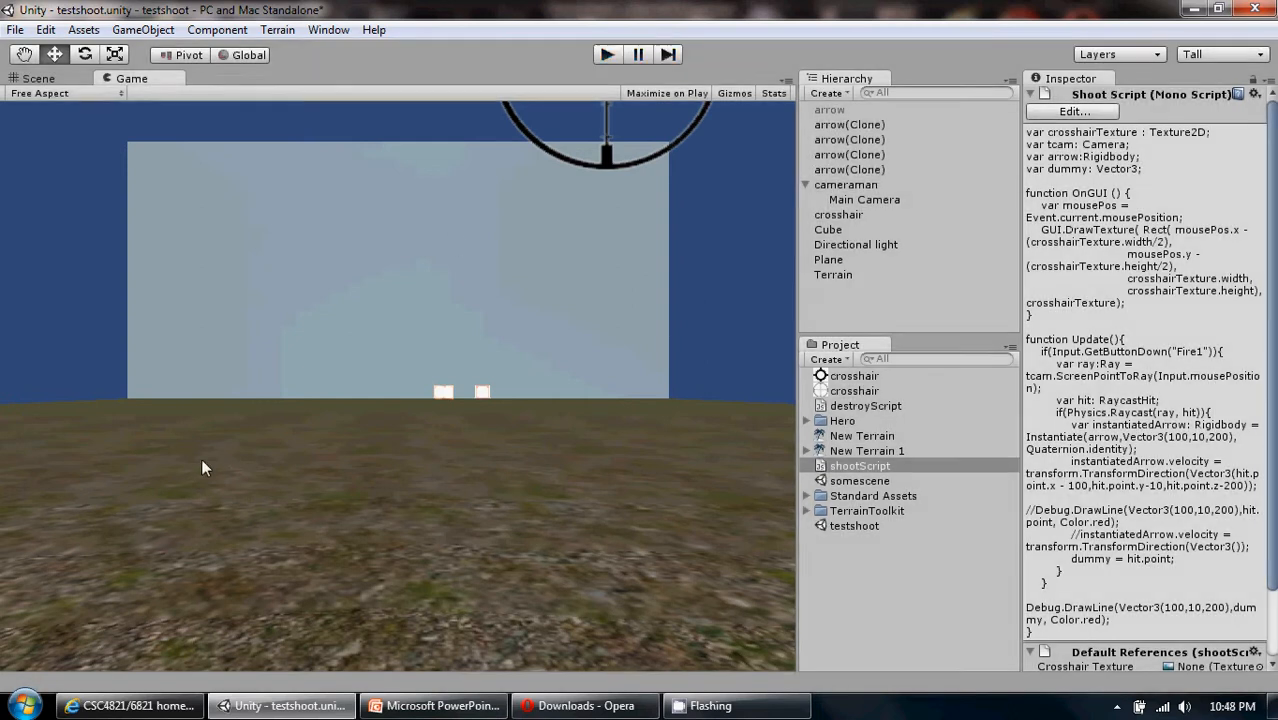
Step: Return to editing state and preview the crosshair texture's import settings
click(38, 78)
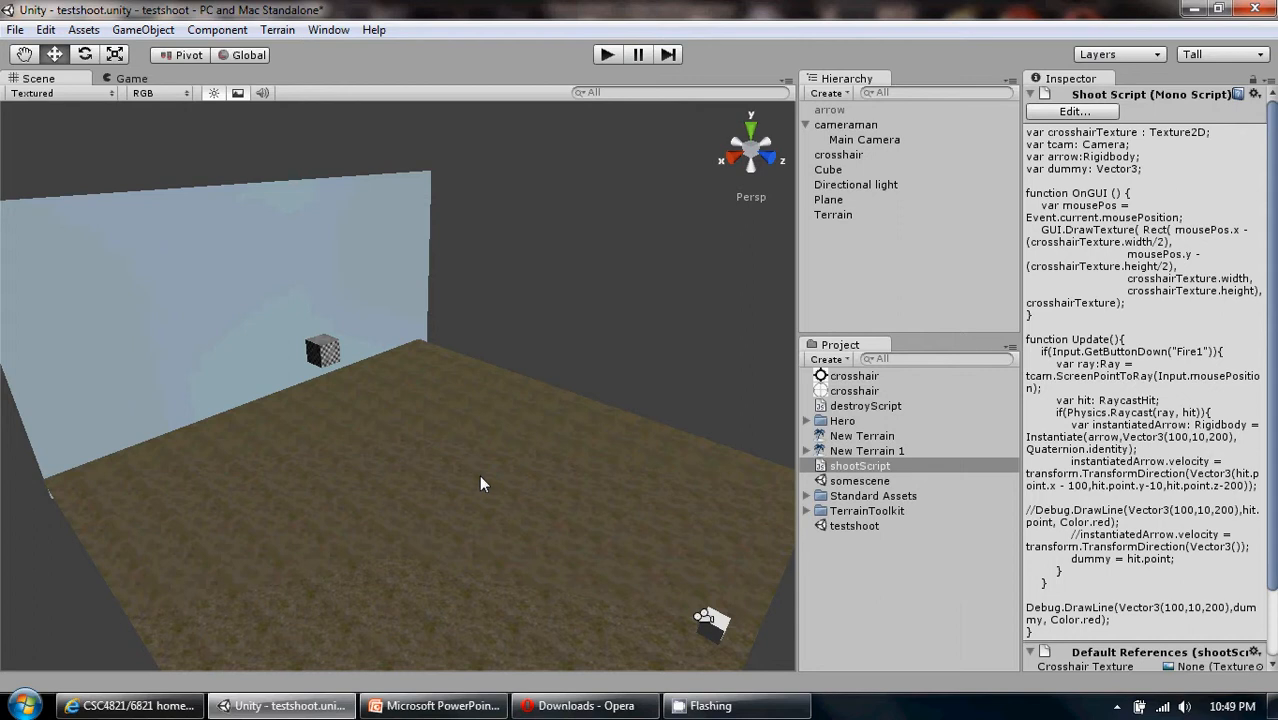
mouse_move(273, 303)
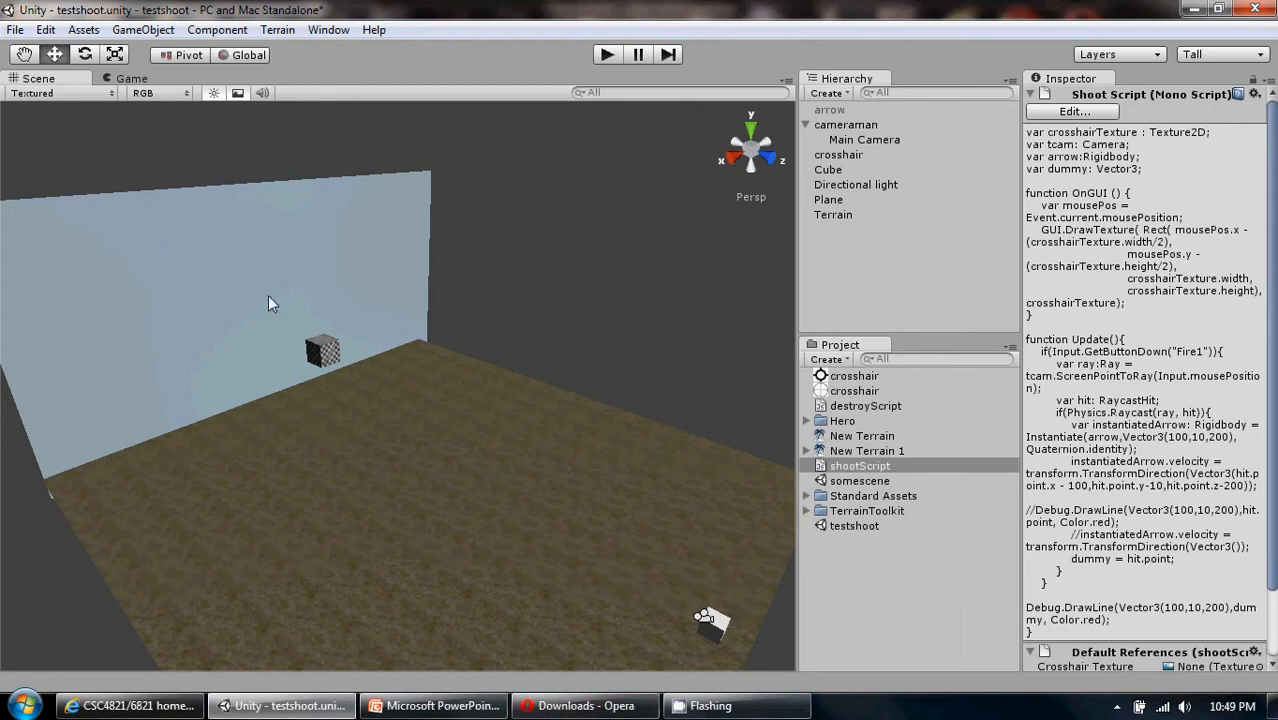
mouse_move(781, 563)
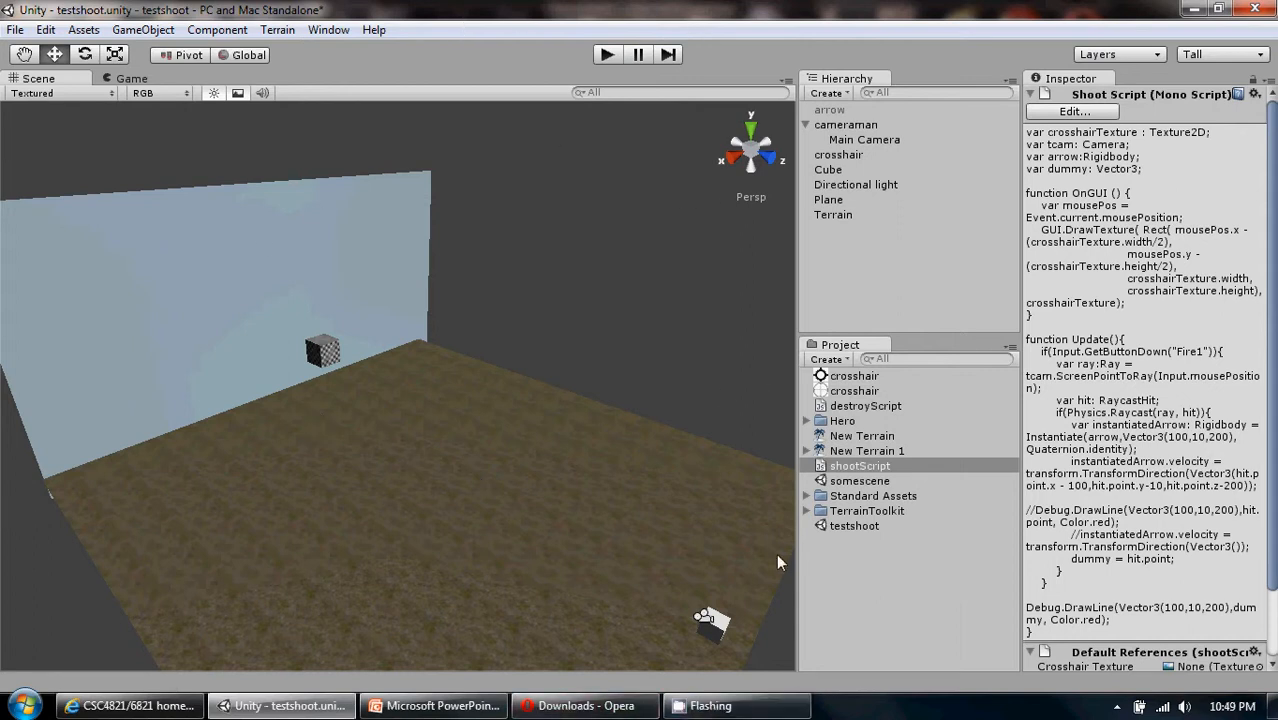
click(854, 390)
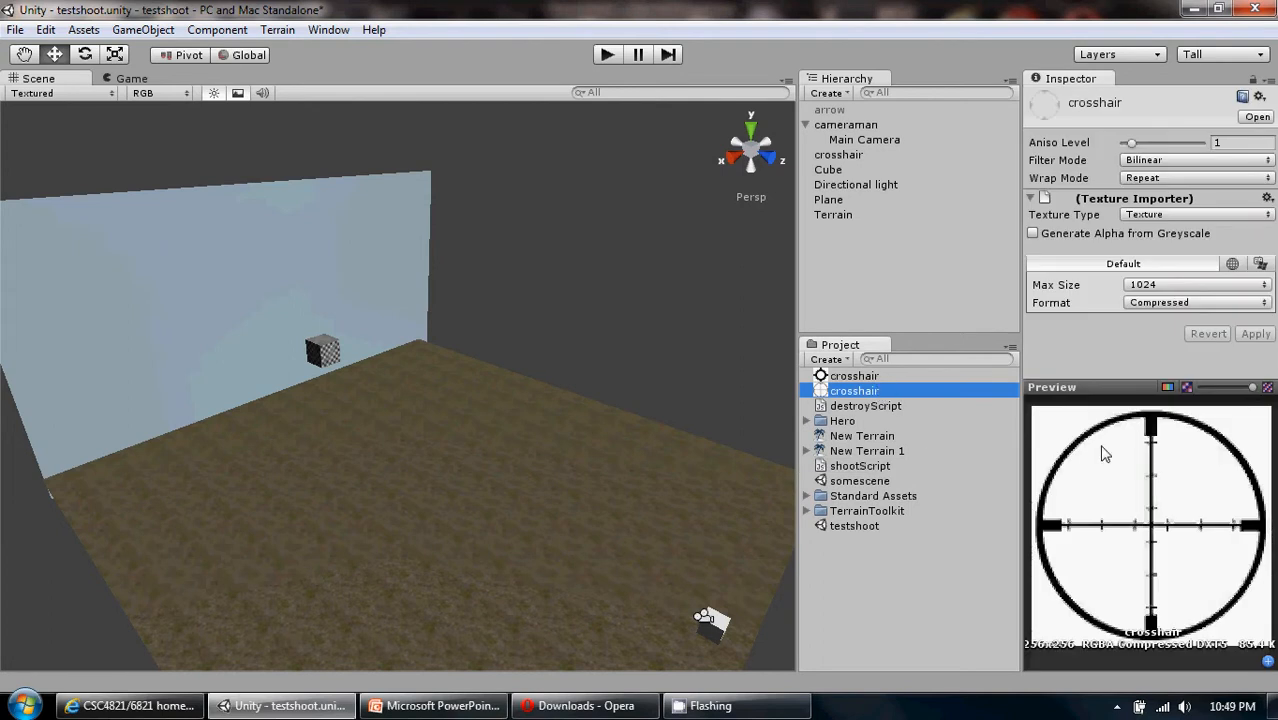
mouse_move(1268, 602)
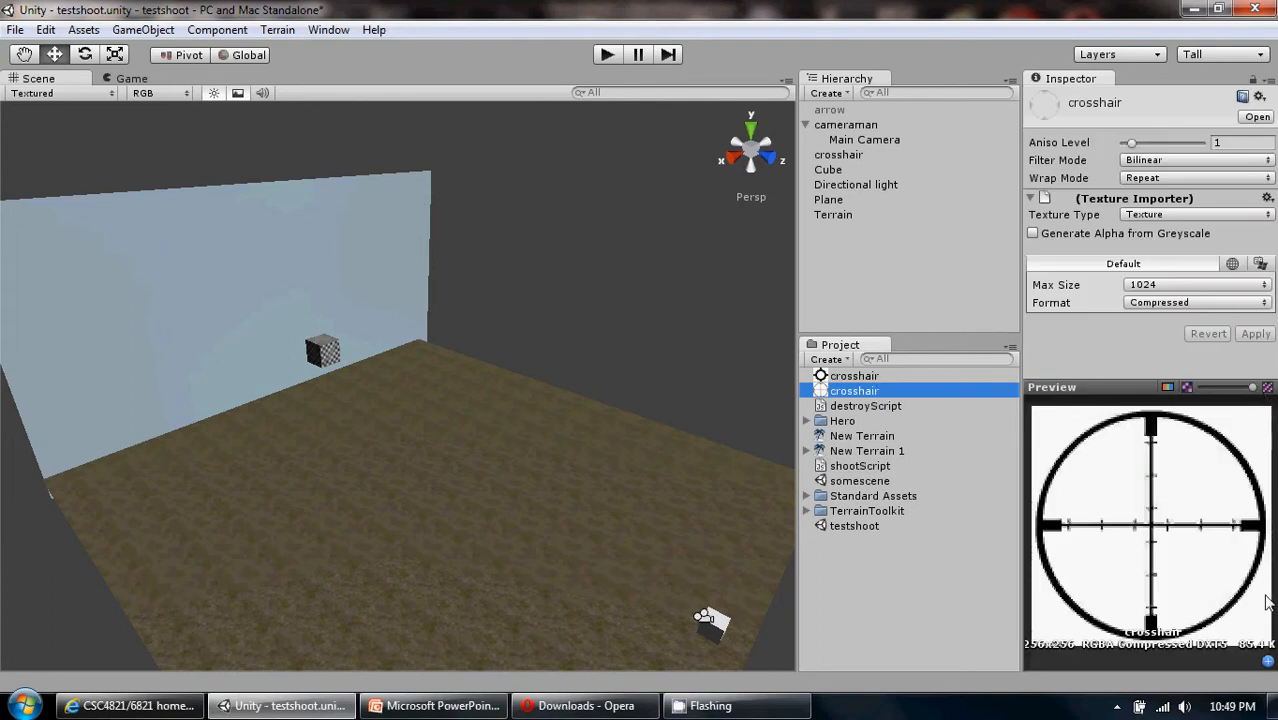
mouse_move(1253, 616)
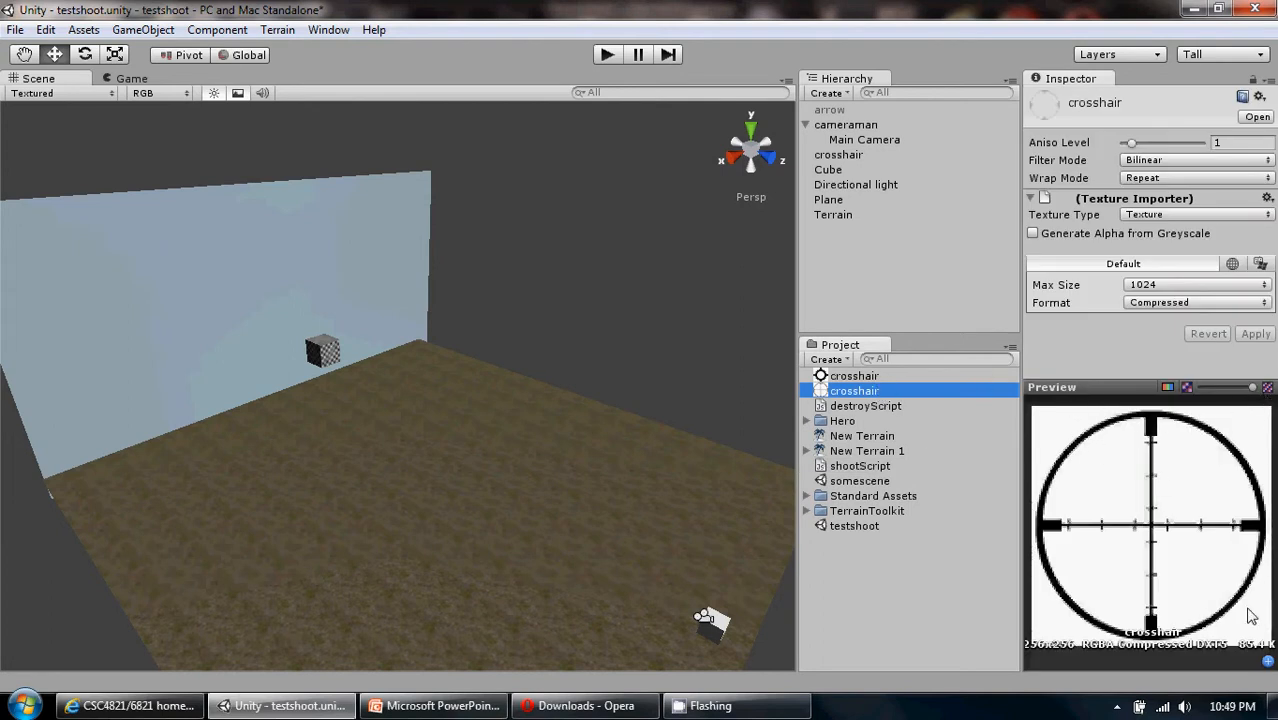
mouse_move(1163, 550)
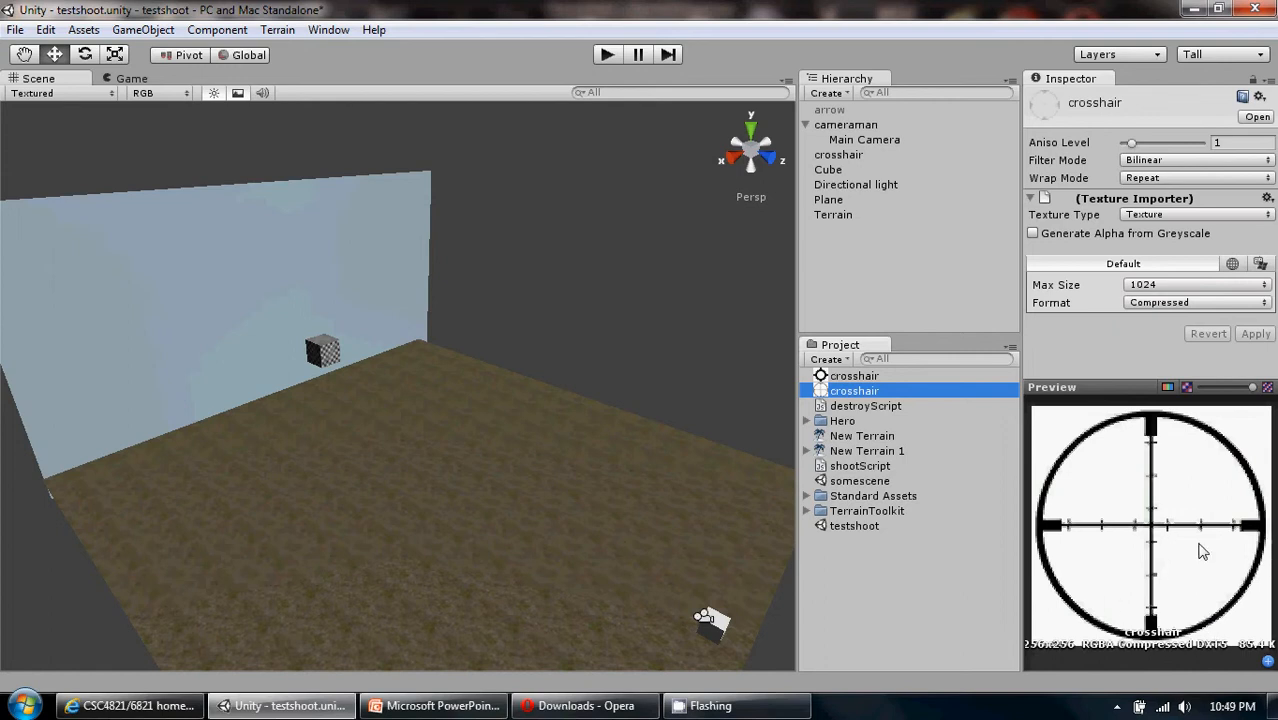
mouse_move(1207, 574)
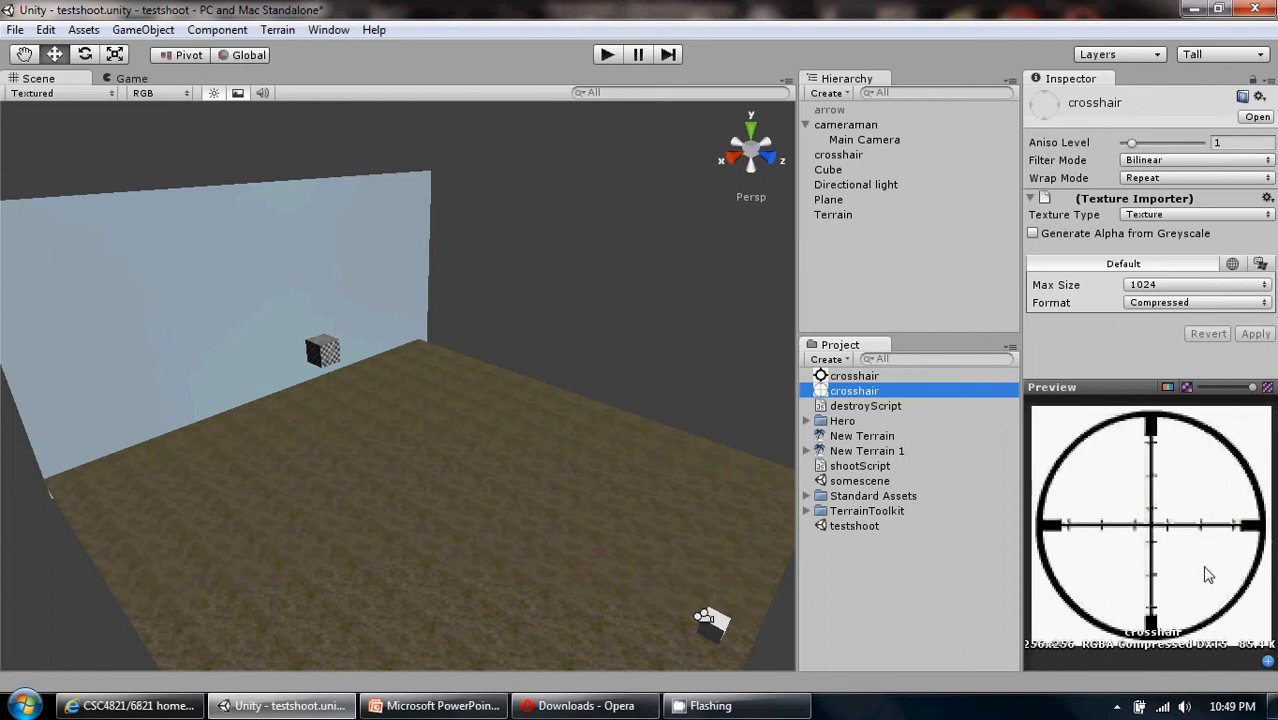
mouse_move(1150, 500)
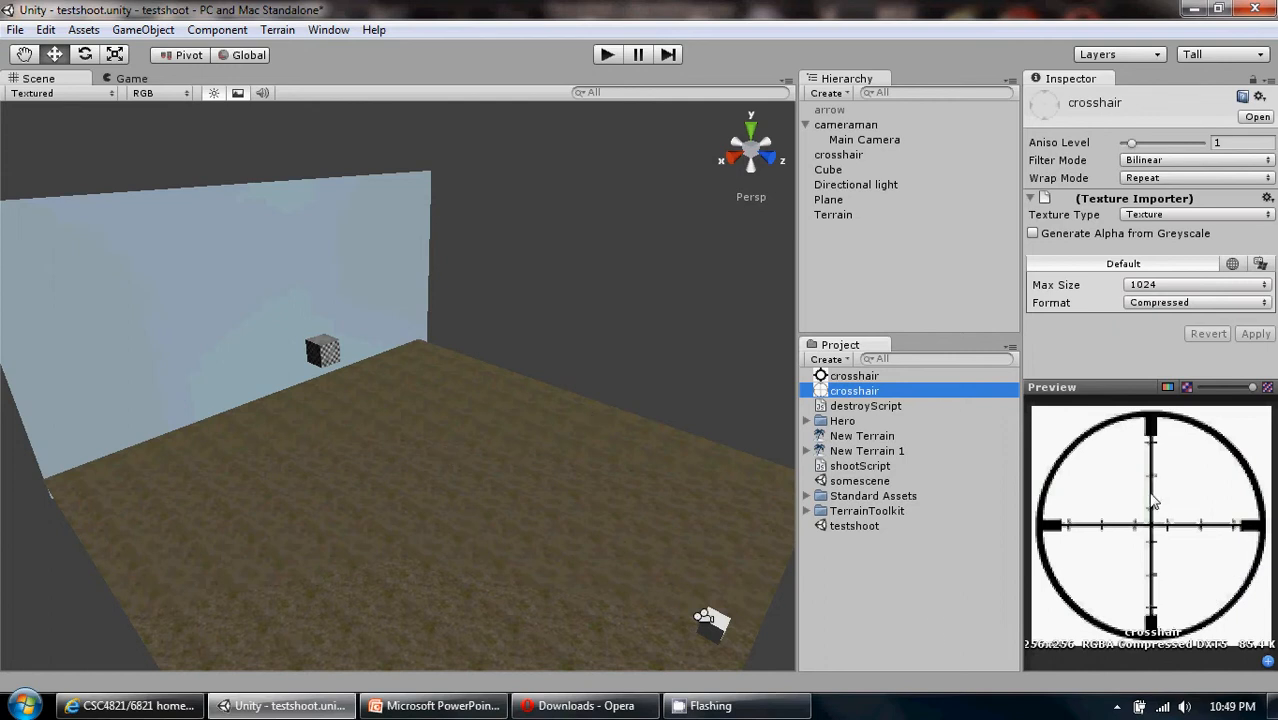
mouse_move(417, 198)
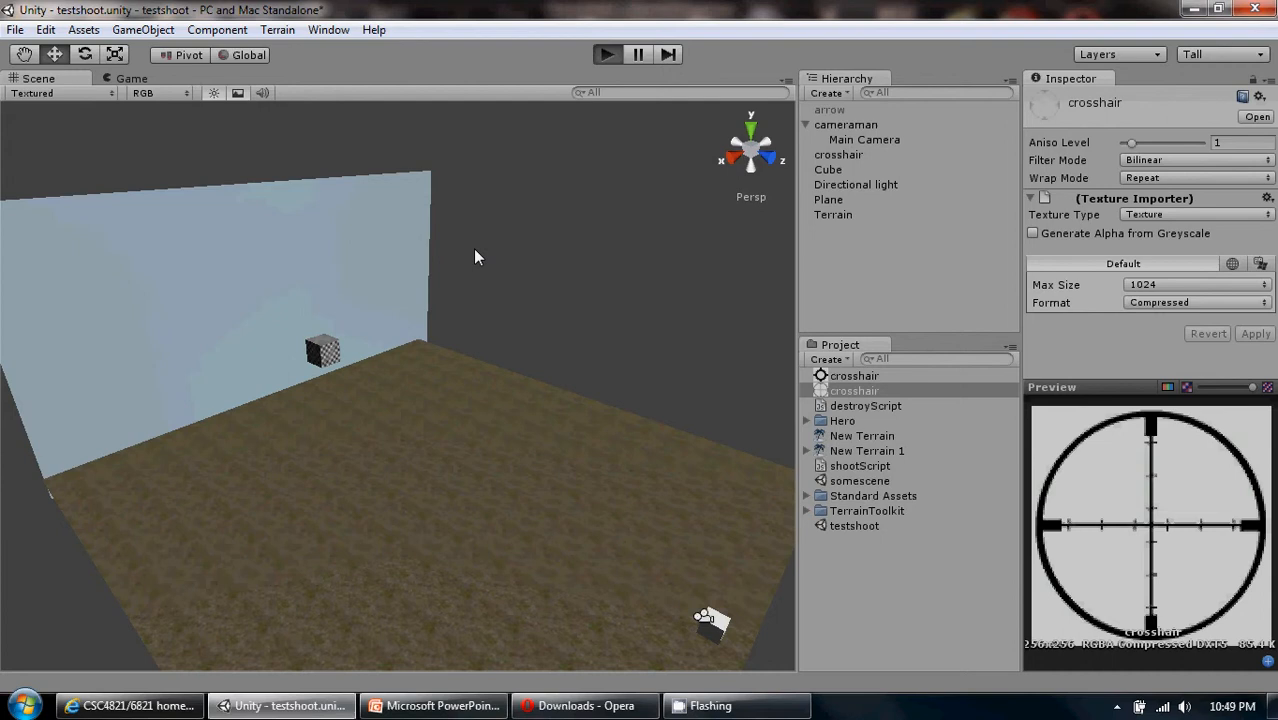
Step: Play the game to test crosshair aiming over the wall and cube
click(607, 54)
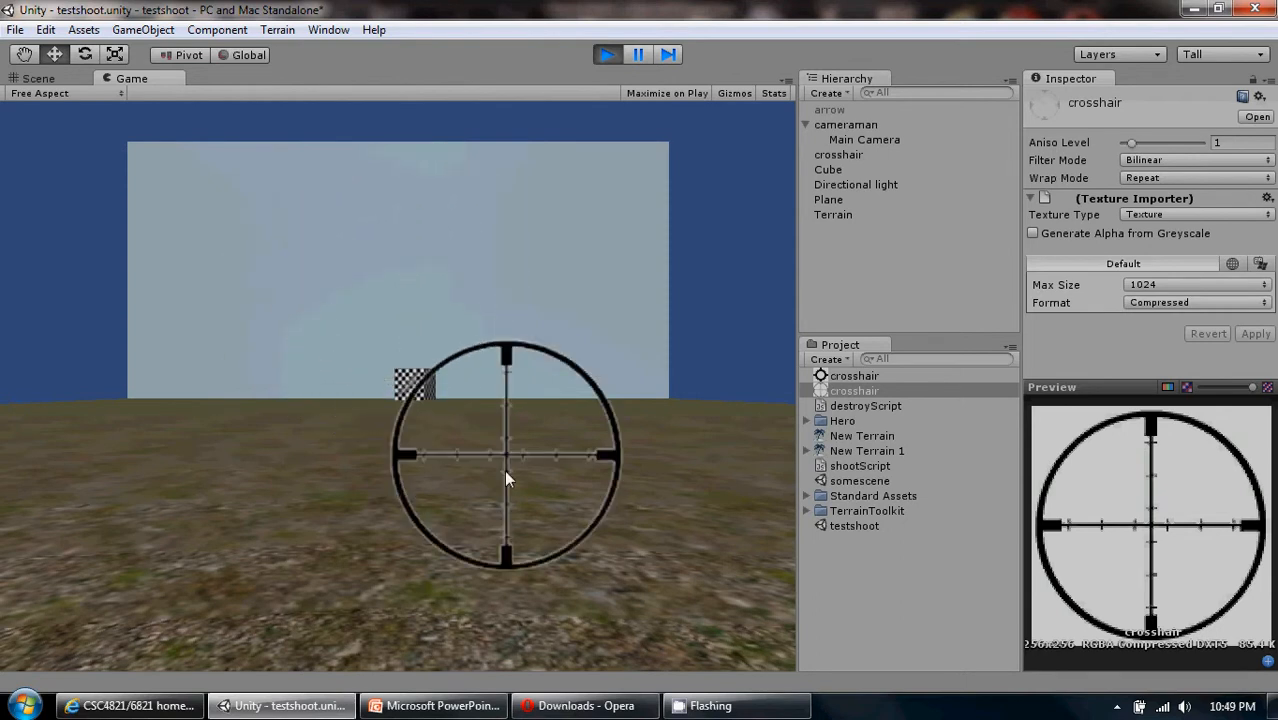
mouse_move(180, 438)
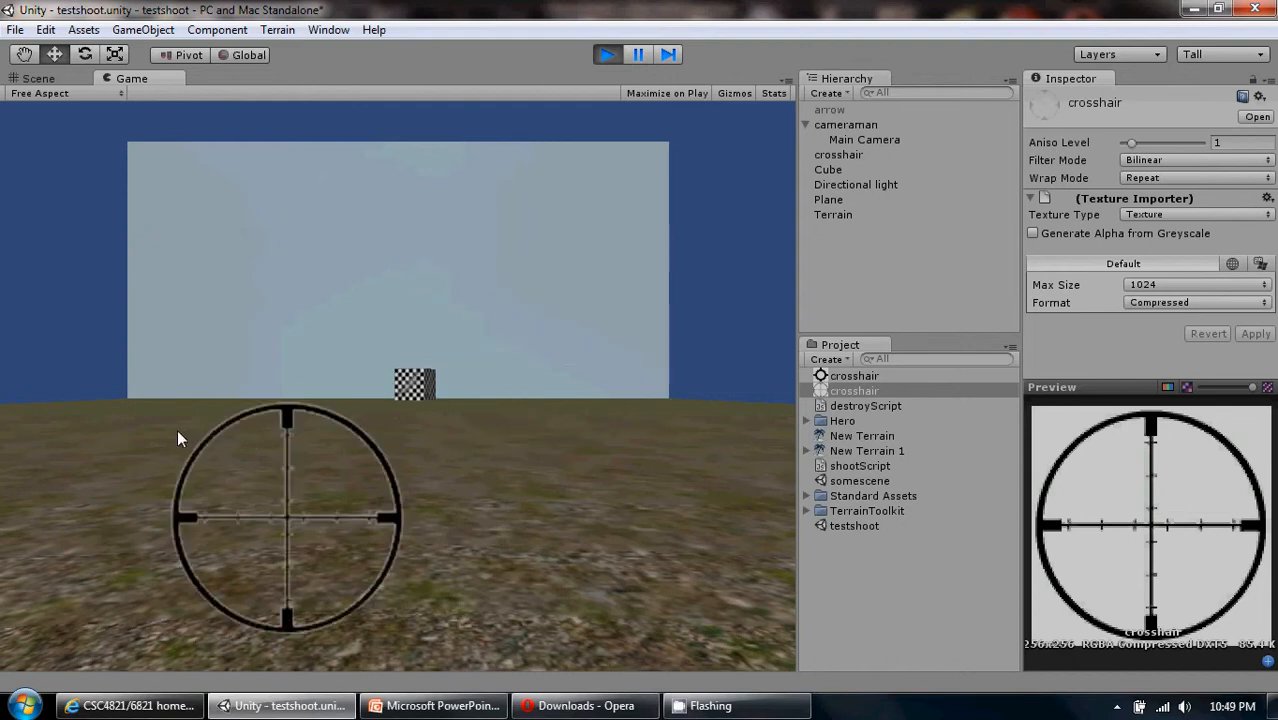
mouse_move(475, 453)
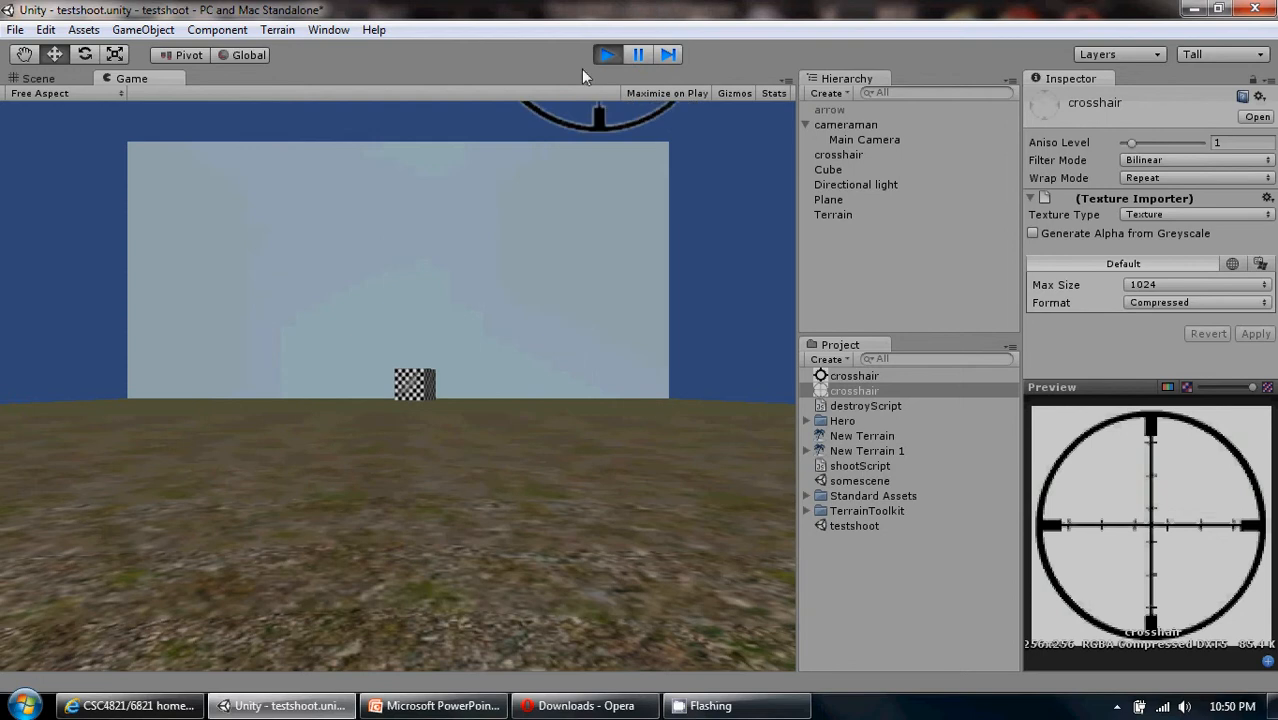
Step: Stop the game, briefly open destroyScript, then open shootScript in a restored-down UniSciTE window
click(38, 78)
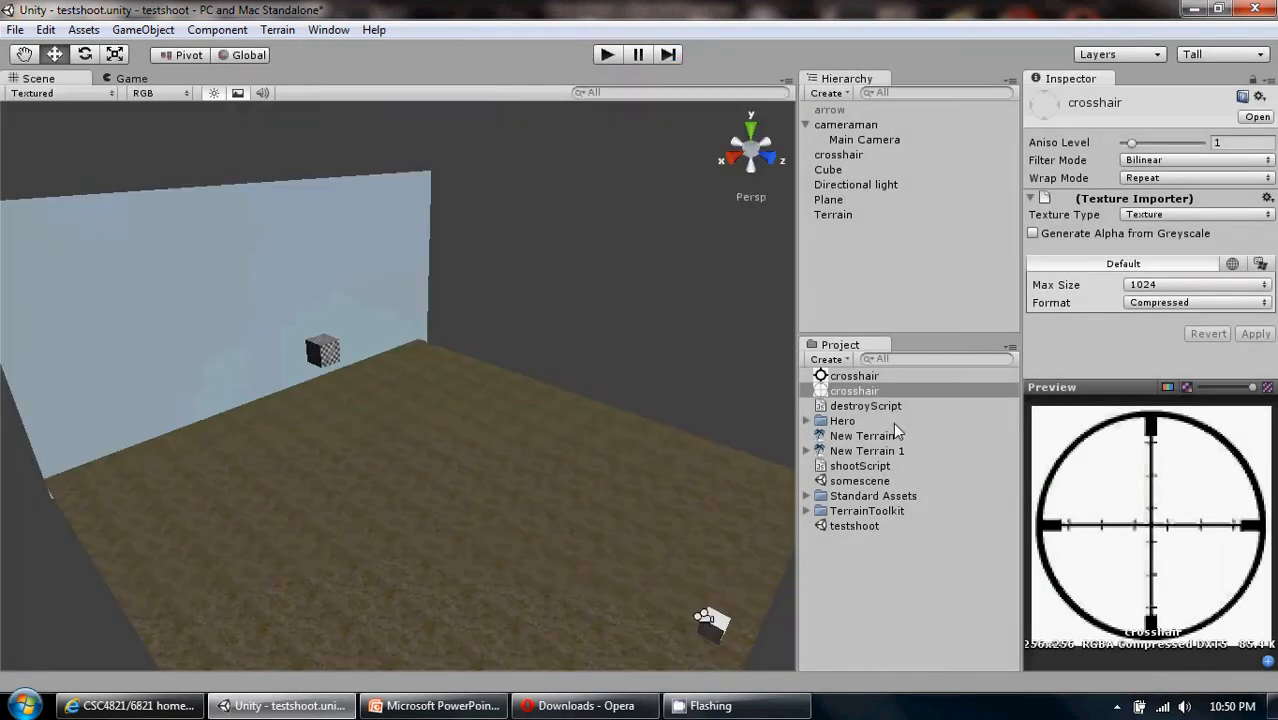
double_click(865, 405)
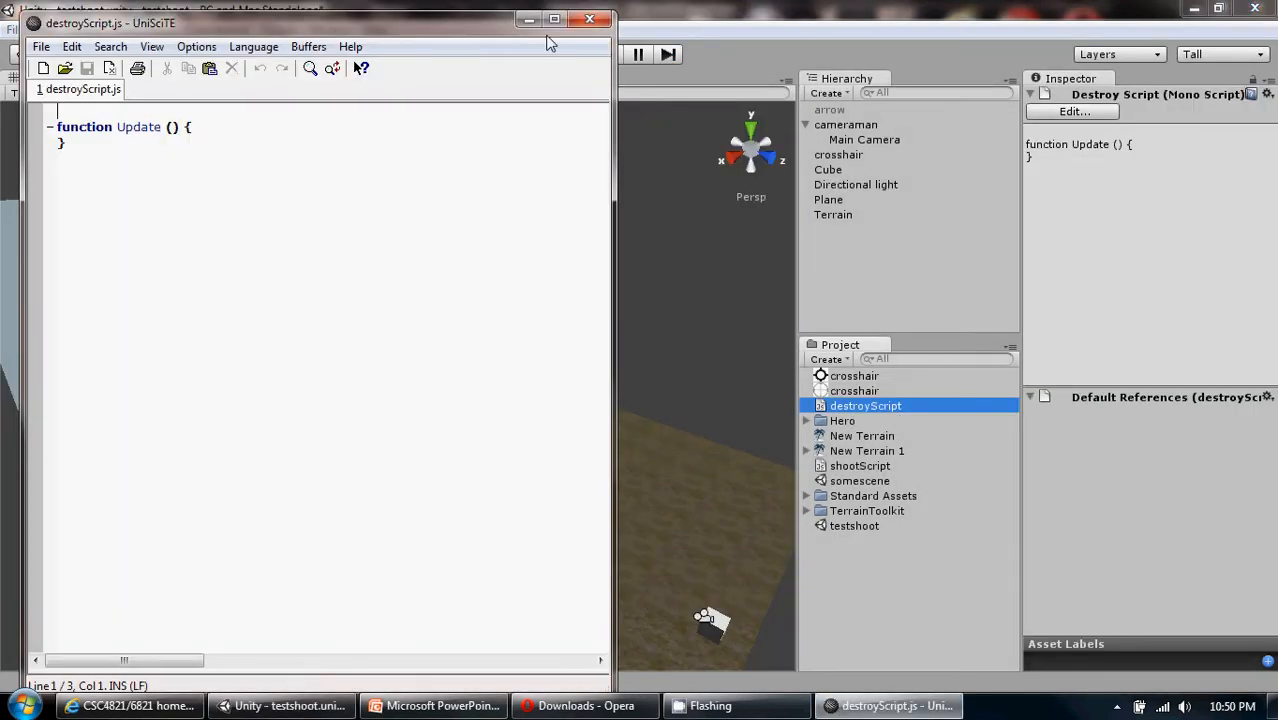
click(589, 19)
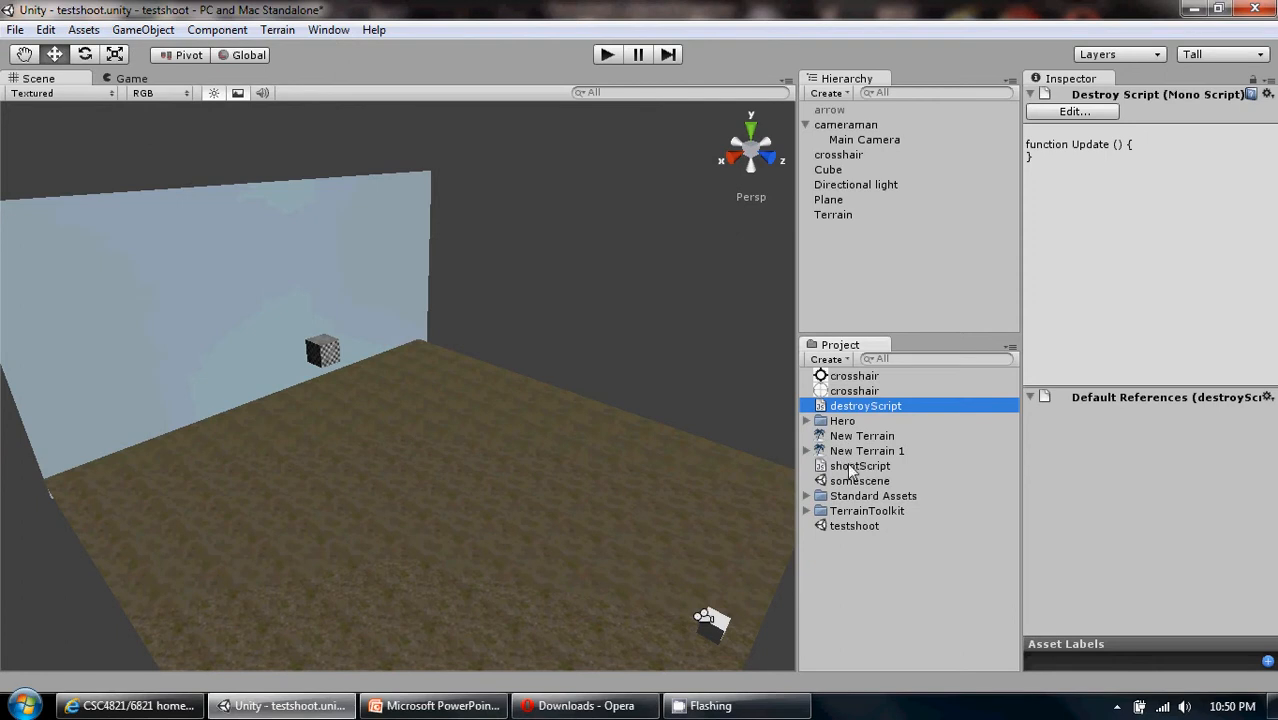
double_click(860, 465)
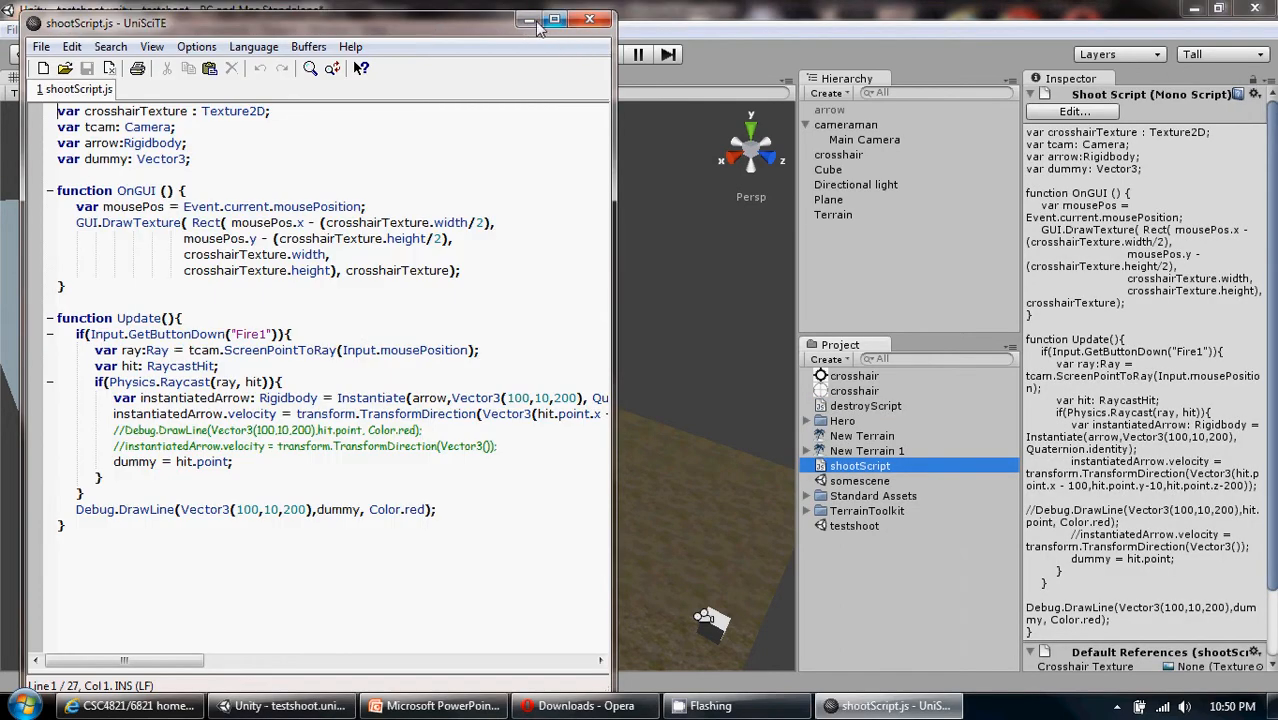
click(554, 19)
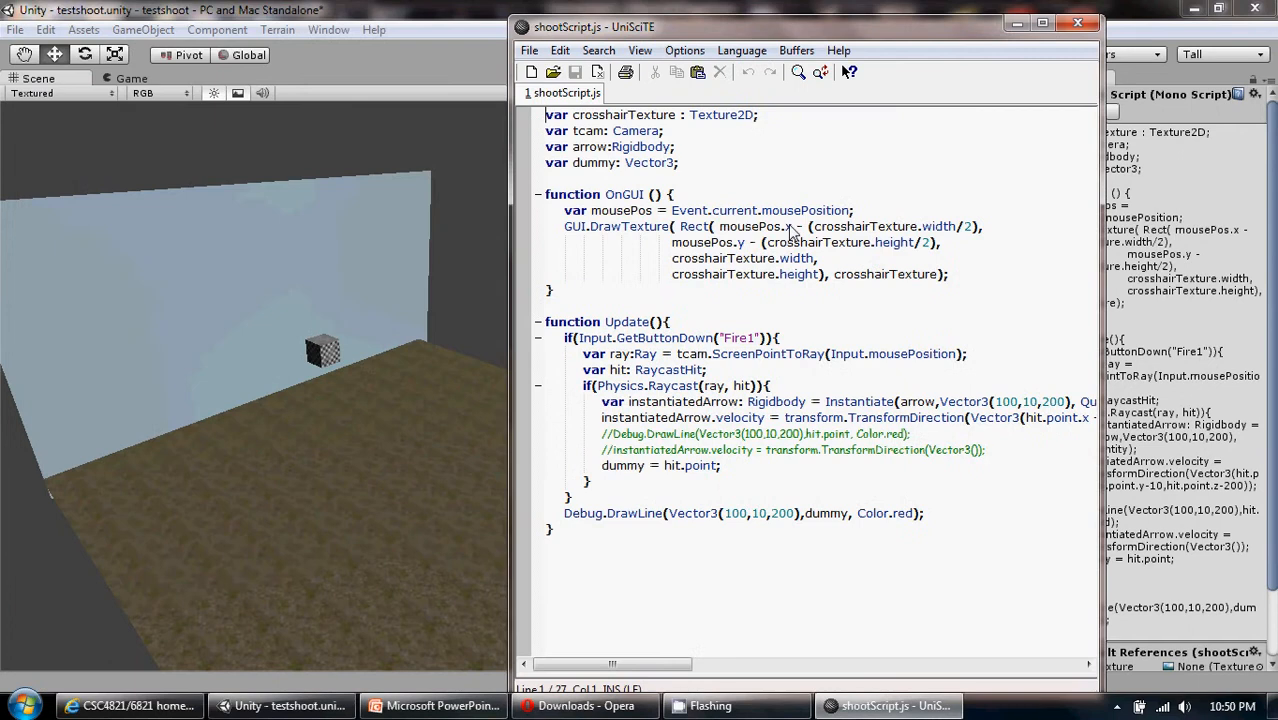
mouse_move(848, 232)
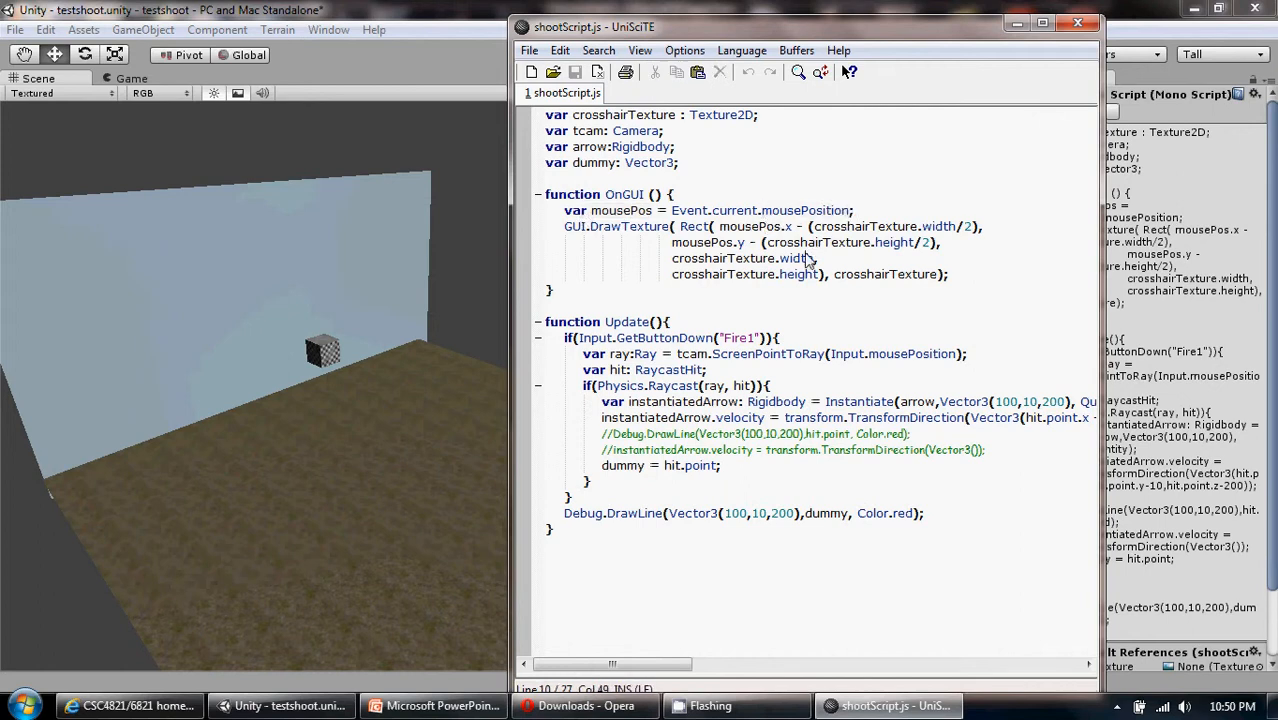
mouse_move(543, 242)
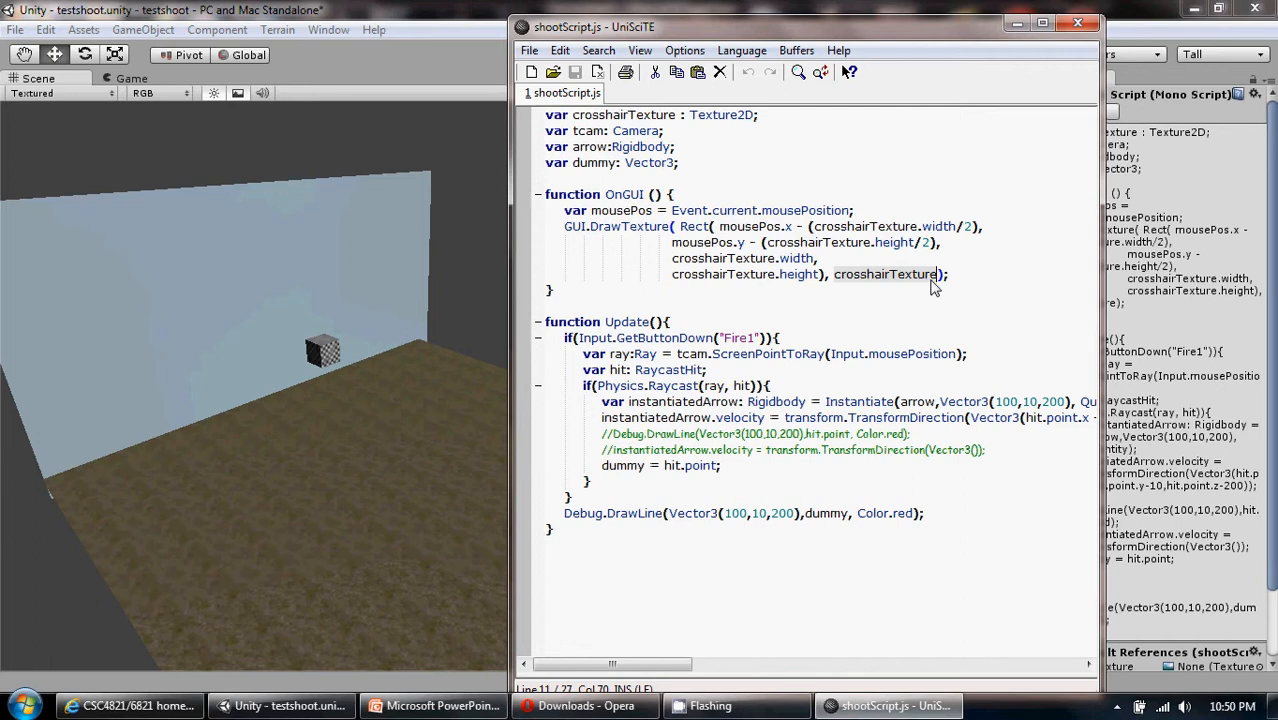
mouse_move(690, 232)
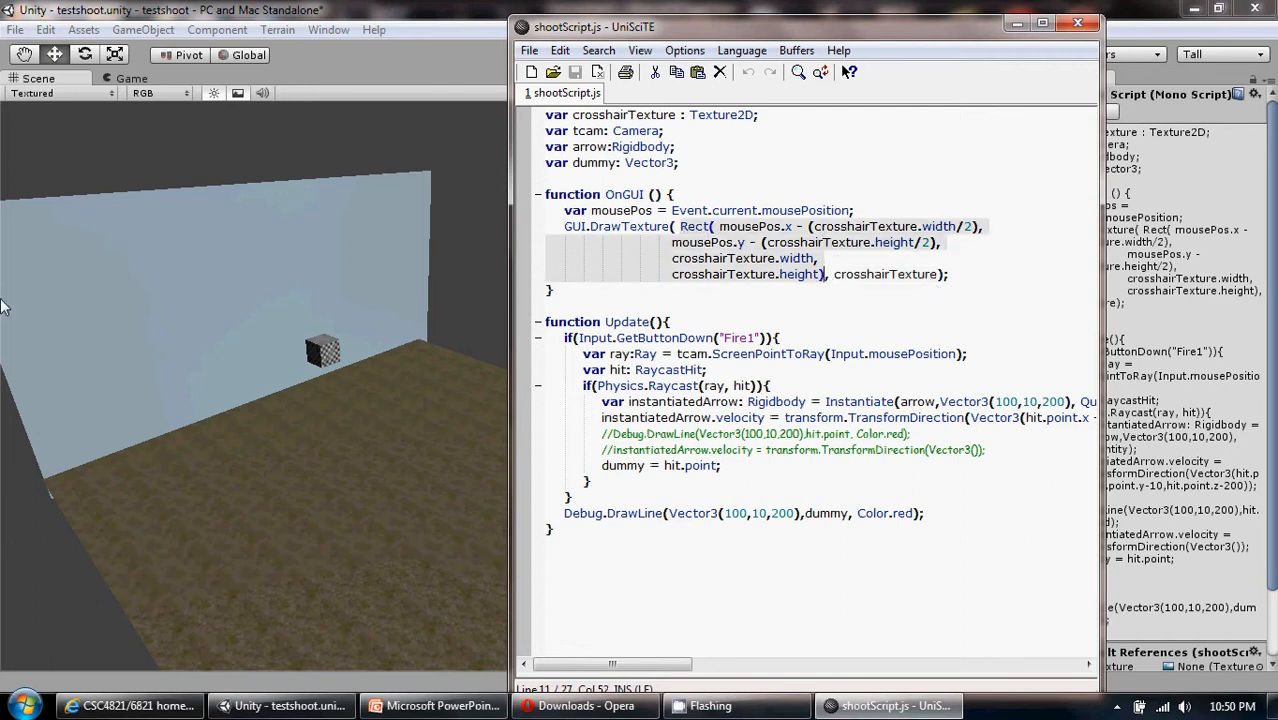
mouse_move(220, 253)
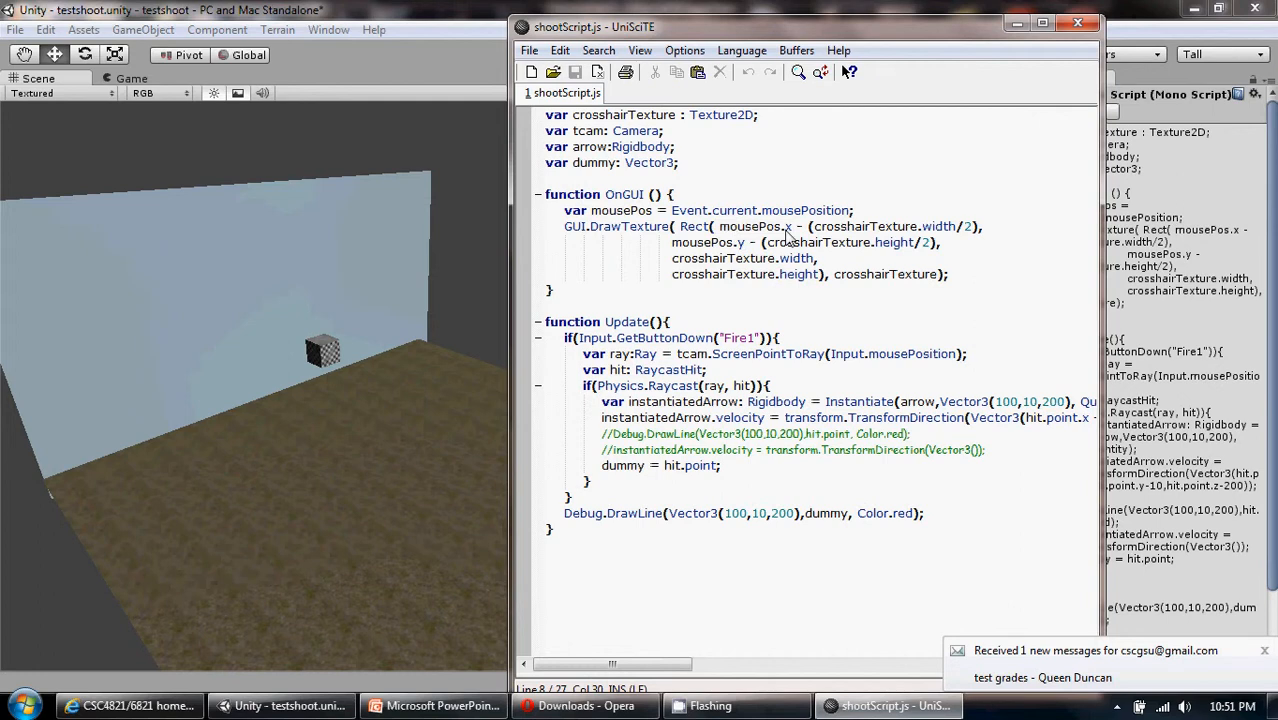
mouse_move(835, 240)
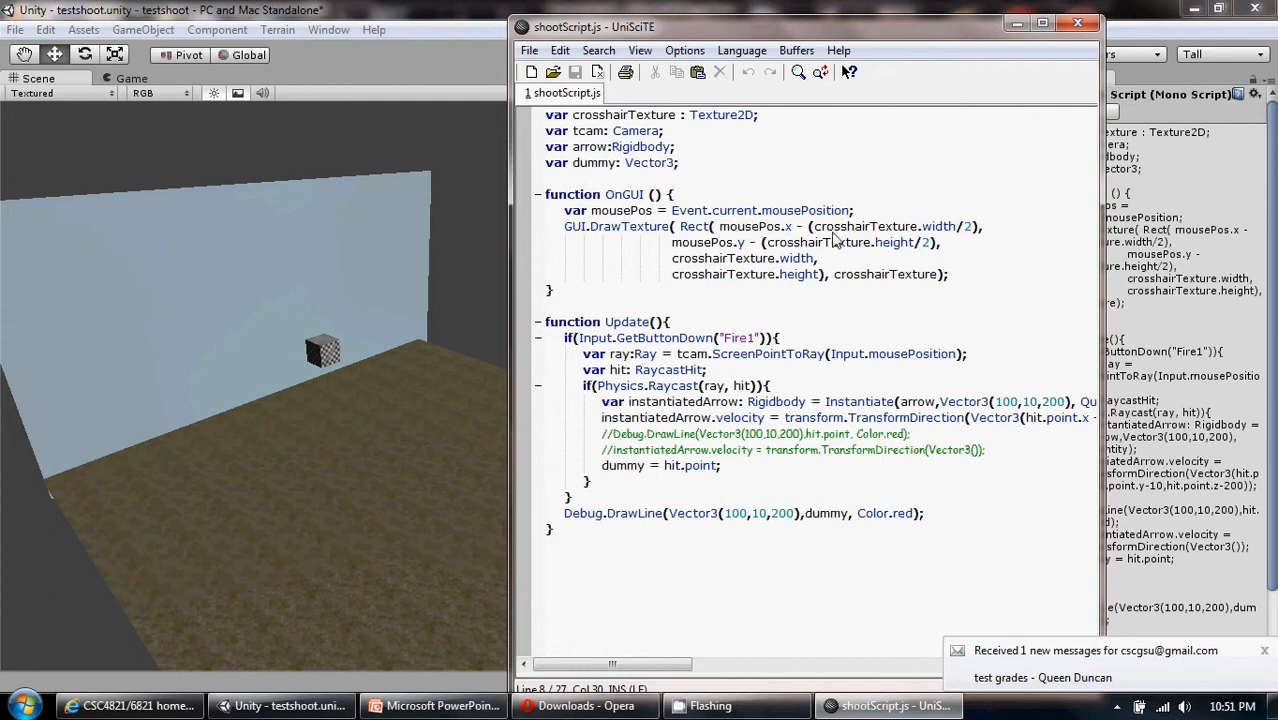
mouse_move(975, 232)
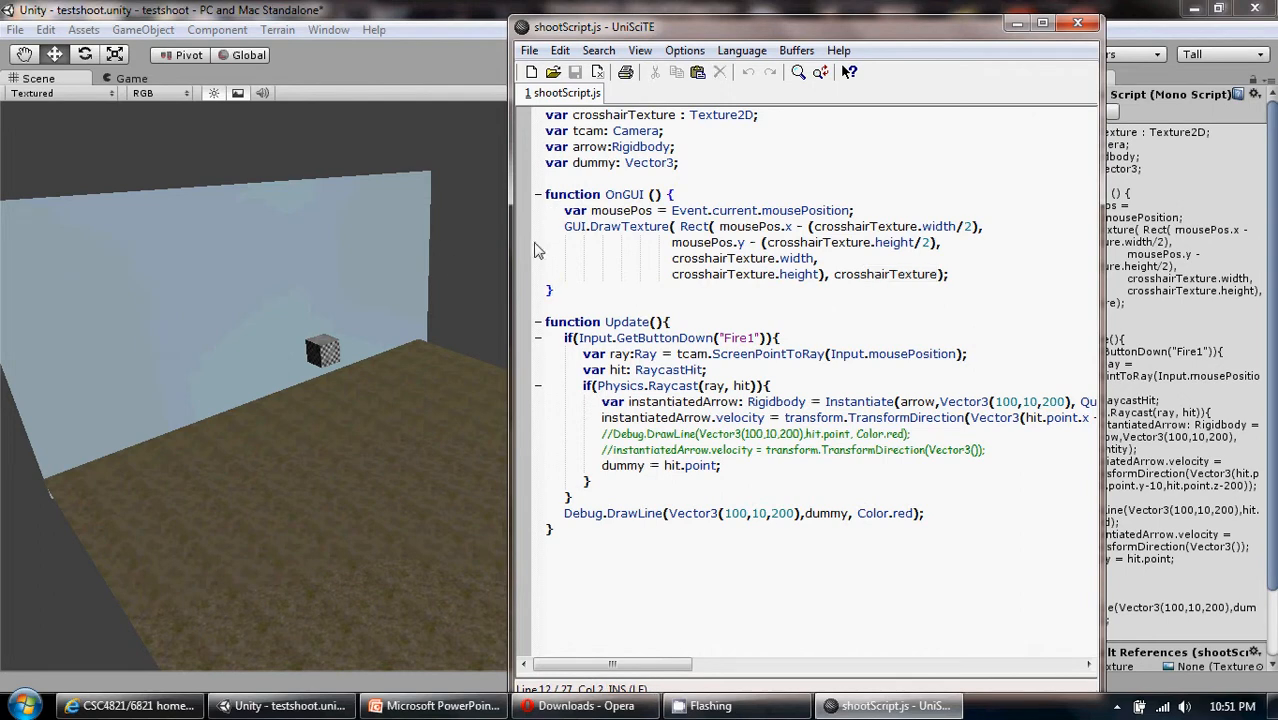
mouse_move(340, 293)
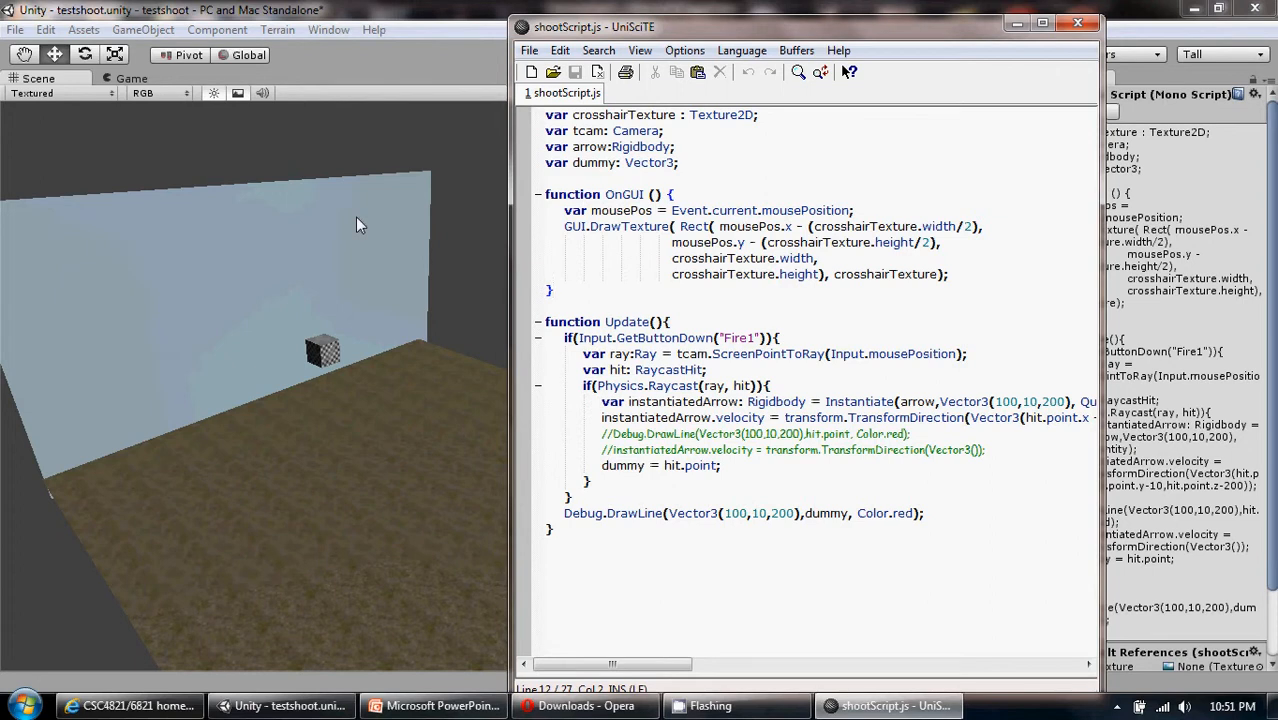
Step: Review shootScript's Instantiate and velocity lines full-size, then view the arrow's Rigidbody in Unity
click(551, 290)
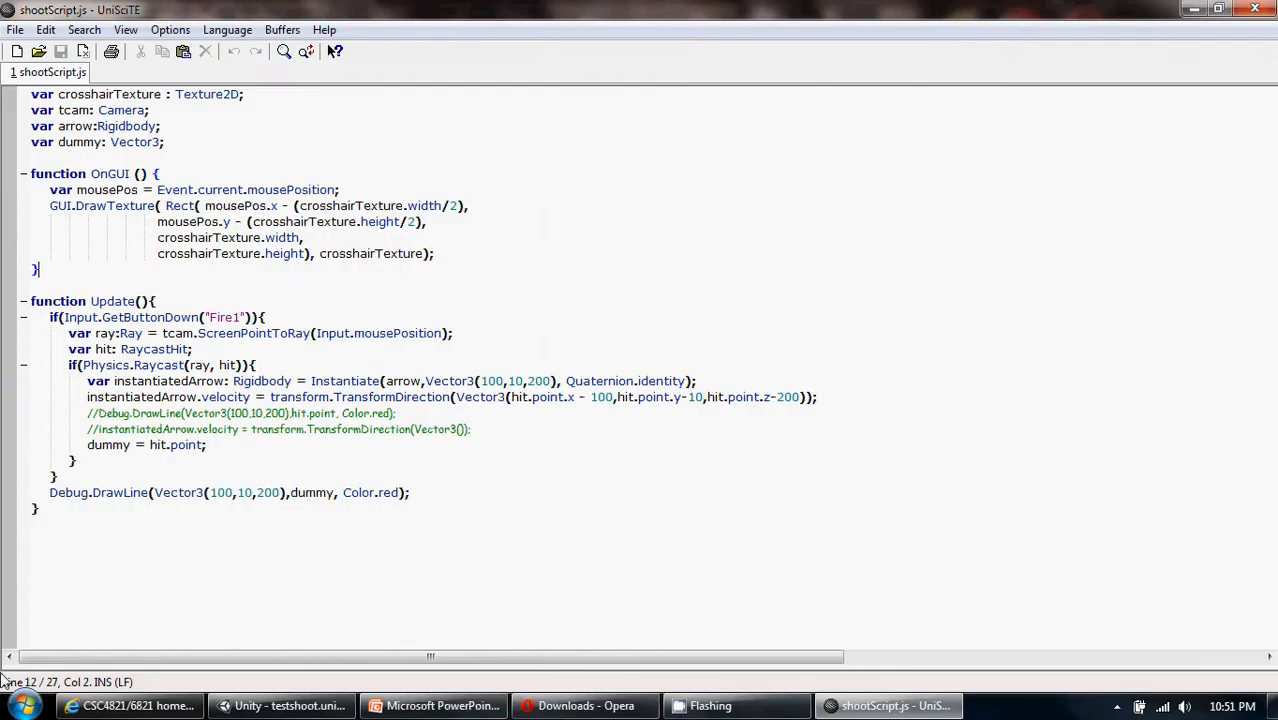
mouse_move(33, 391)
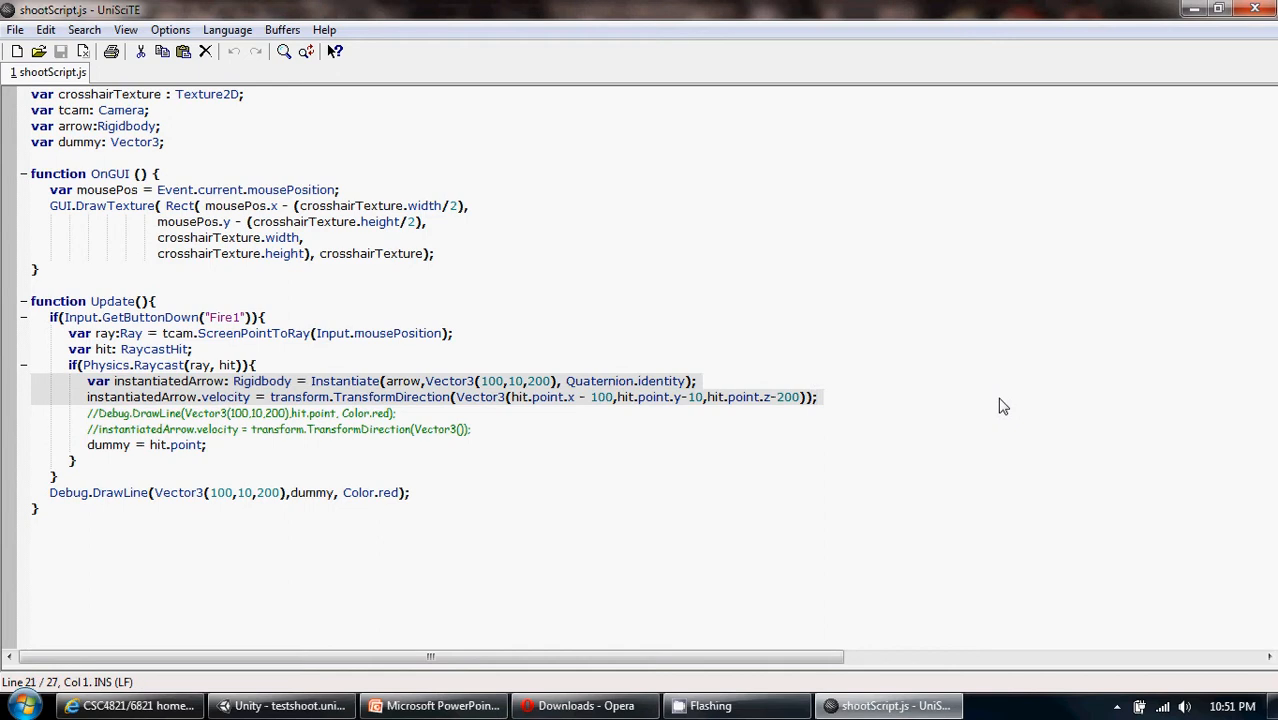
mouse_move(189, 395)
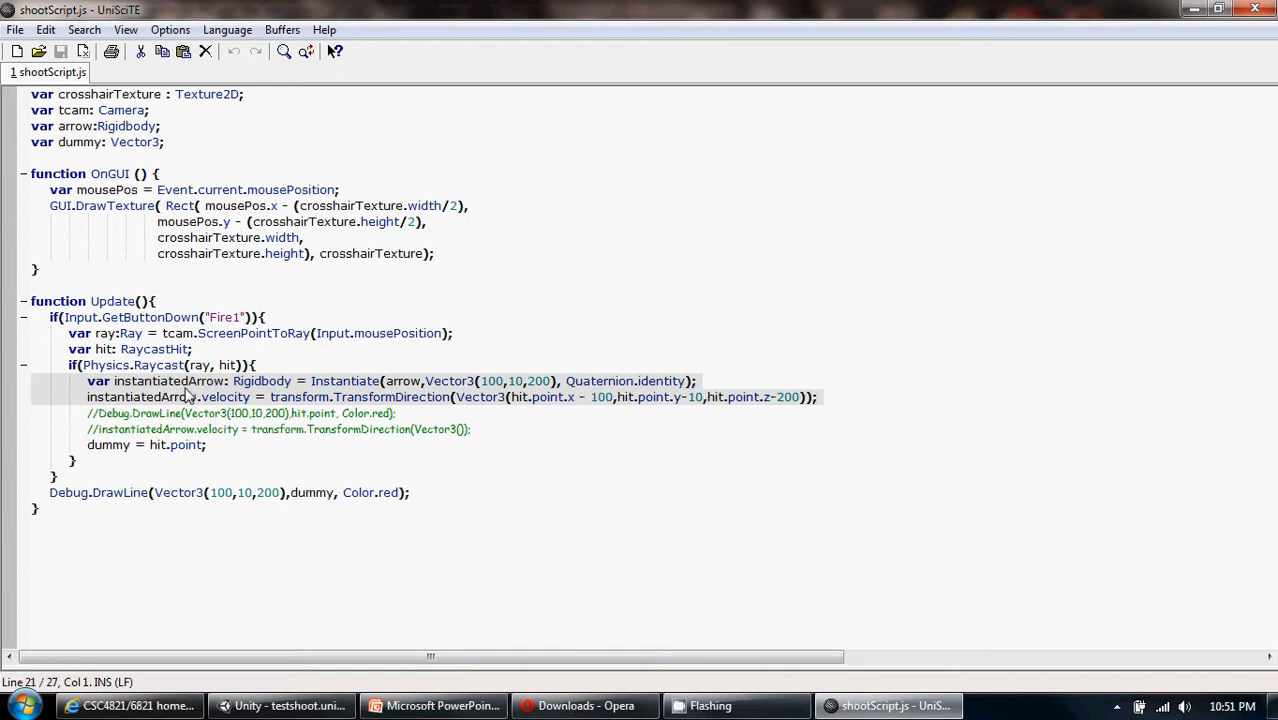
mouse_move(216, 386)
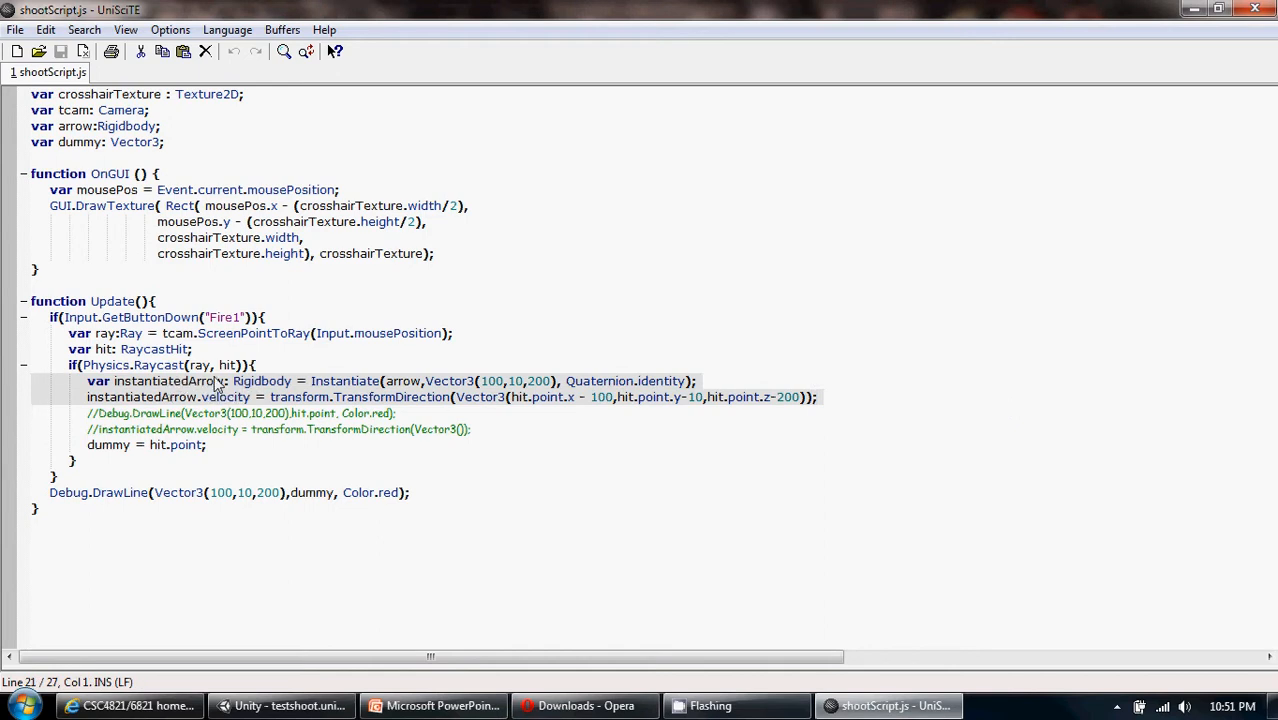
mouse_move(250, 393)
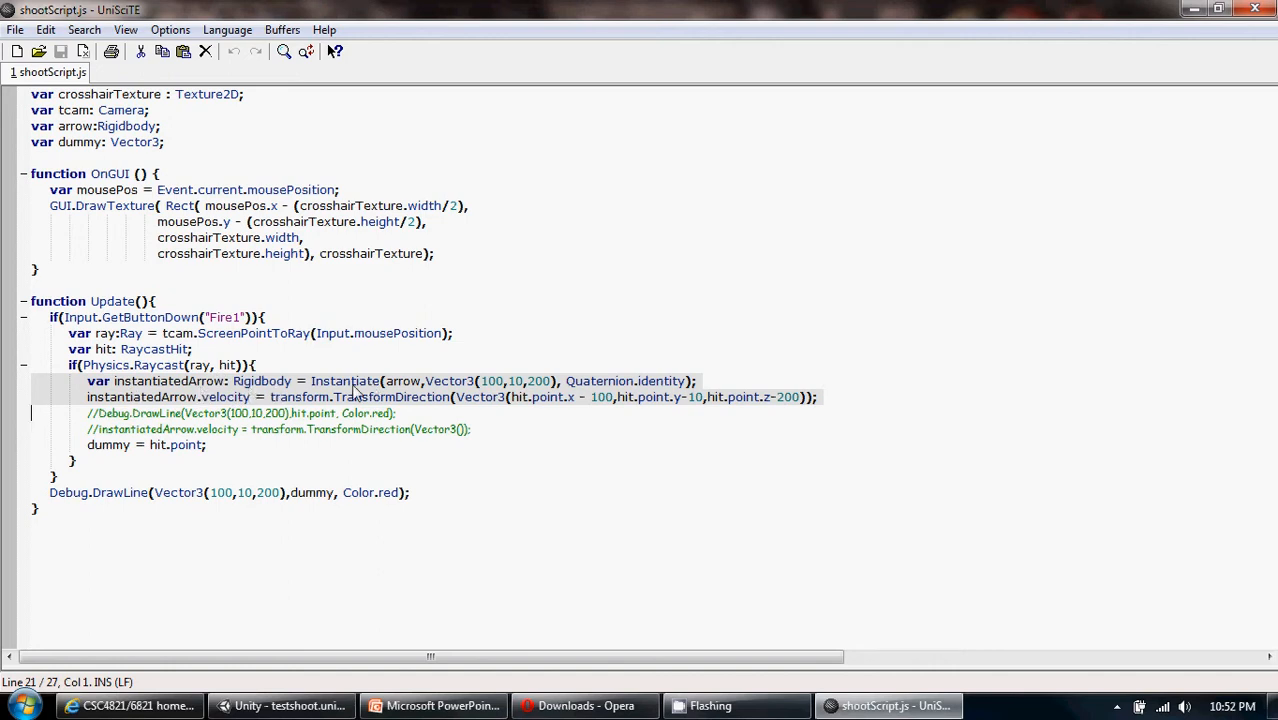
click(298, 381)
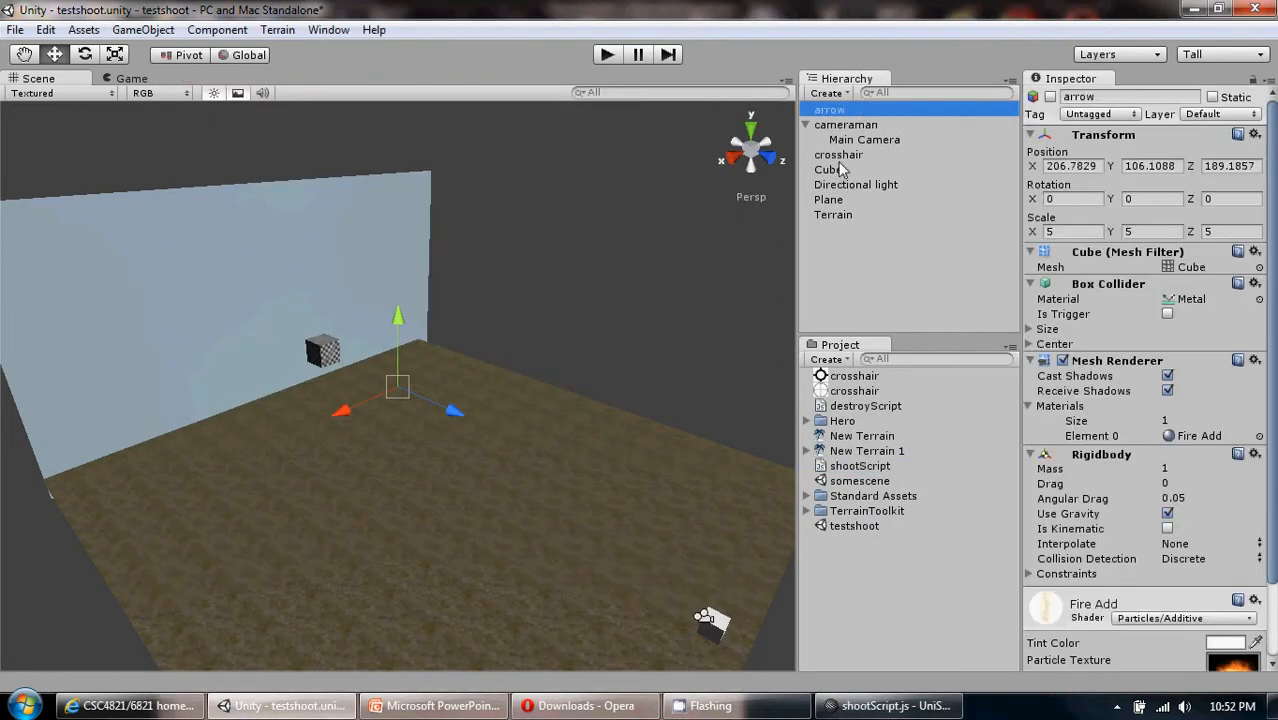
Step: View the crosshair's Shoot Script fields, then bring shootScript back full-size
click(838, 154)
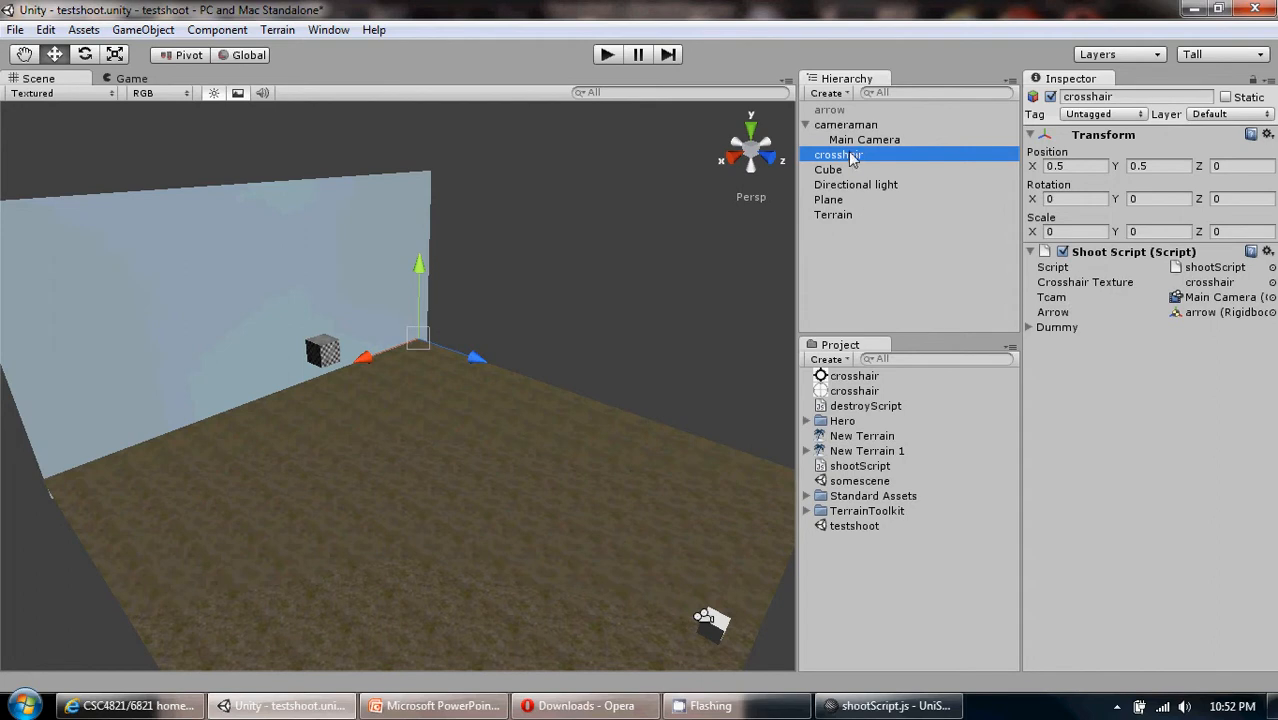
mouse_move(900, 200)
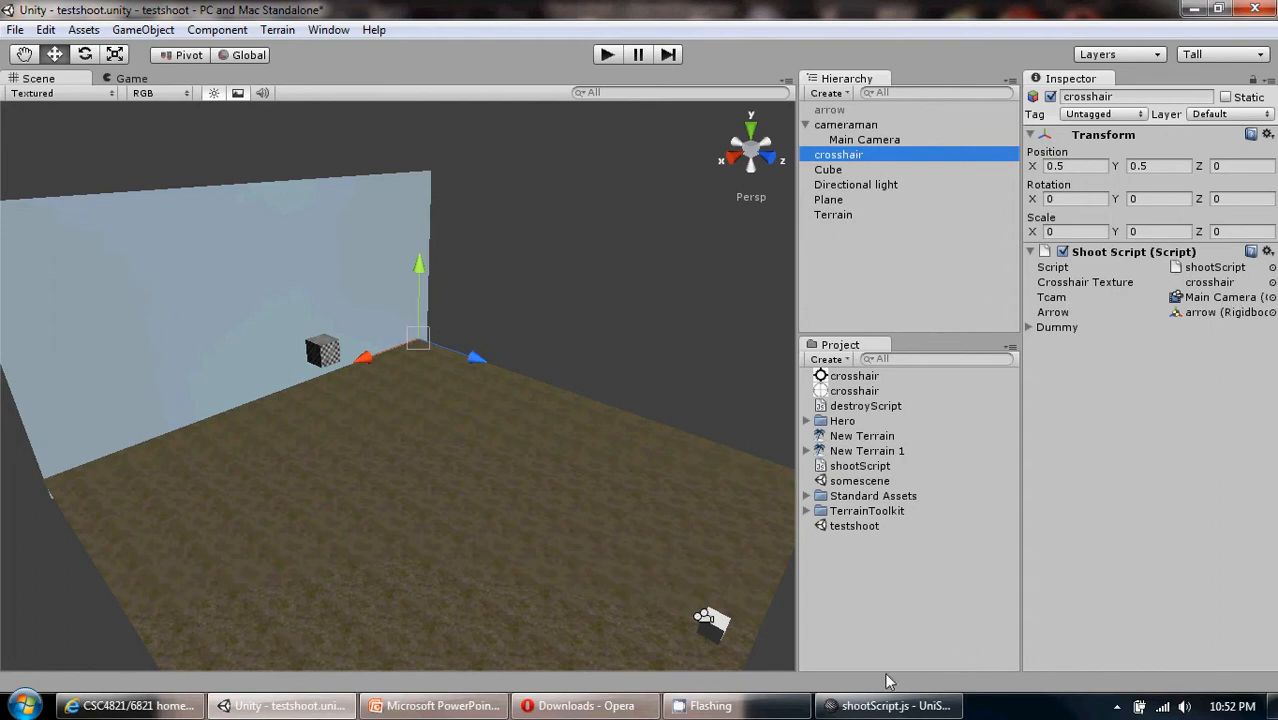
click(886, 705)
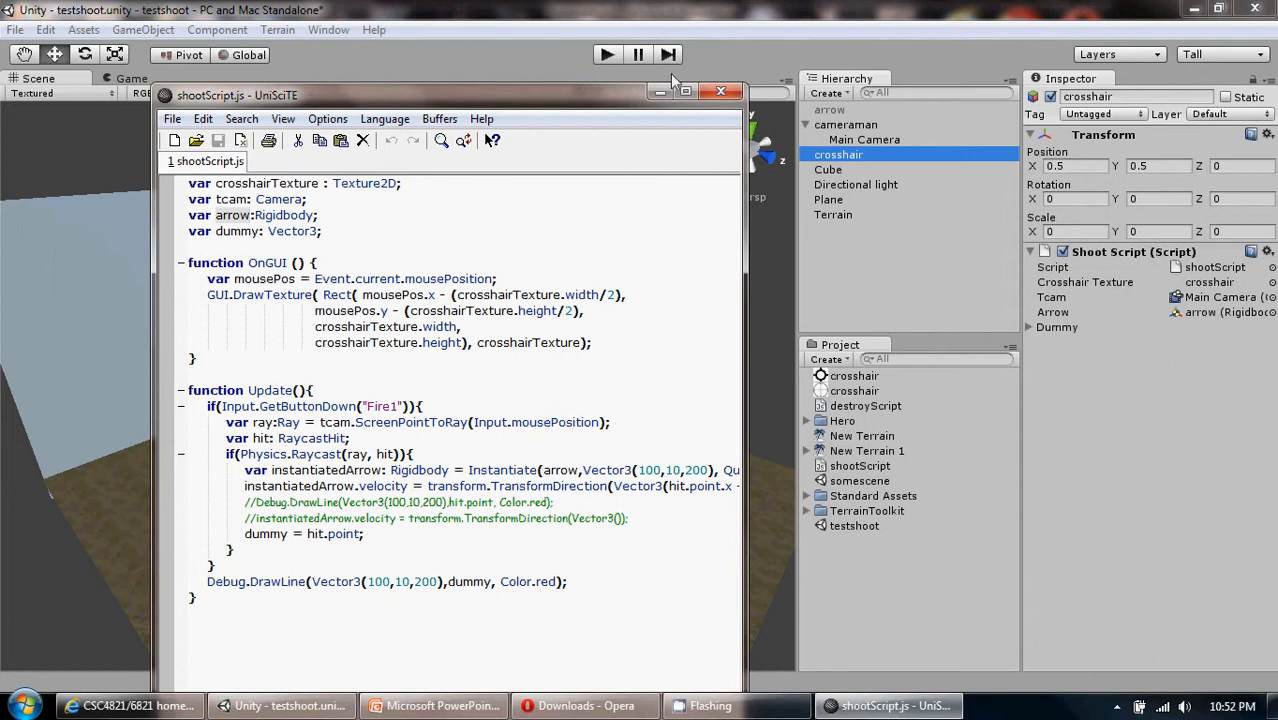
click(685, 91)
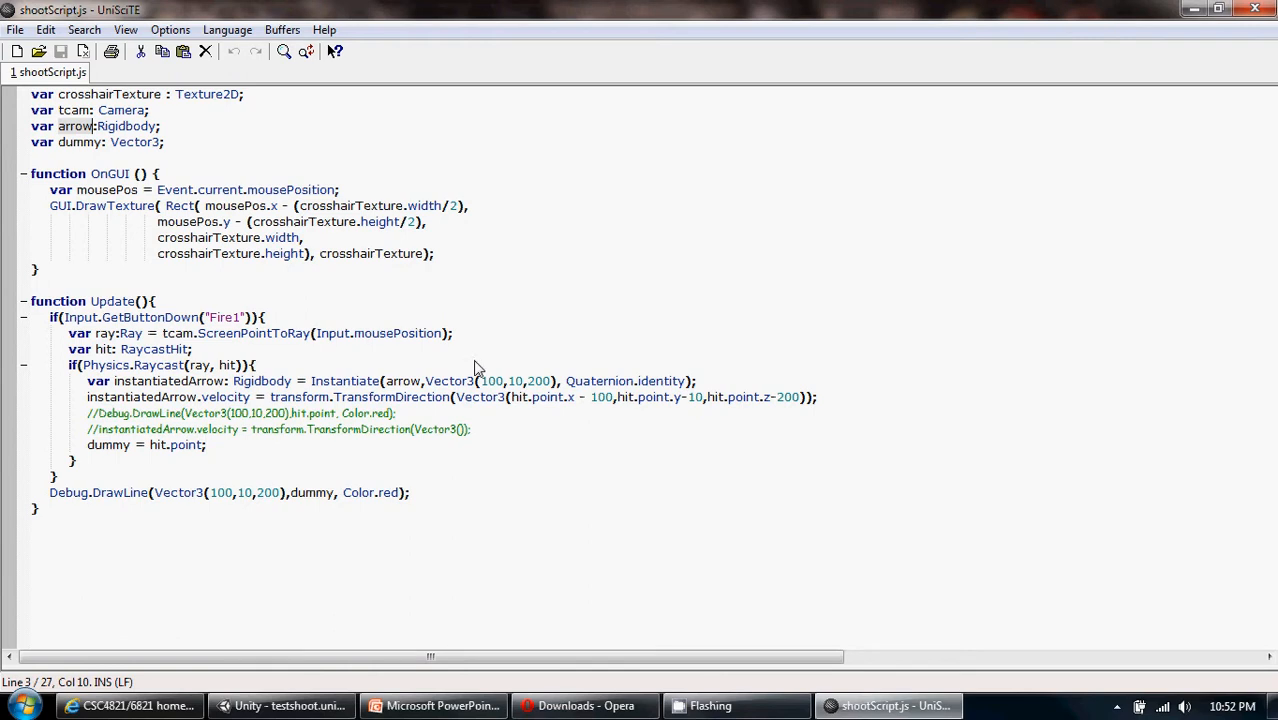
mouse_move(428, 390)
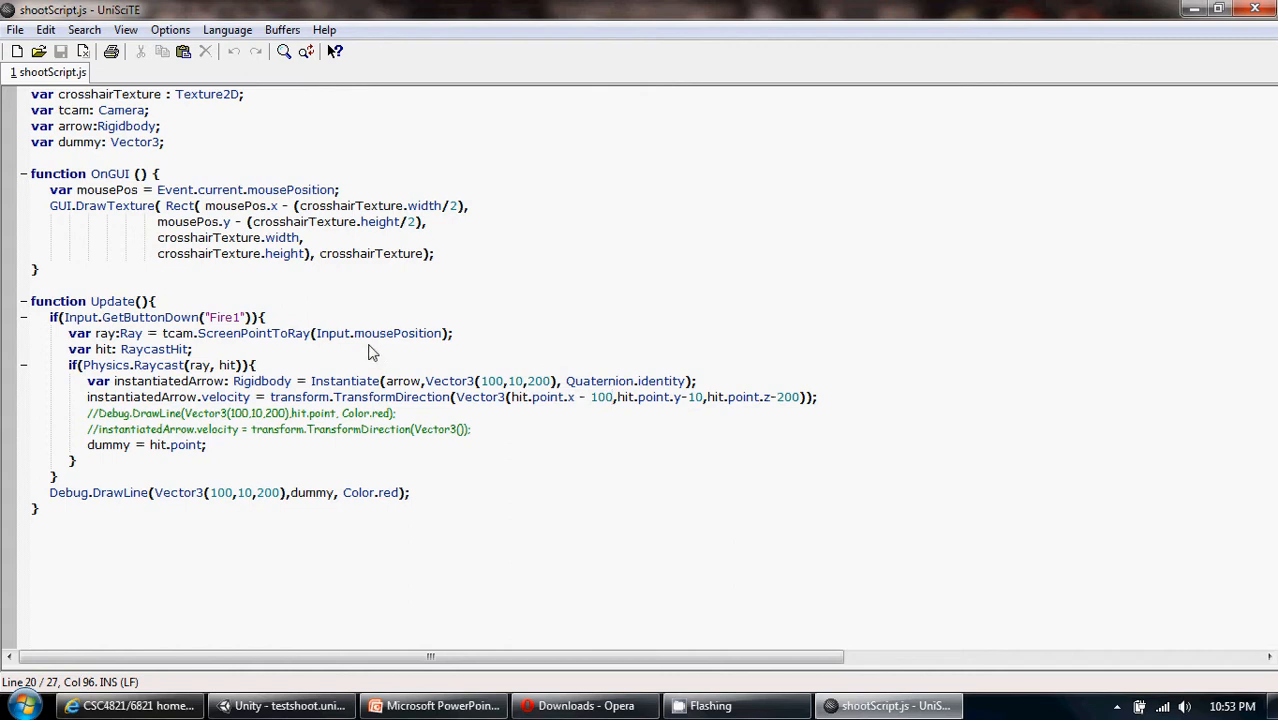
Step: Mark the arrow velocity line and the red DrawLine call, then return to Unity
click(88, 381)
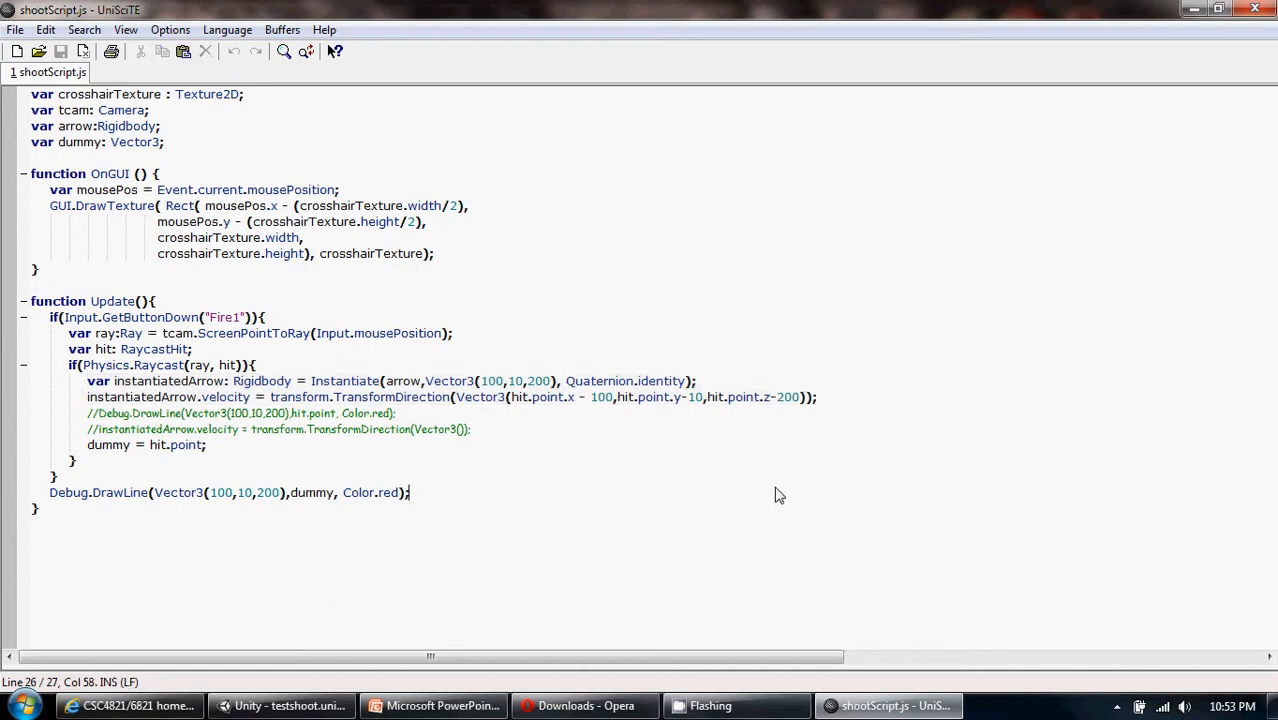
click(800, 397)
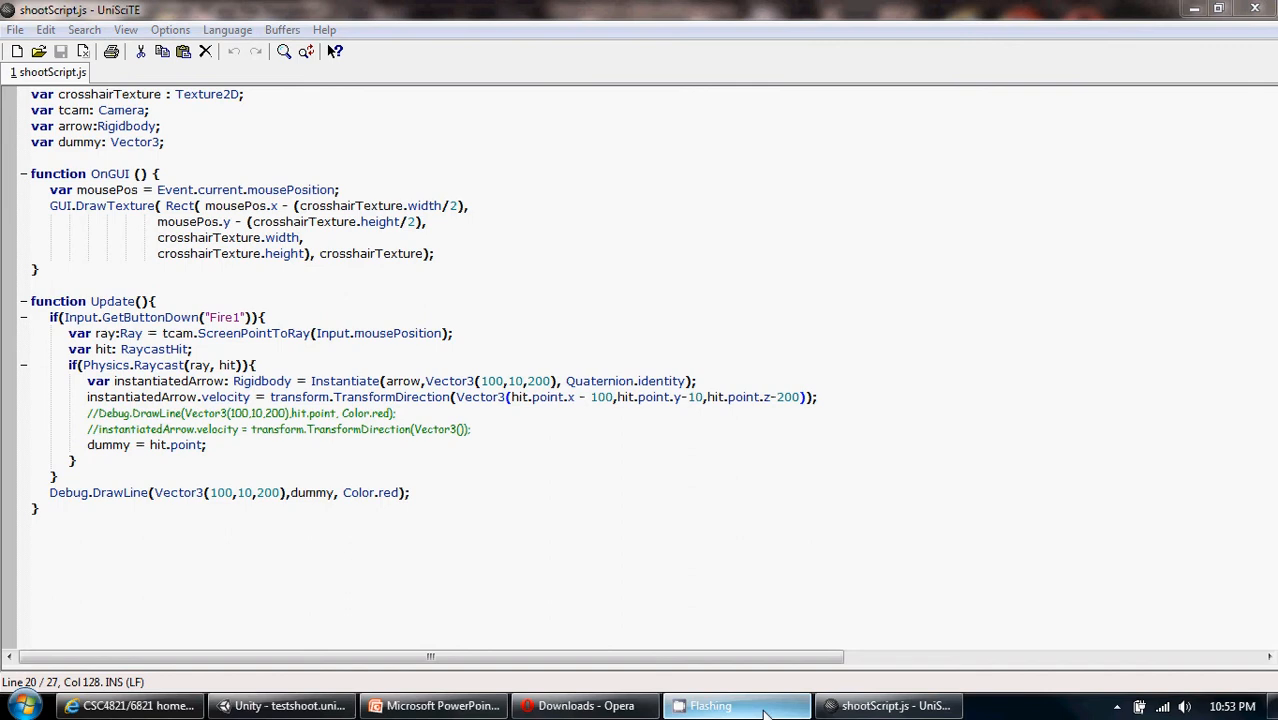
click(290, 705)
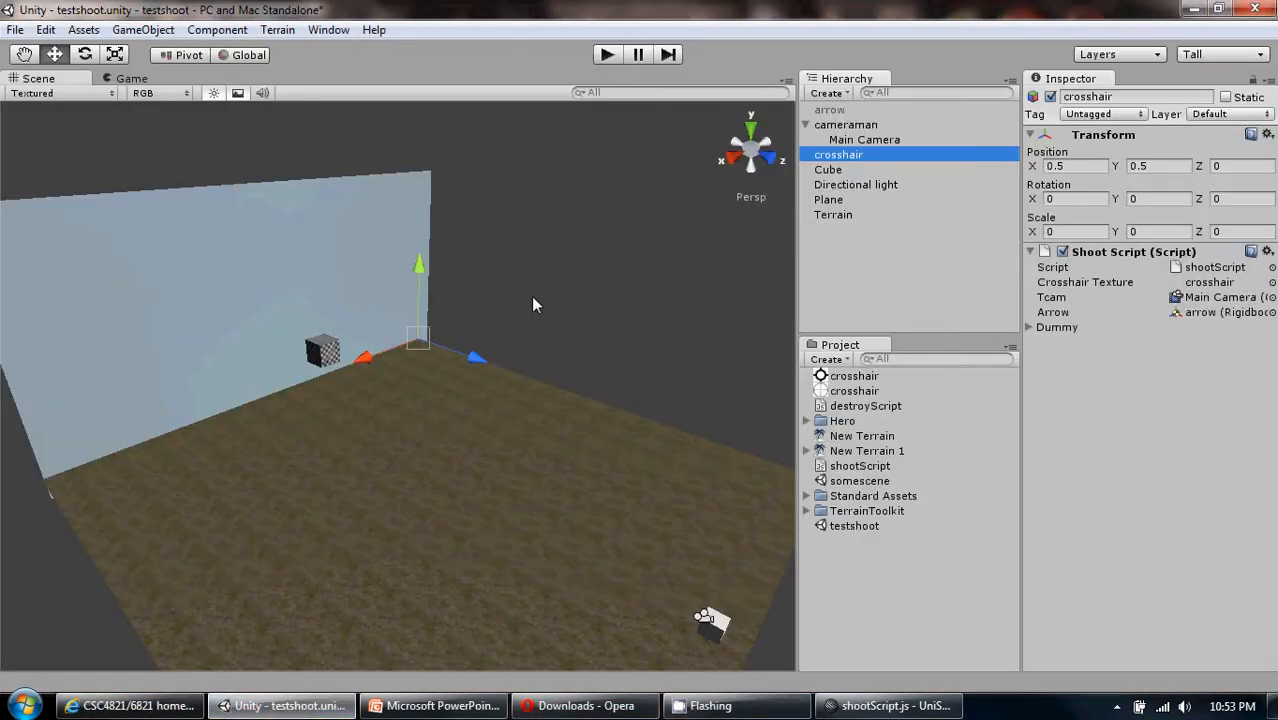
mouse_move(415, 445)
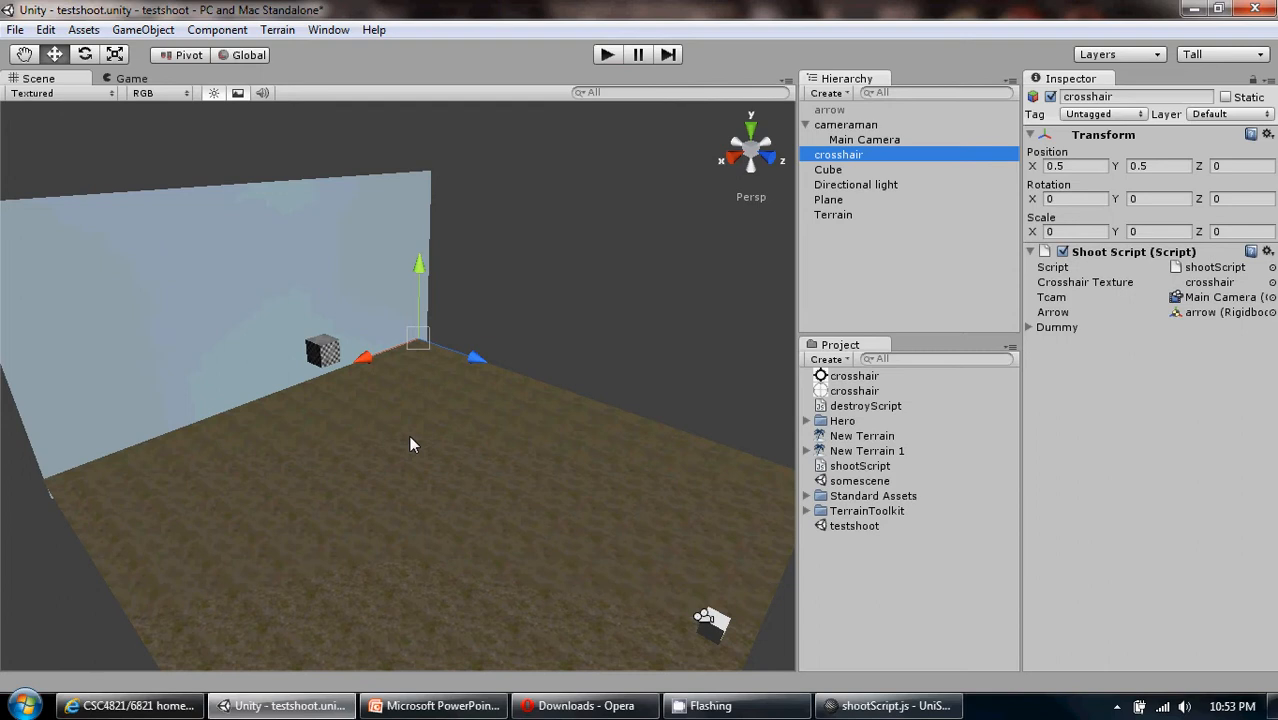
mouse_move(430, 388)
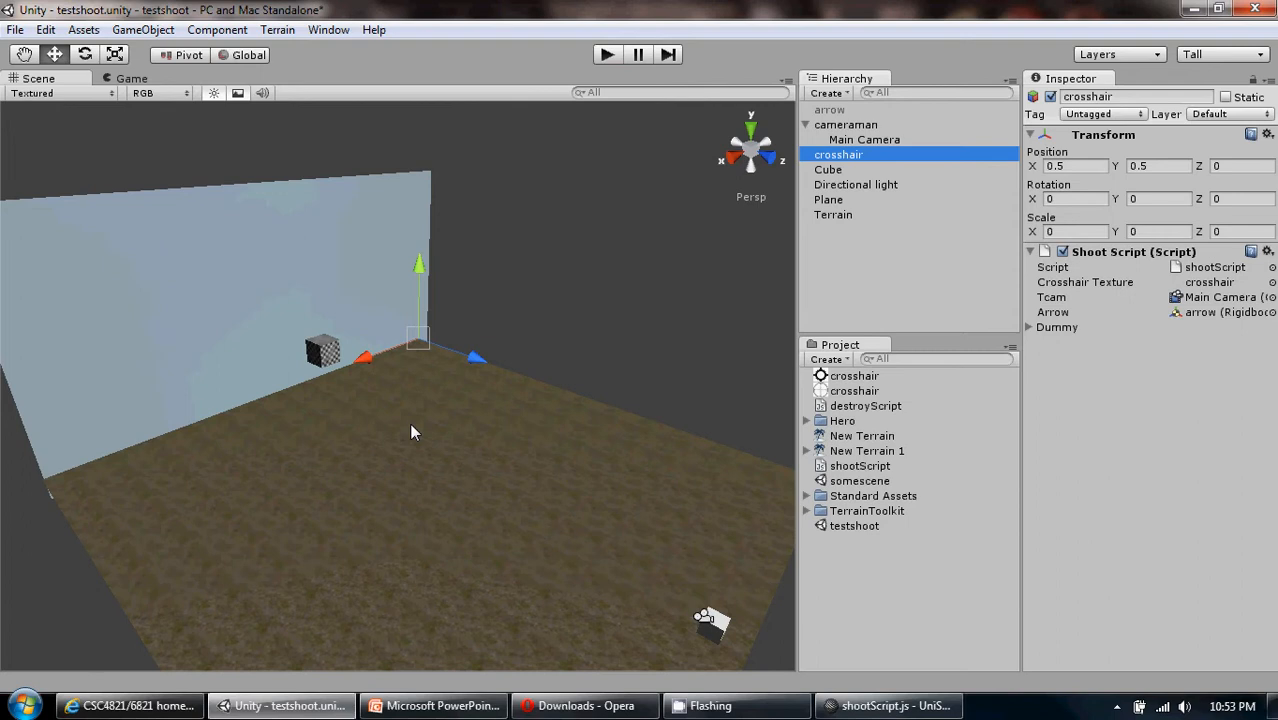
mouse_move(115, 460)
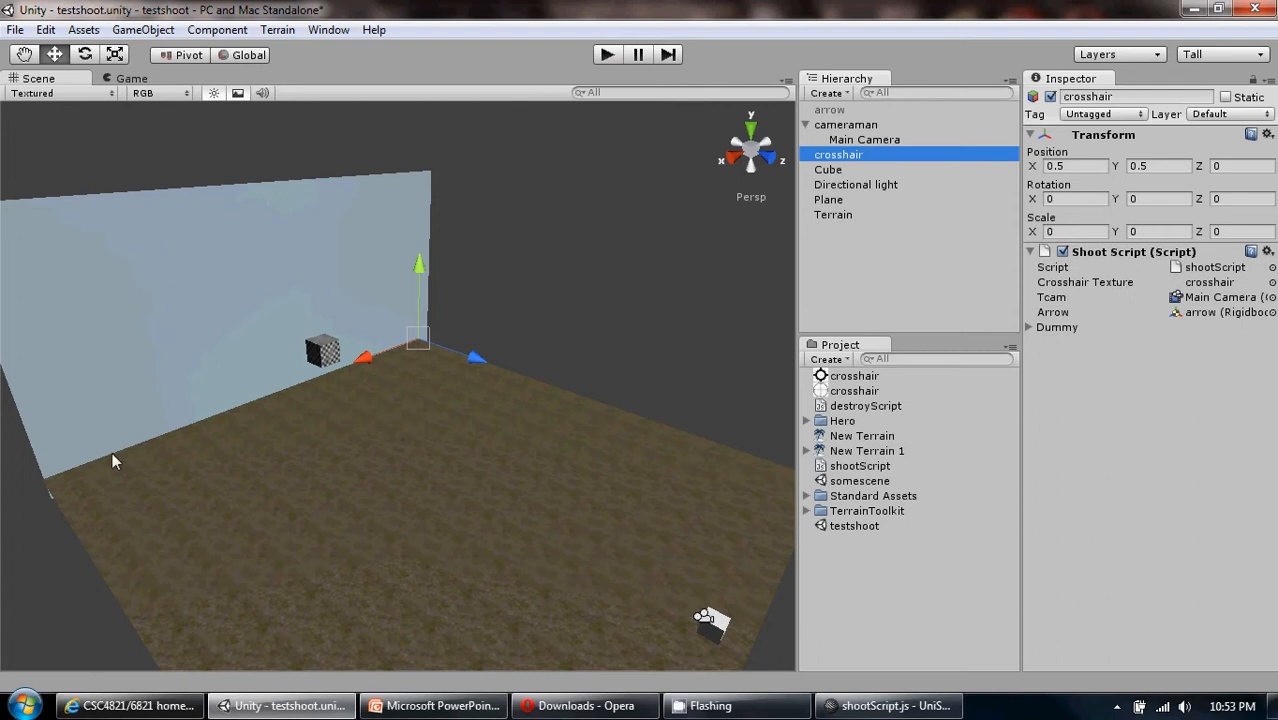
mouse_move(255, 437)
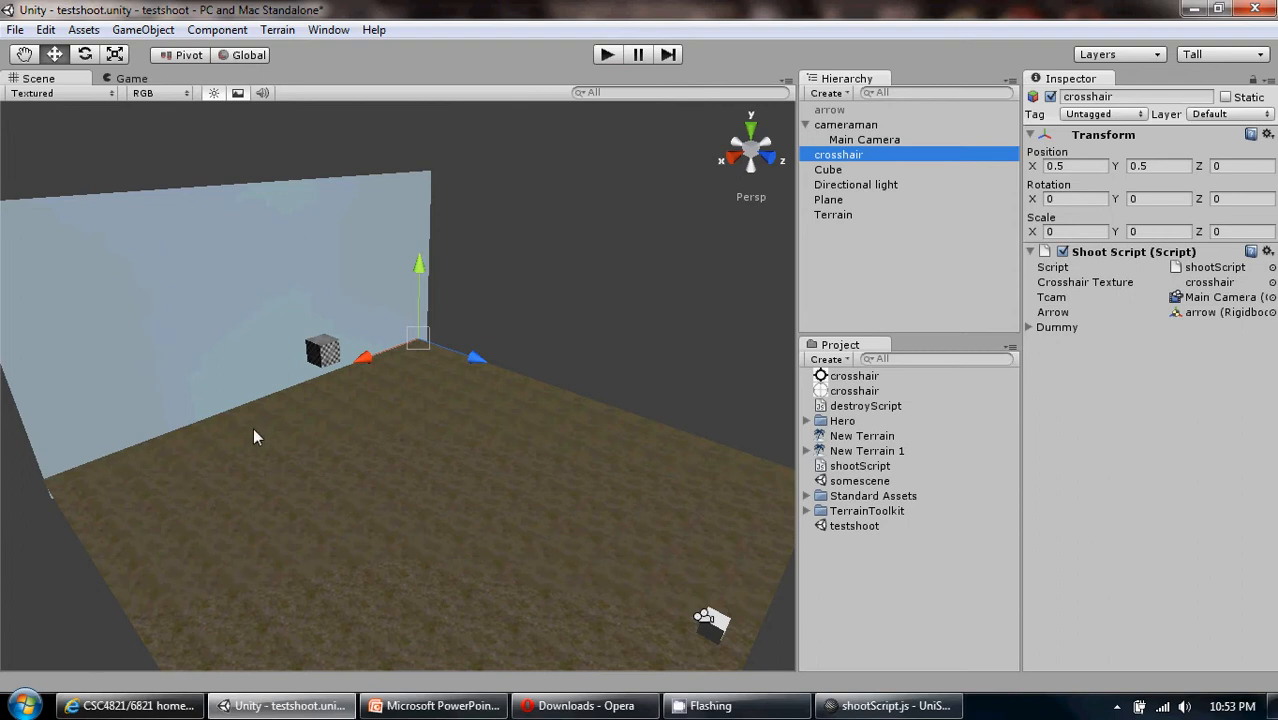
mouse_move(453, 465)
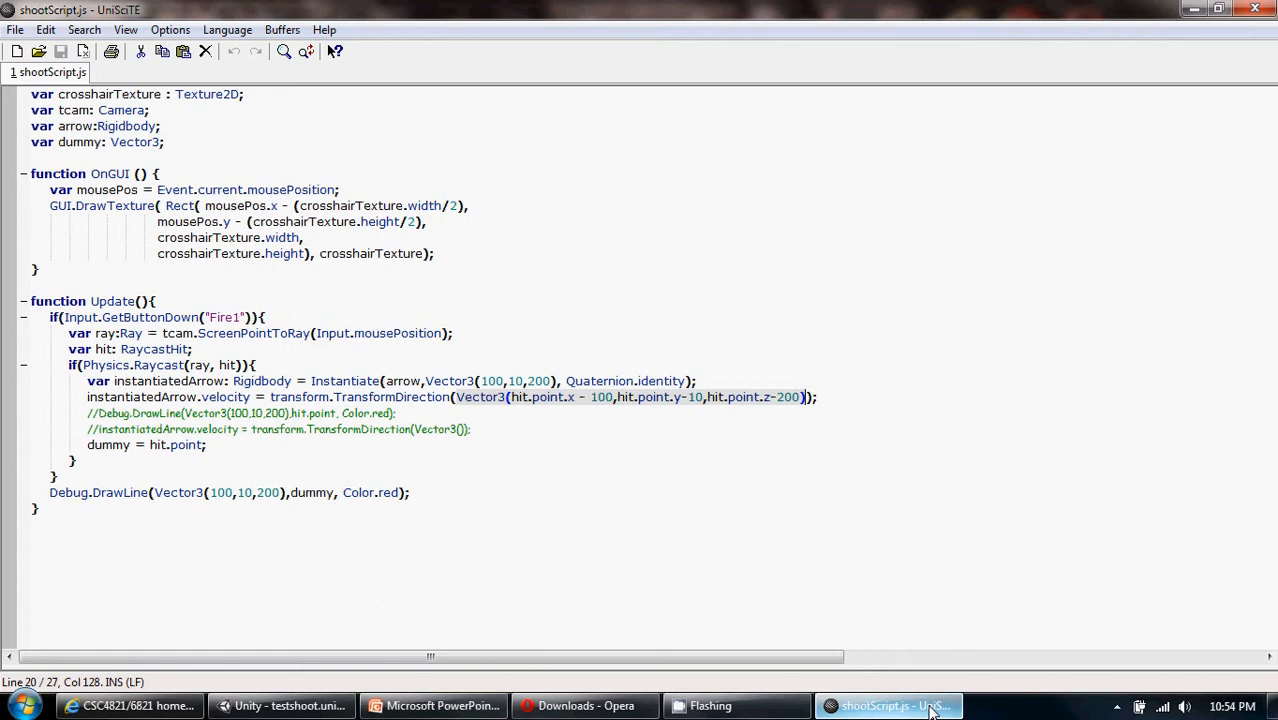
Step: Walk through the ScreenPointToRay line and its tcam camera, then return to Unity
click(95, 333)
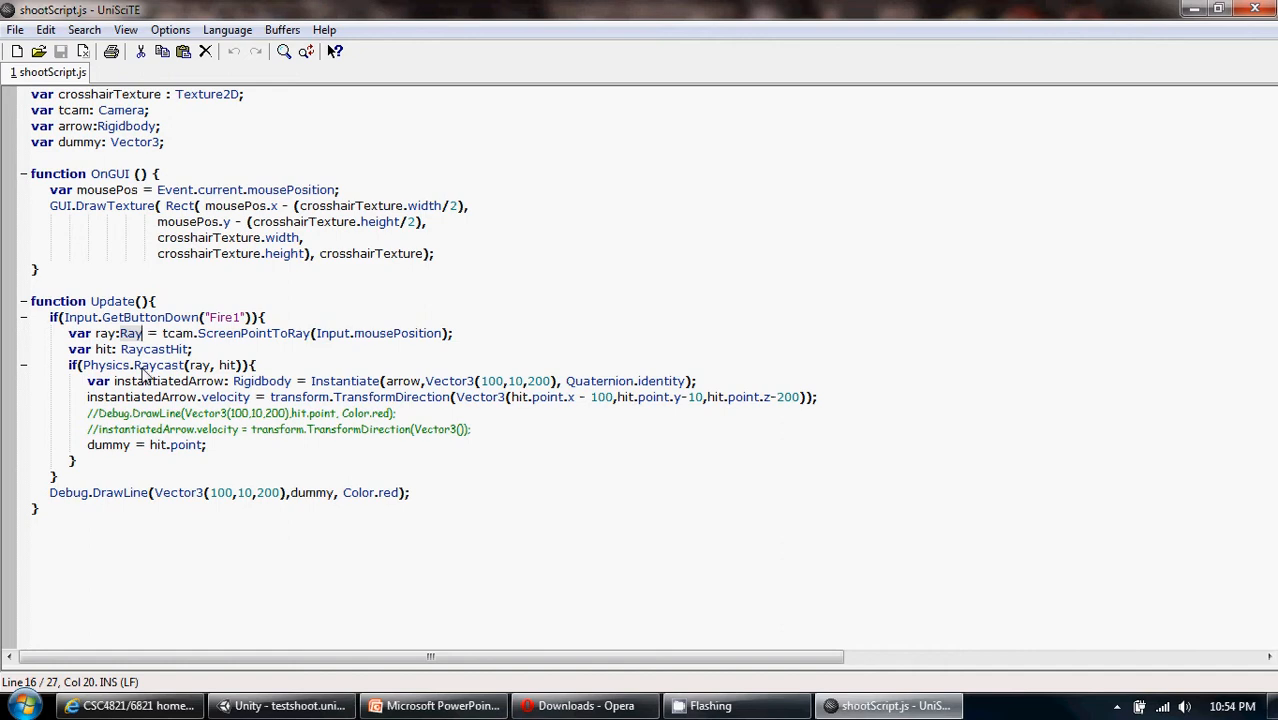
mouse_move(188, 340)
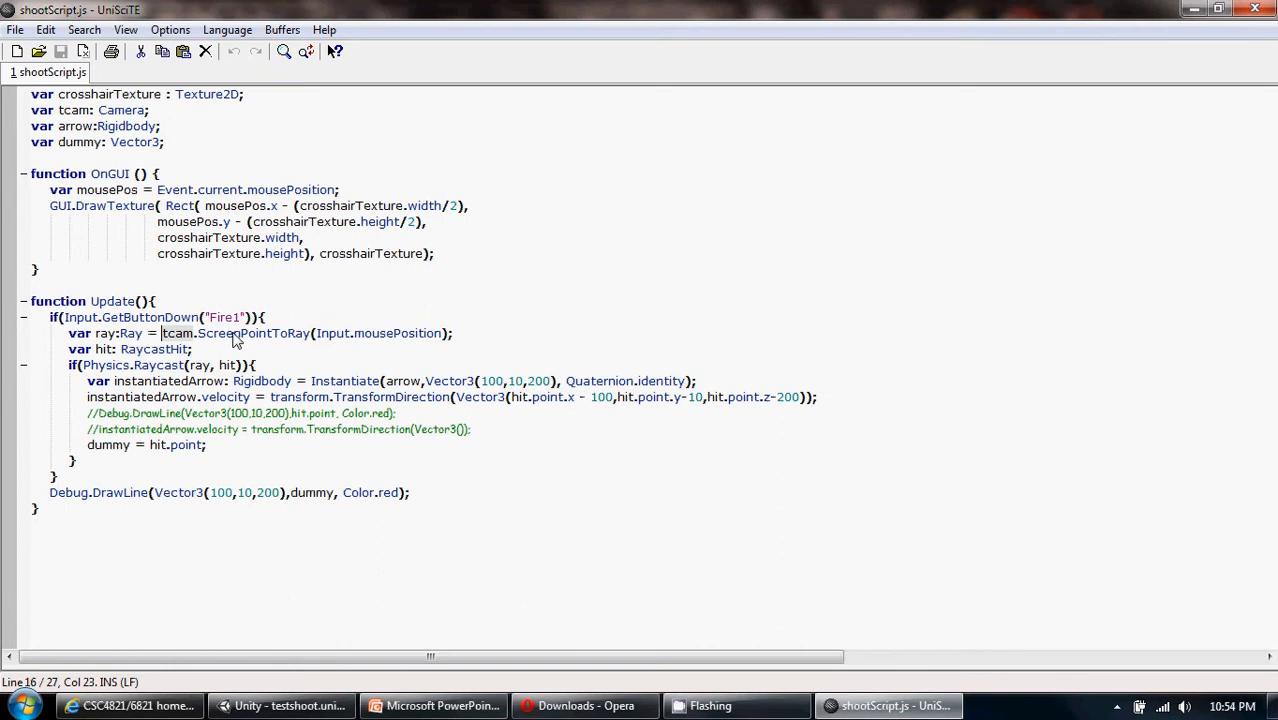
click(327, 333)
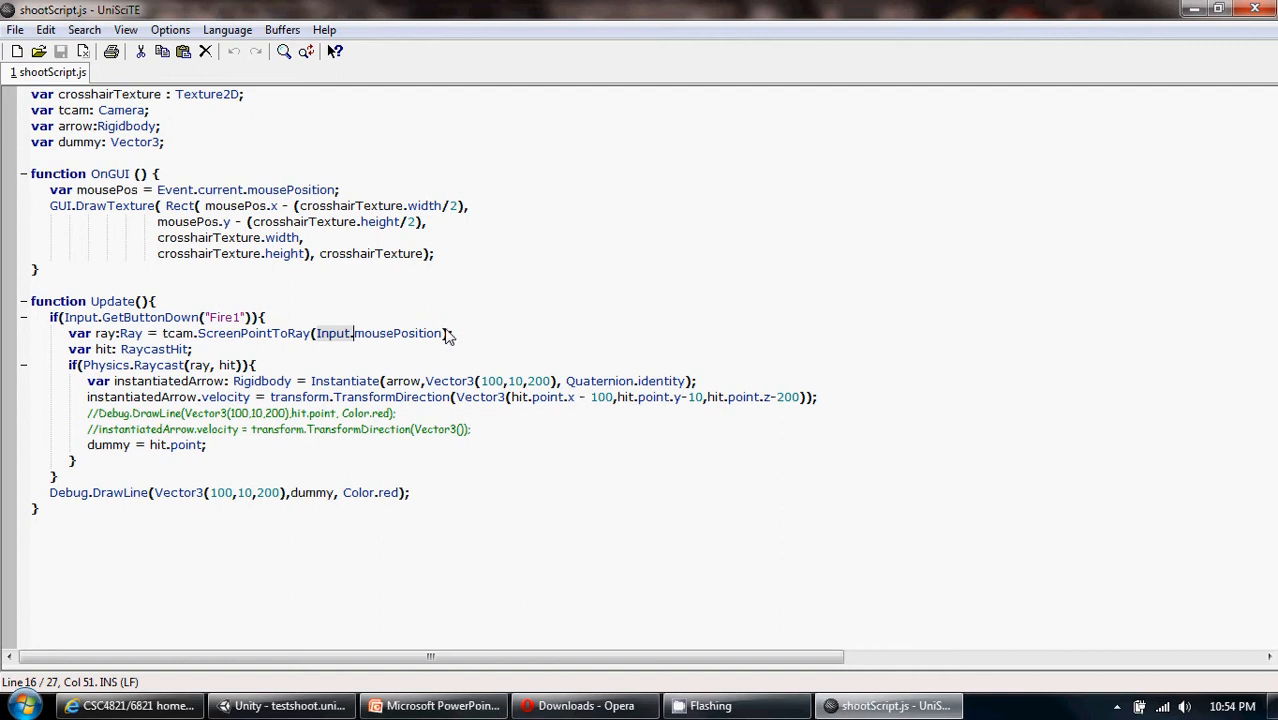
mouse_move(640, 700)
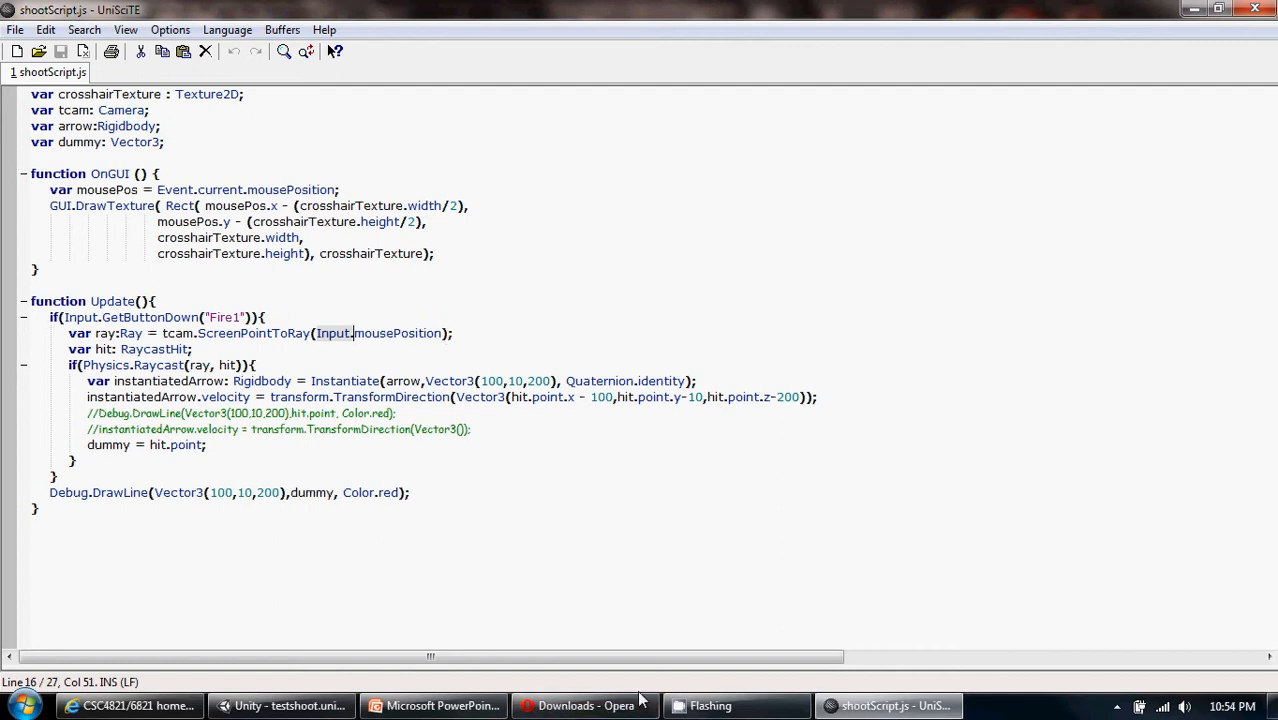
click(284, 705)
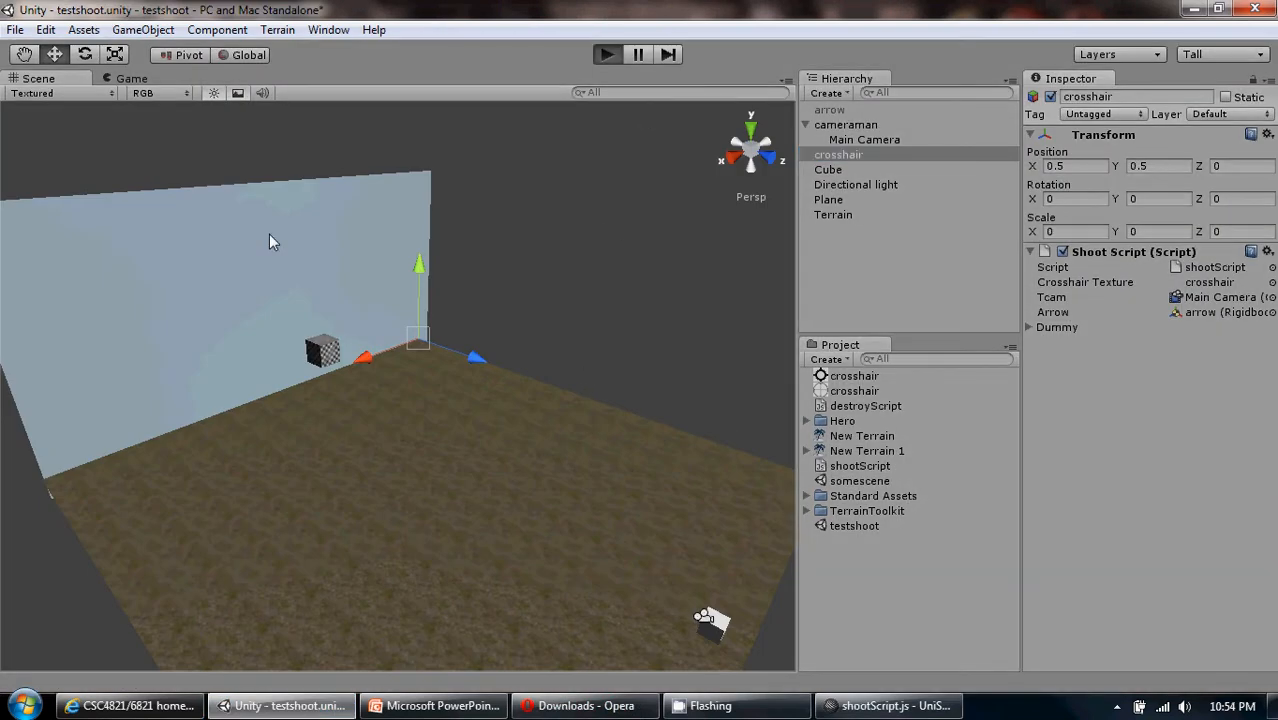
Step: Play the scene, shoot an arrow at the wall, stop, then run and stop once more
click(606, 54)
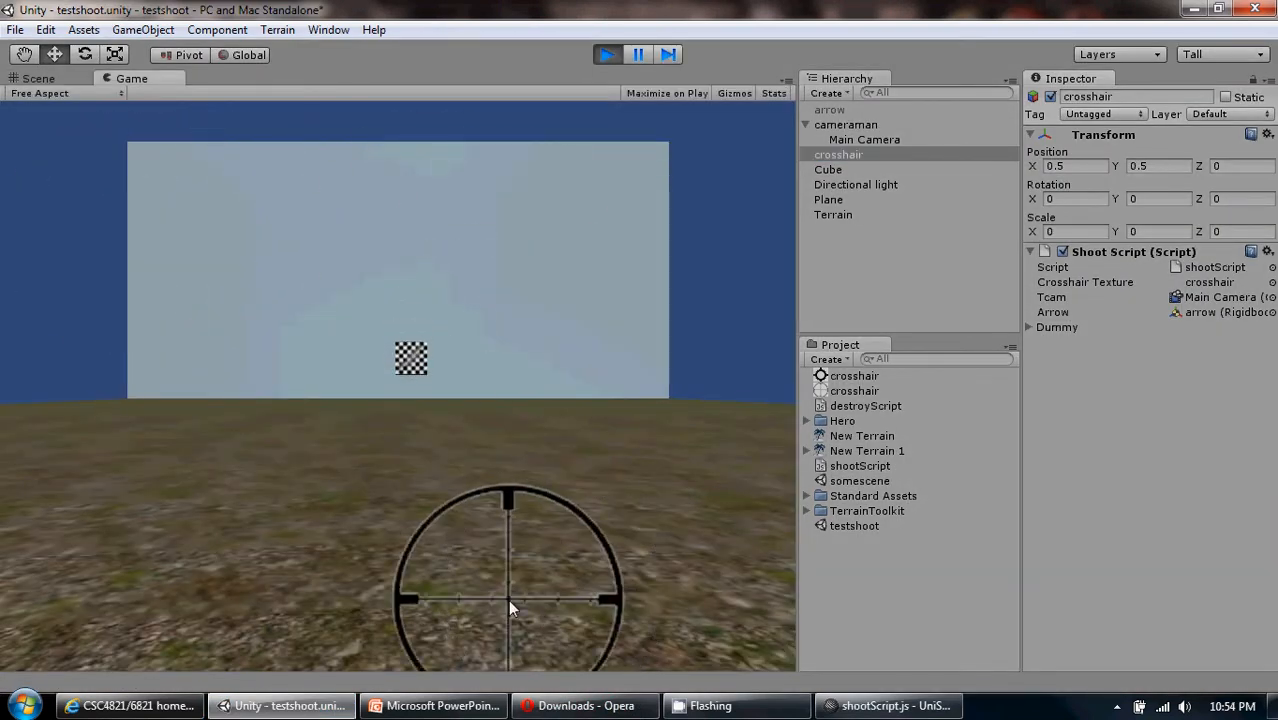
mouse_move(225, 338)
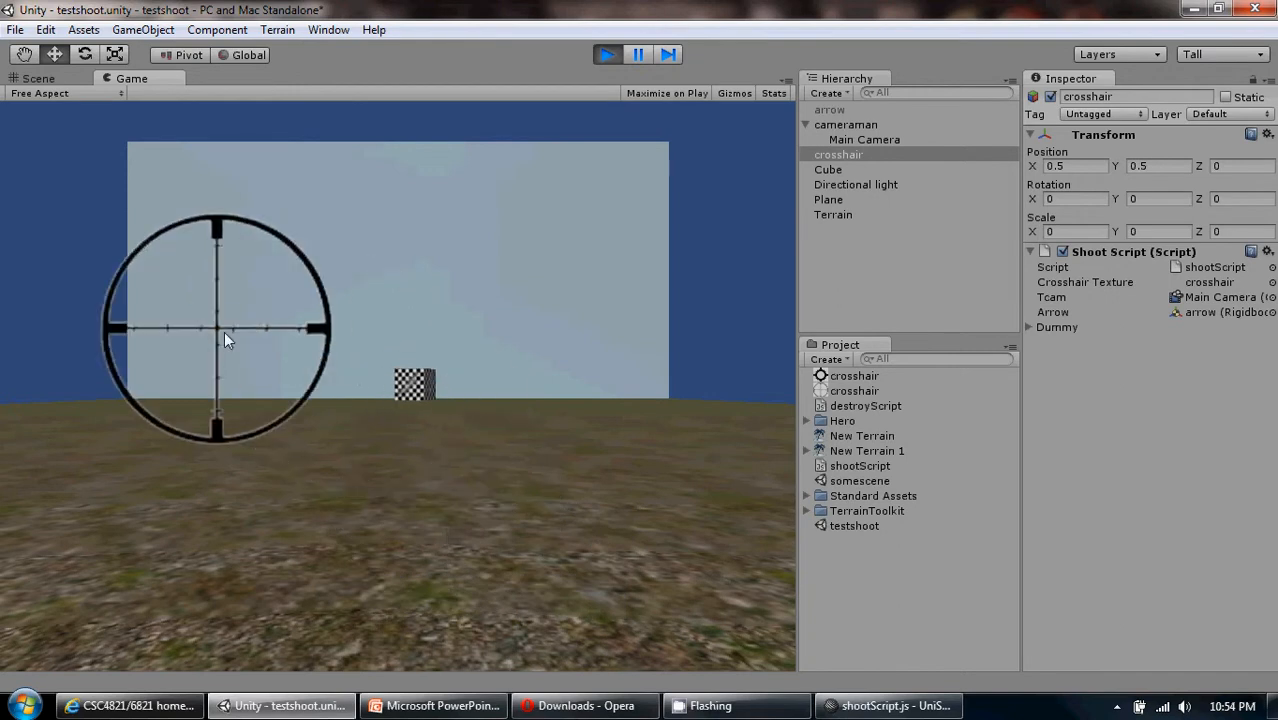
mouse_move(248, 412)
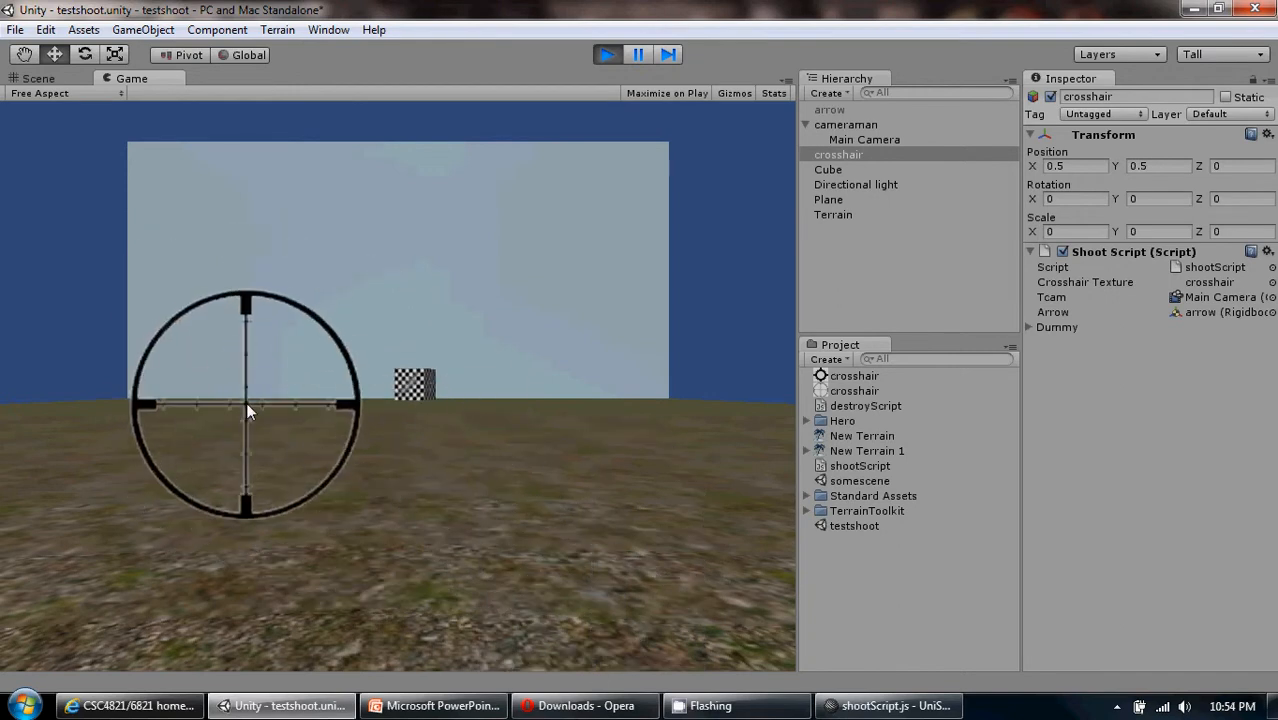
click(250, 400)
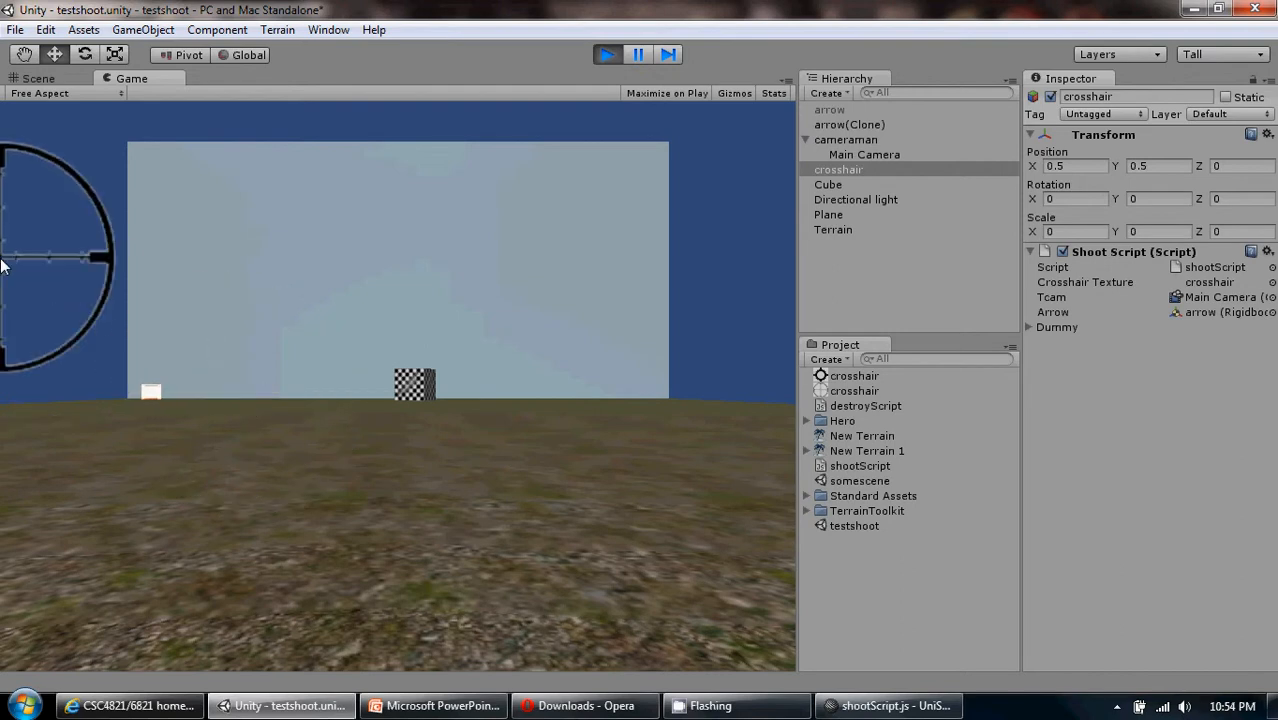
click(607, 54)
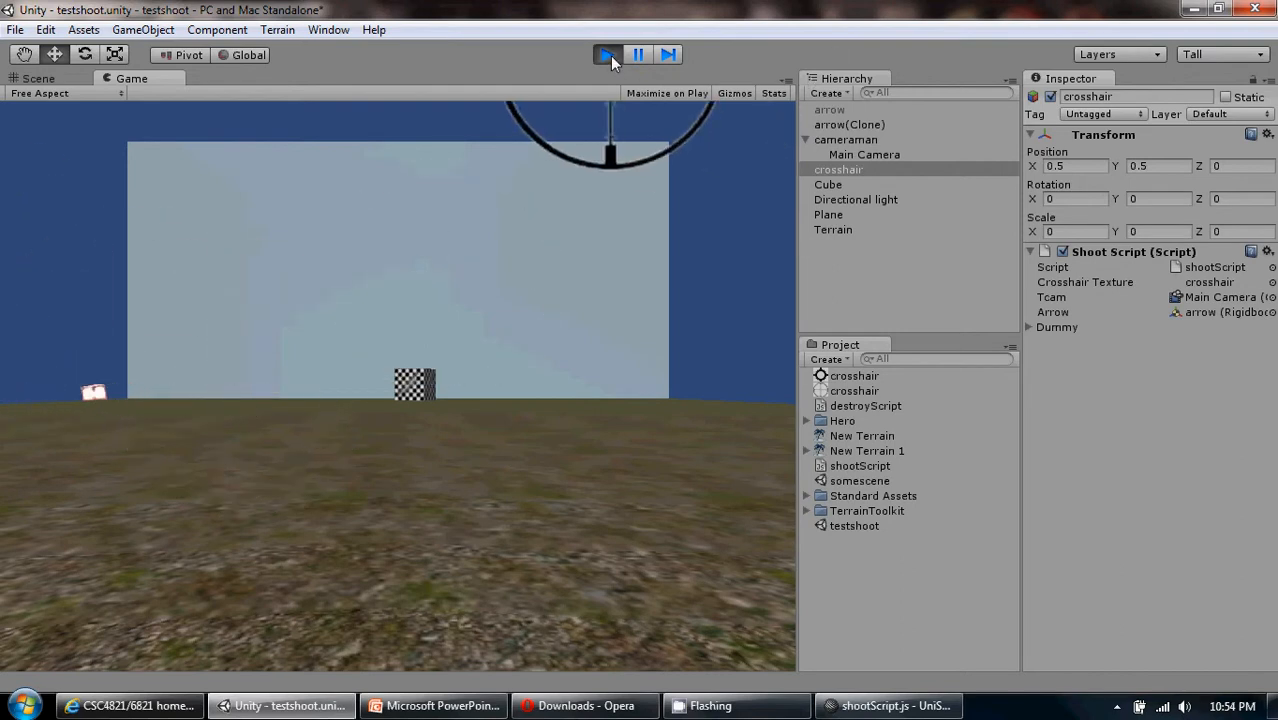
click(606, 54)
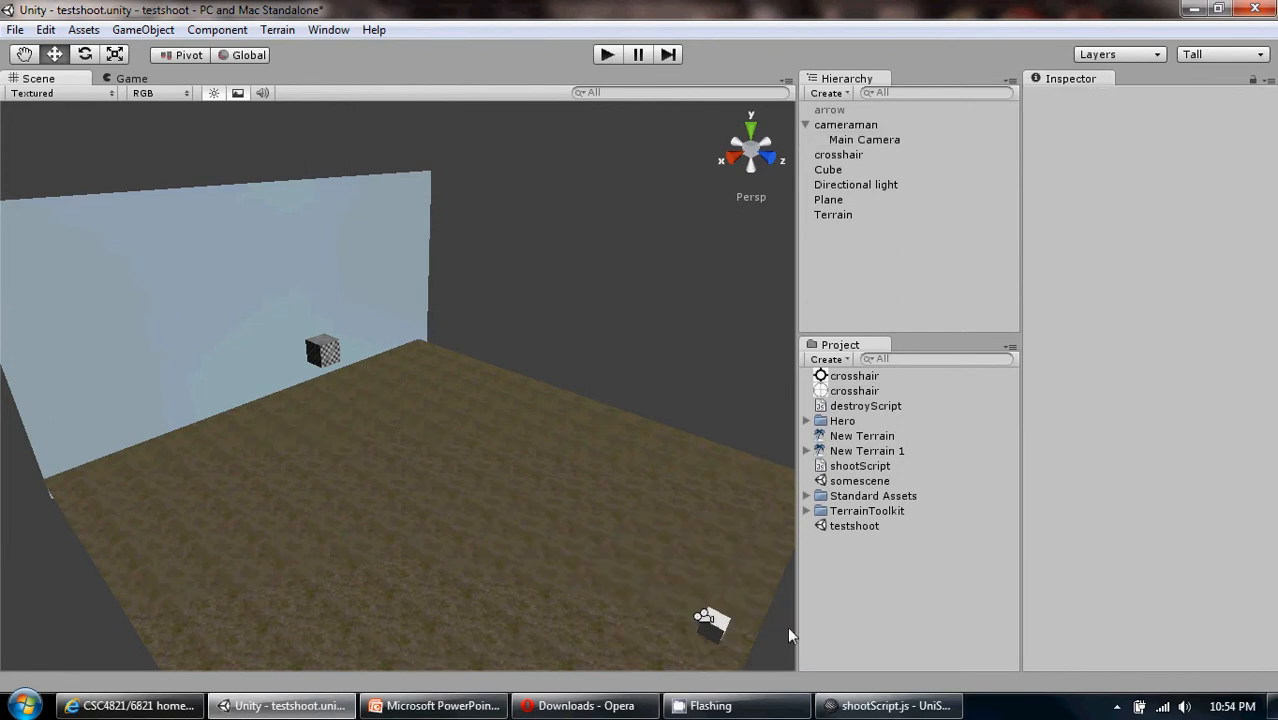
mouse_move(748, 645)
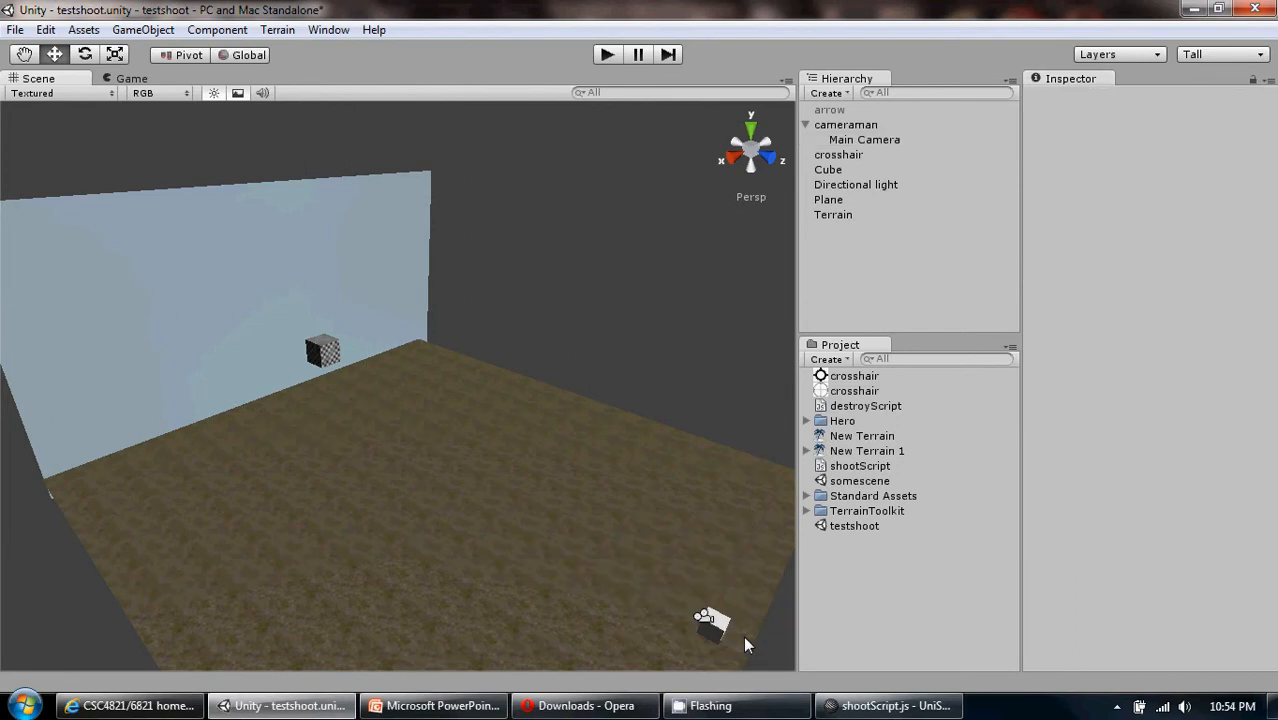
mouse_move(765, 695)
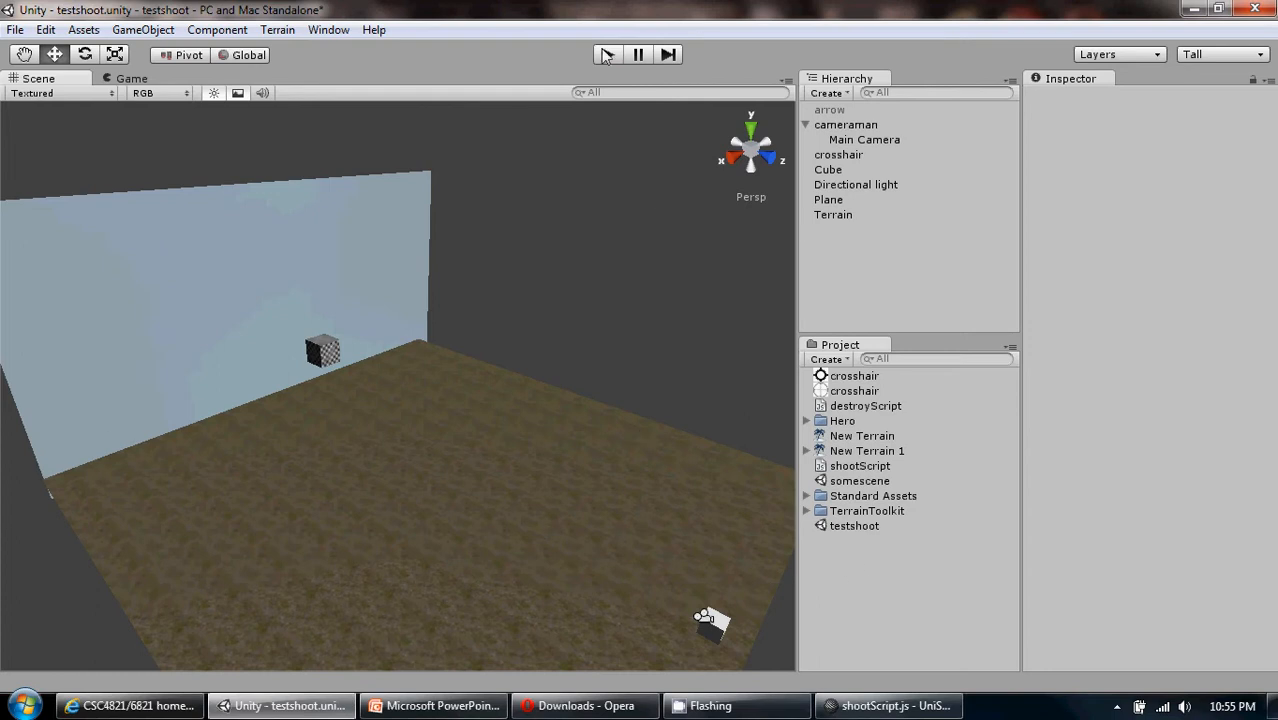
click(607, 54)
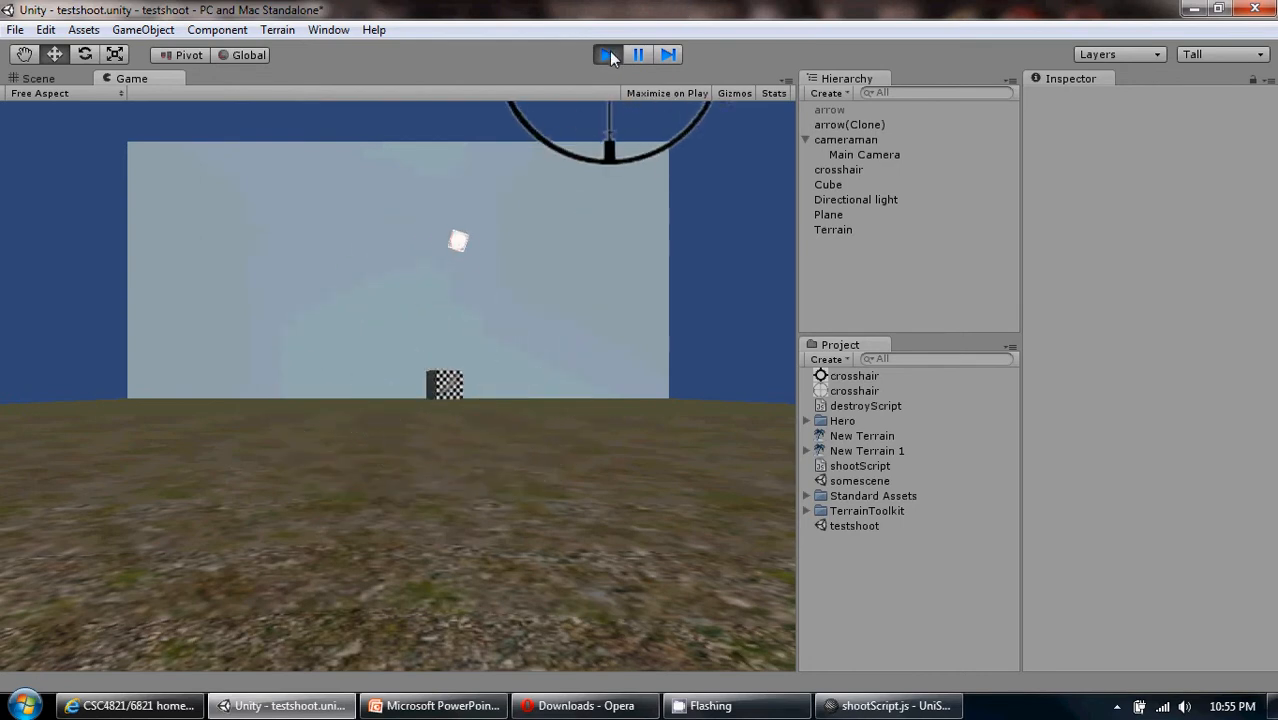
click(607, 54)
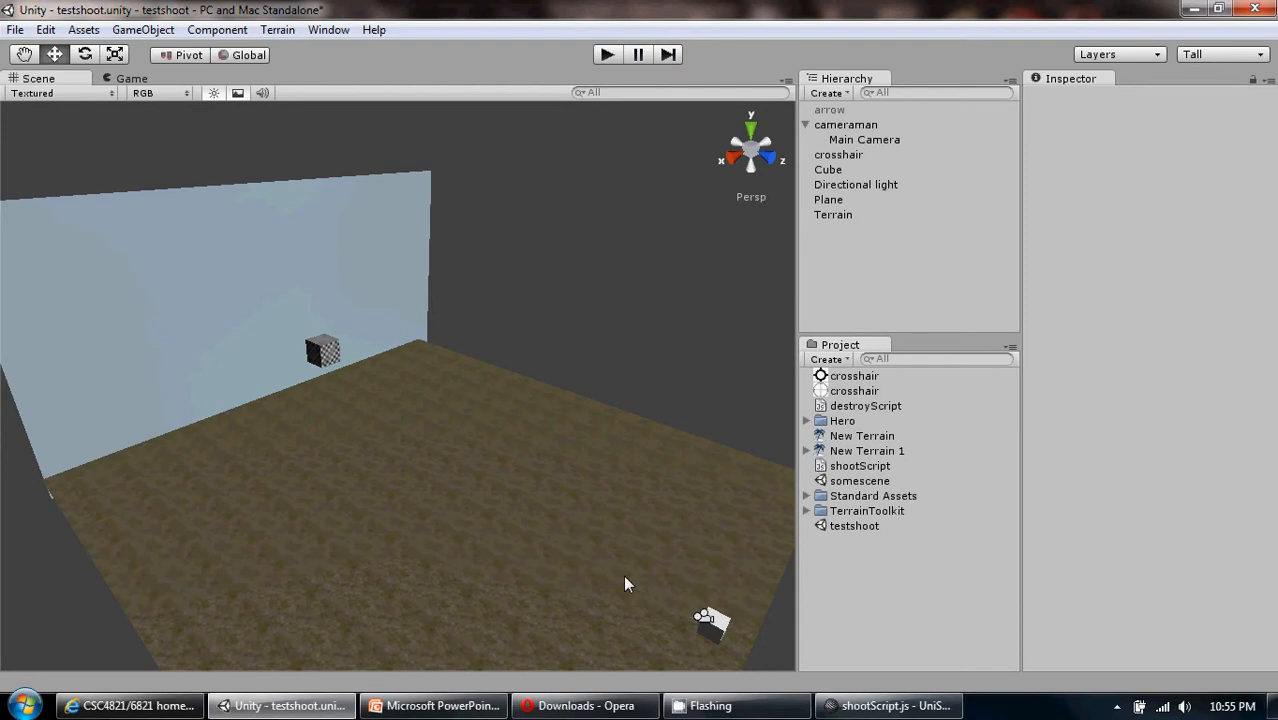
Step: In shootScript.js, walk through the ray, RaycastHit declaration and Physics.Raycast condition in Update
click(886, 706)
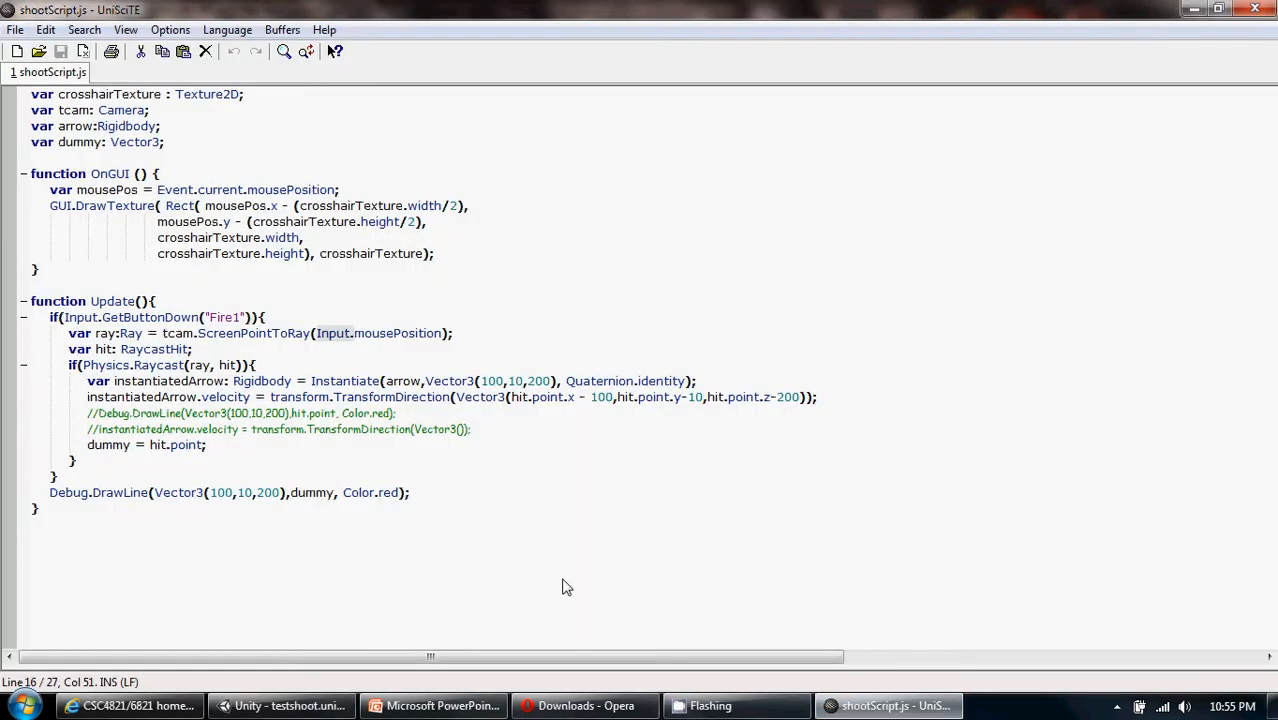
click(190, 349)
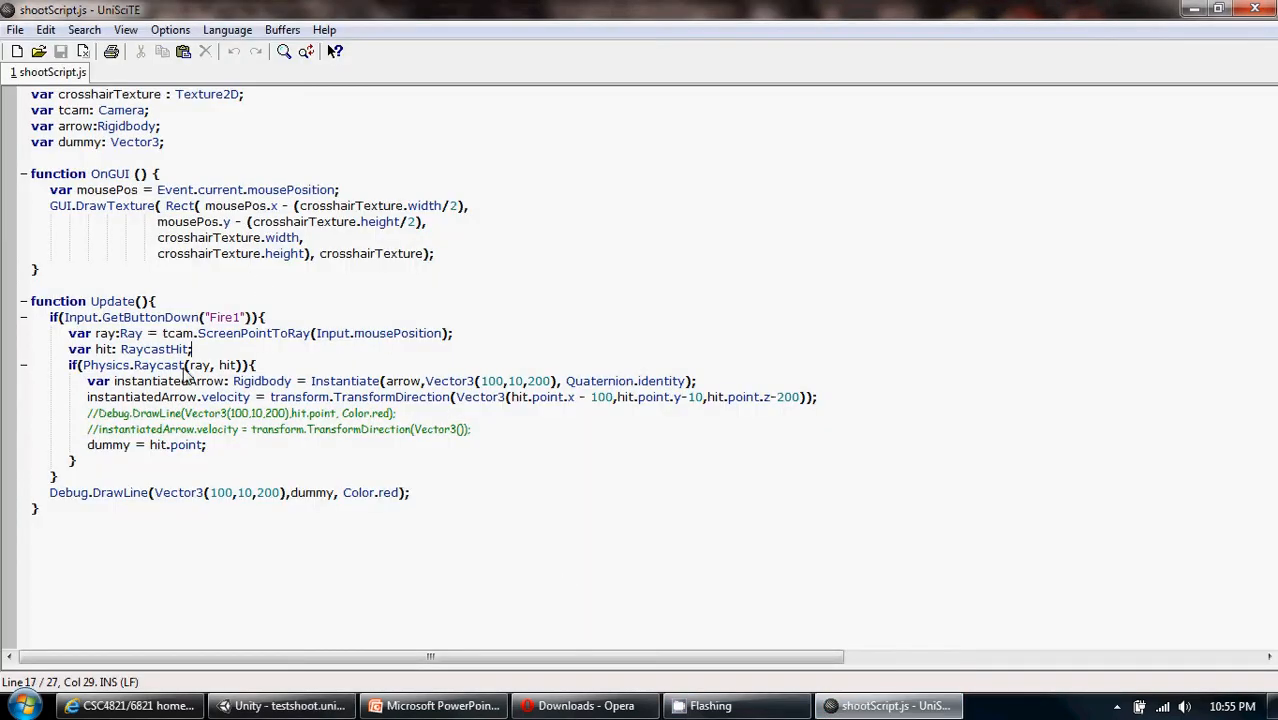
mouse_move(58, 343)
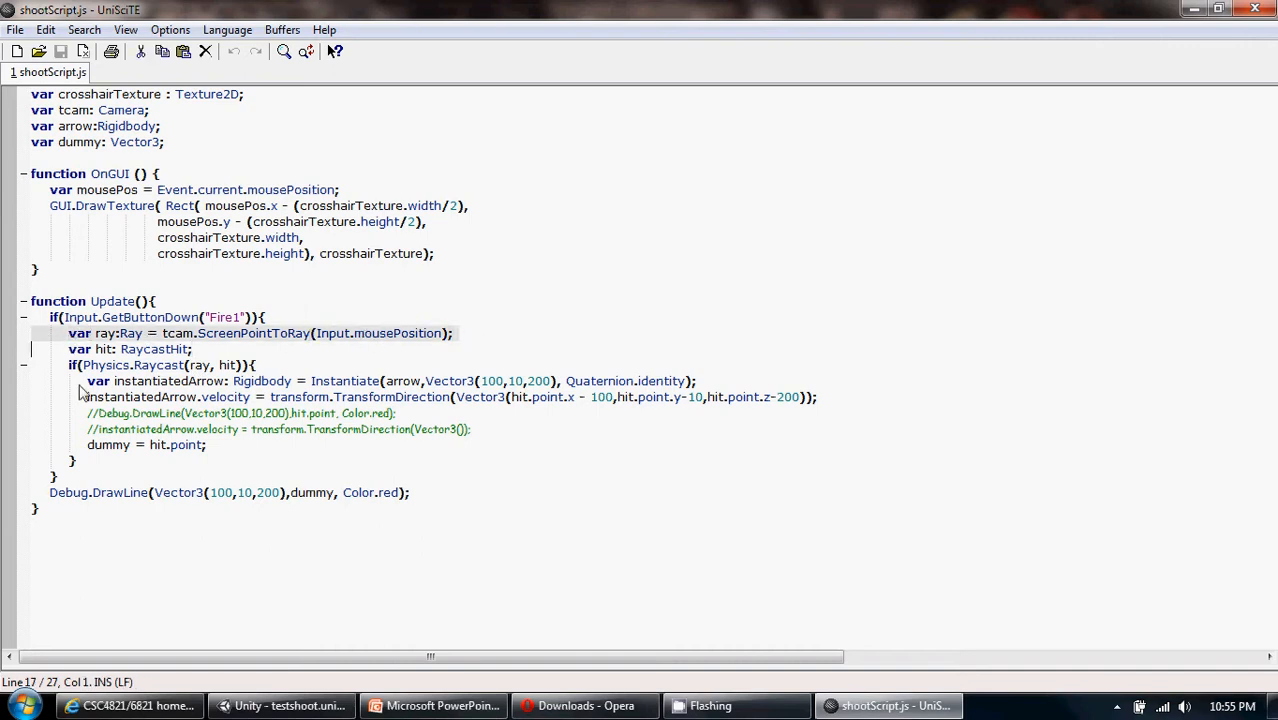
click(79, 349)
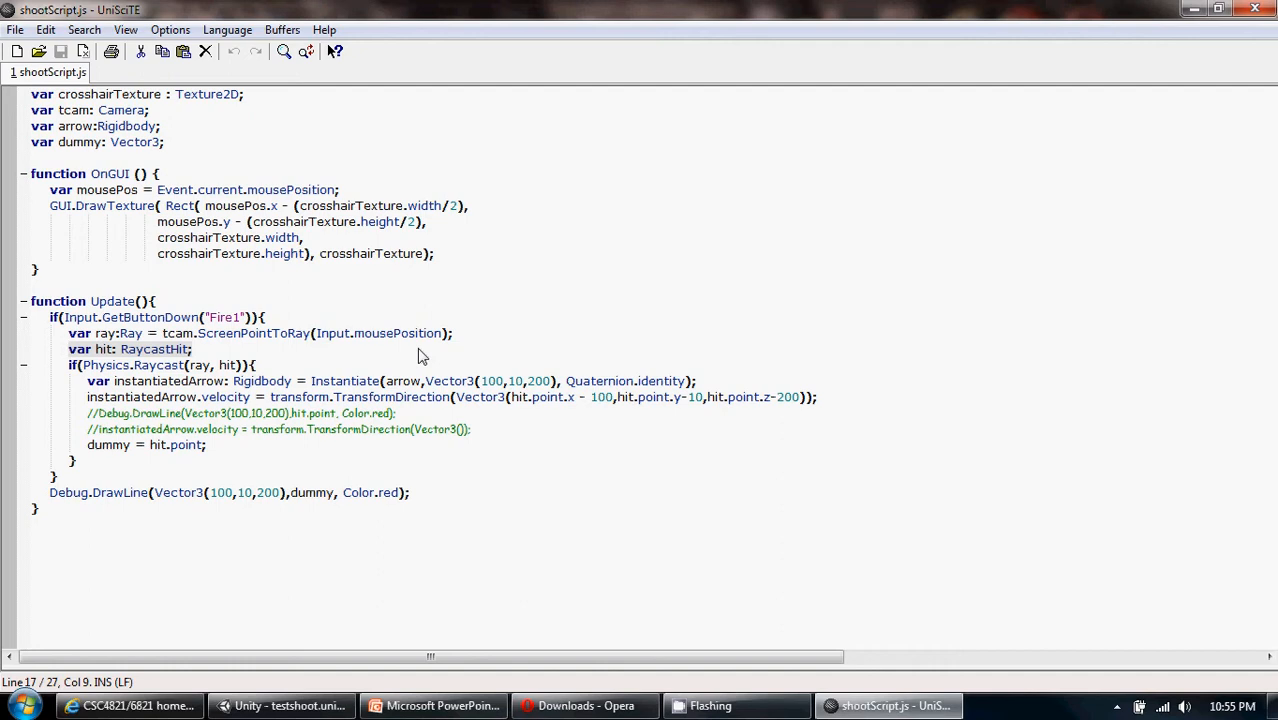
mouse_move(57, 453)
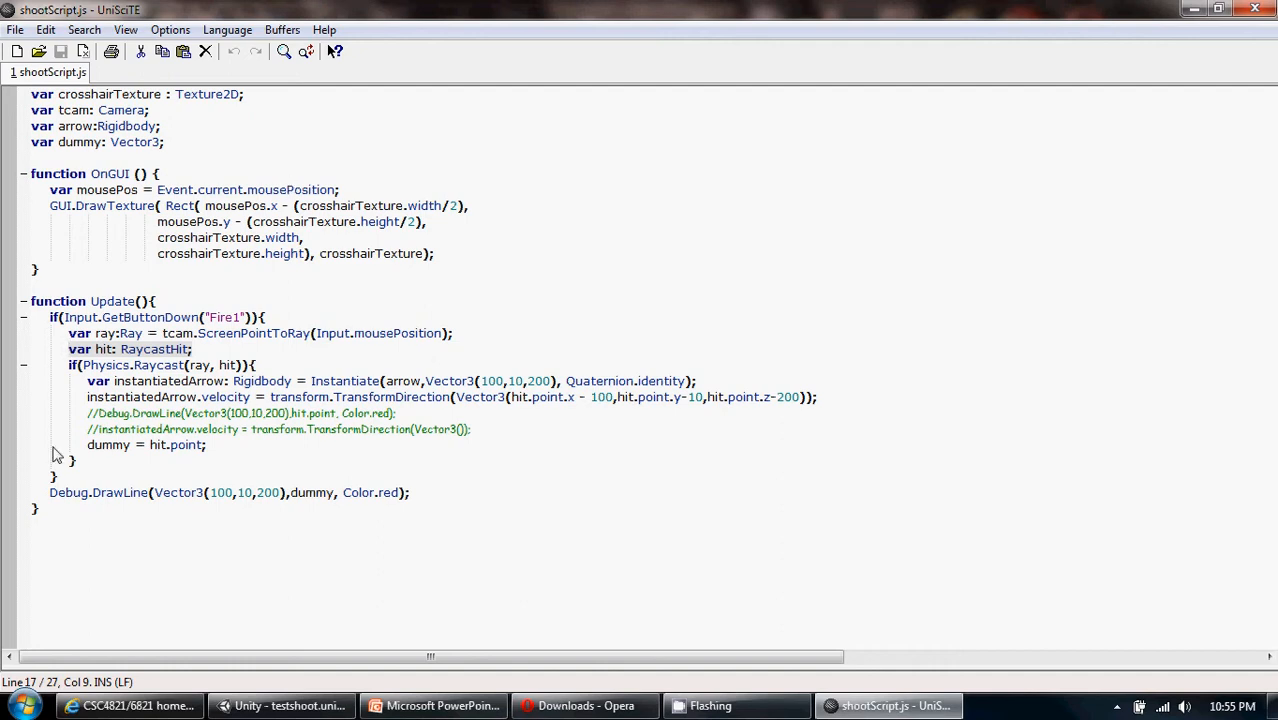
click(200, 365)
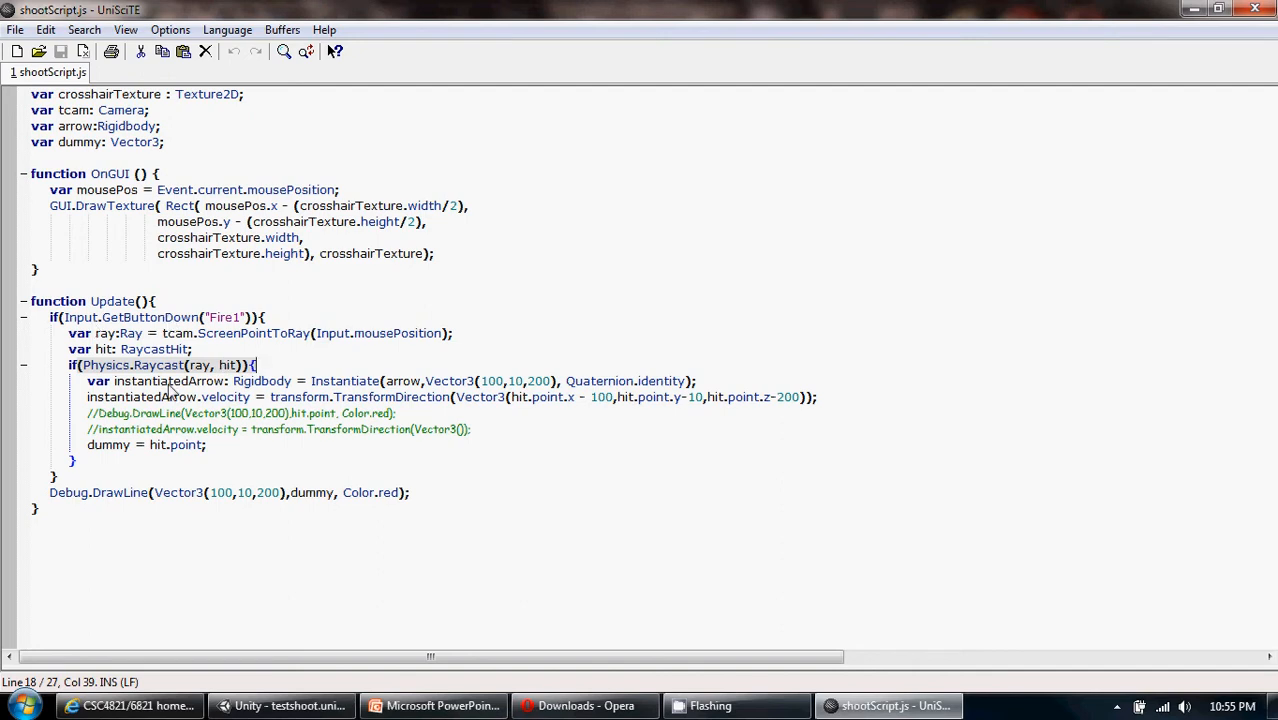
click(218, 365)
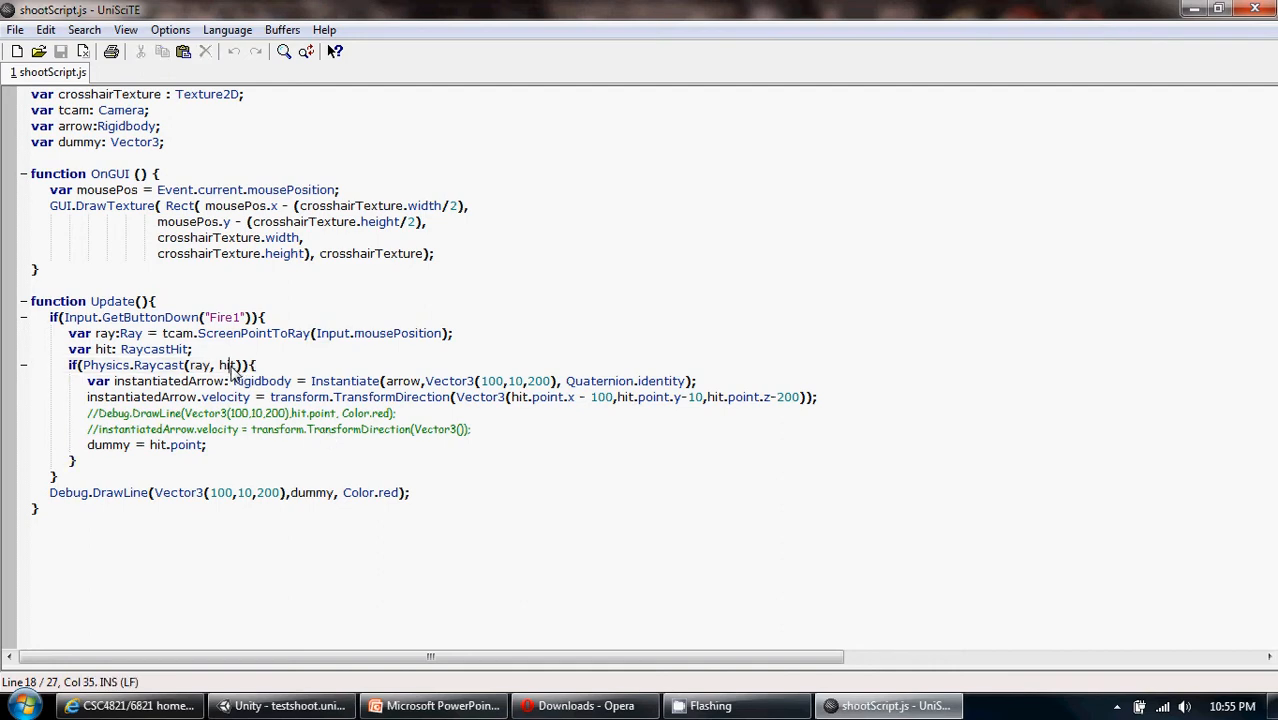
mouse_move(285, 415)
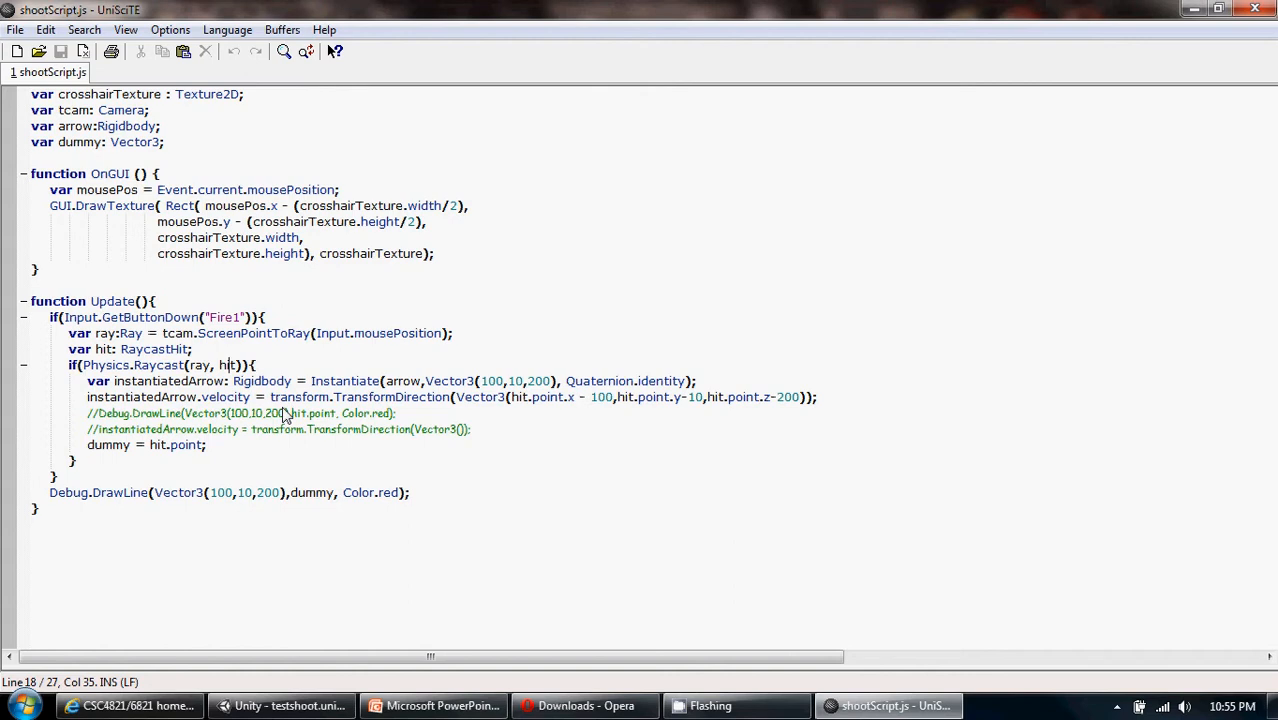
mouse_move(332, 377)
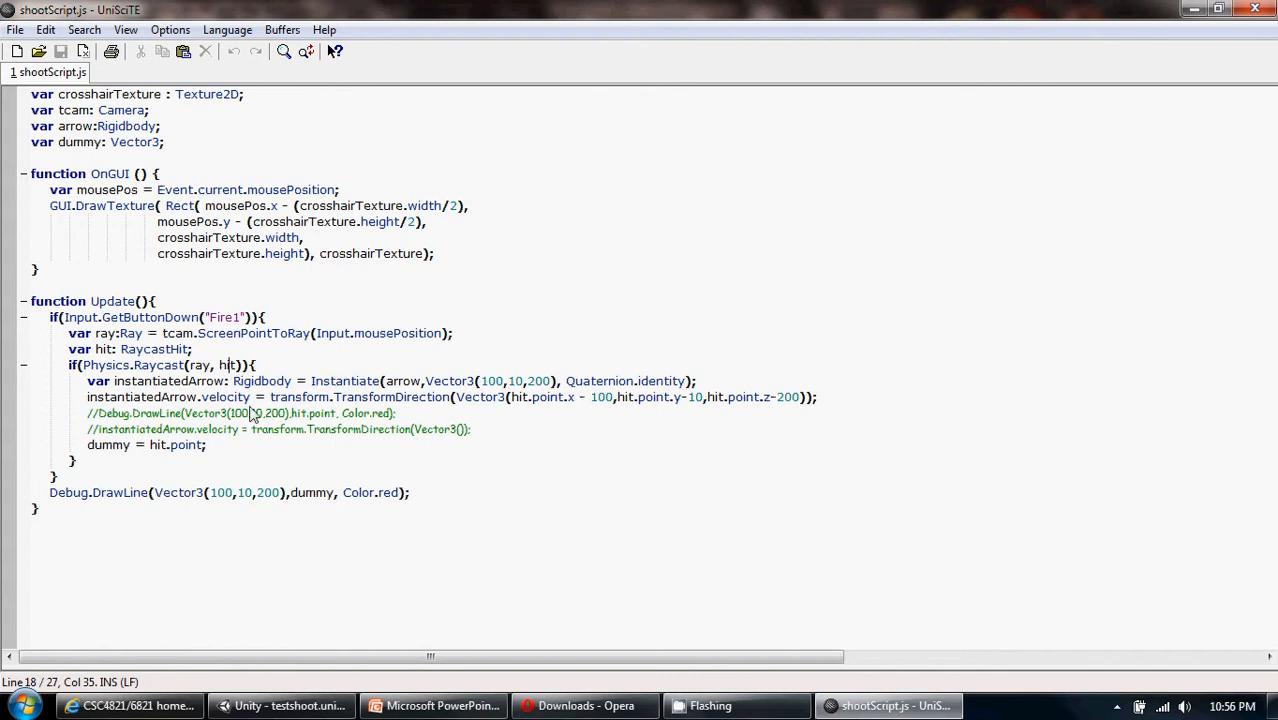
mouse_move(600, 408)
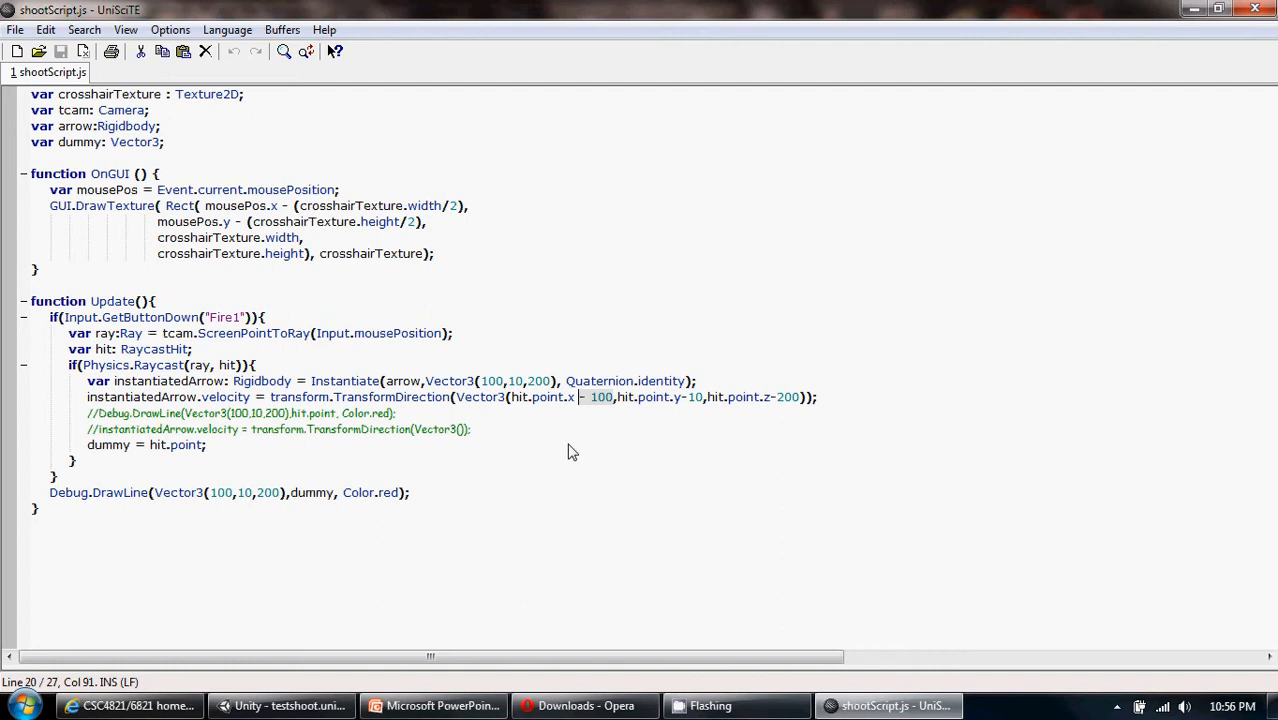
mouse_move(308, 528)
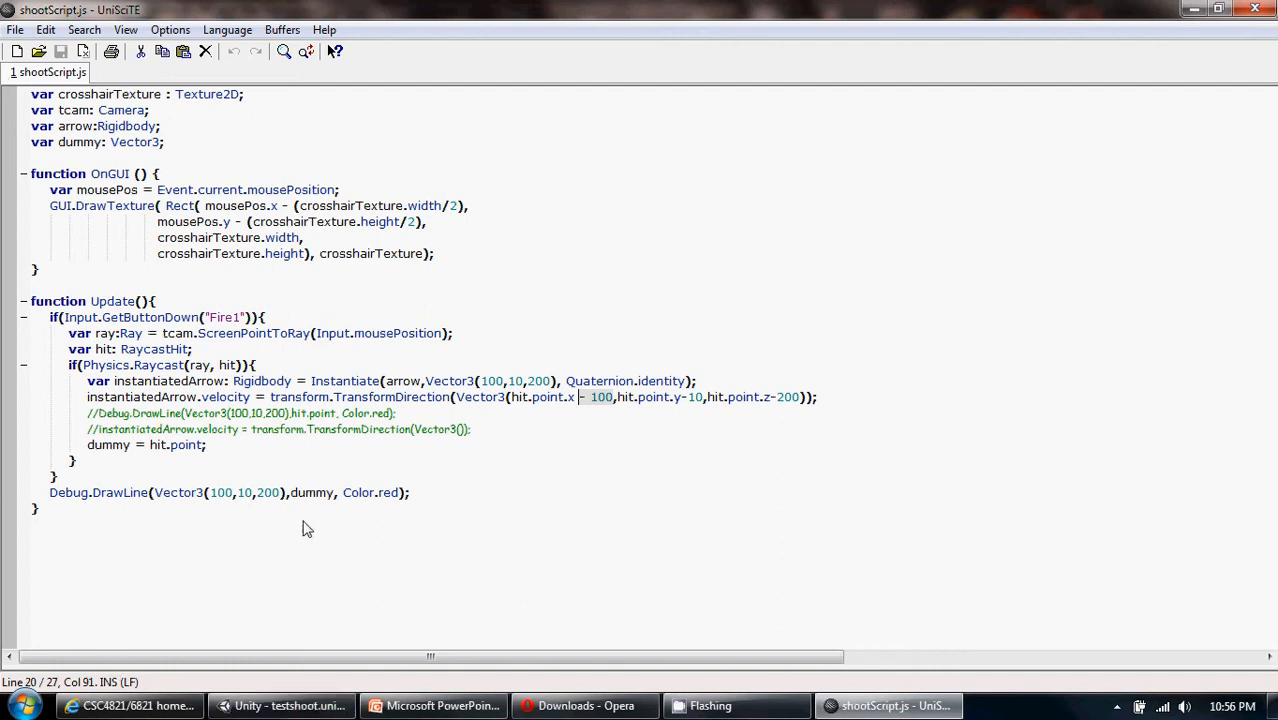
mouse_move(785, 560)
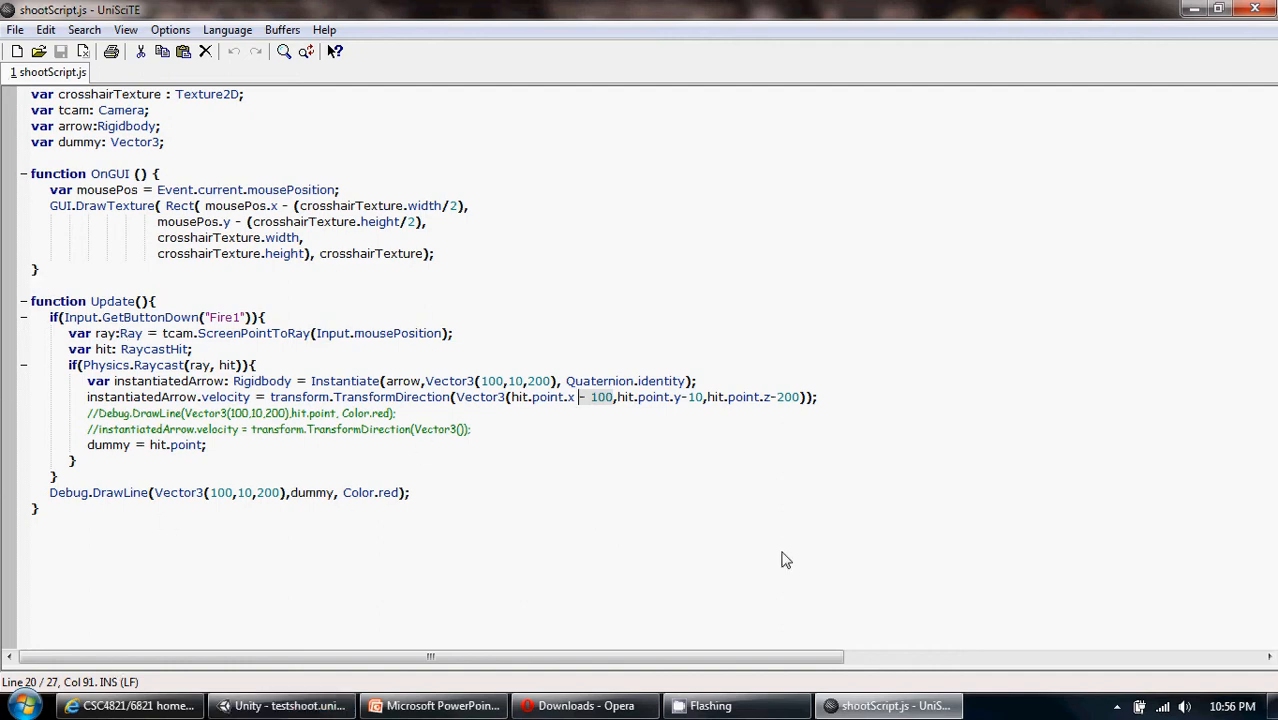
Step: Check the Debug.DrawLine call to dummy in shootScript, then return to the Unity editor
click(578, 397)
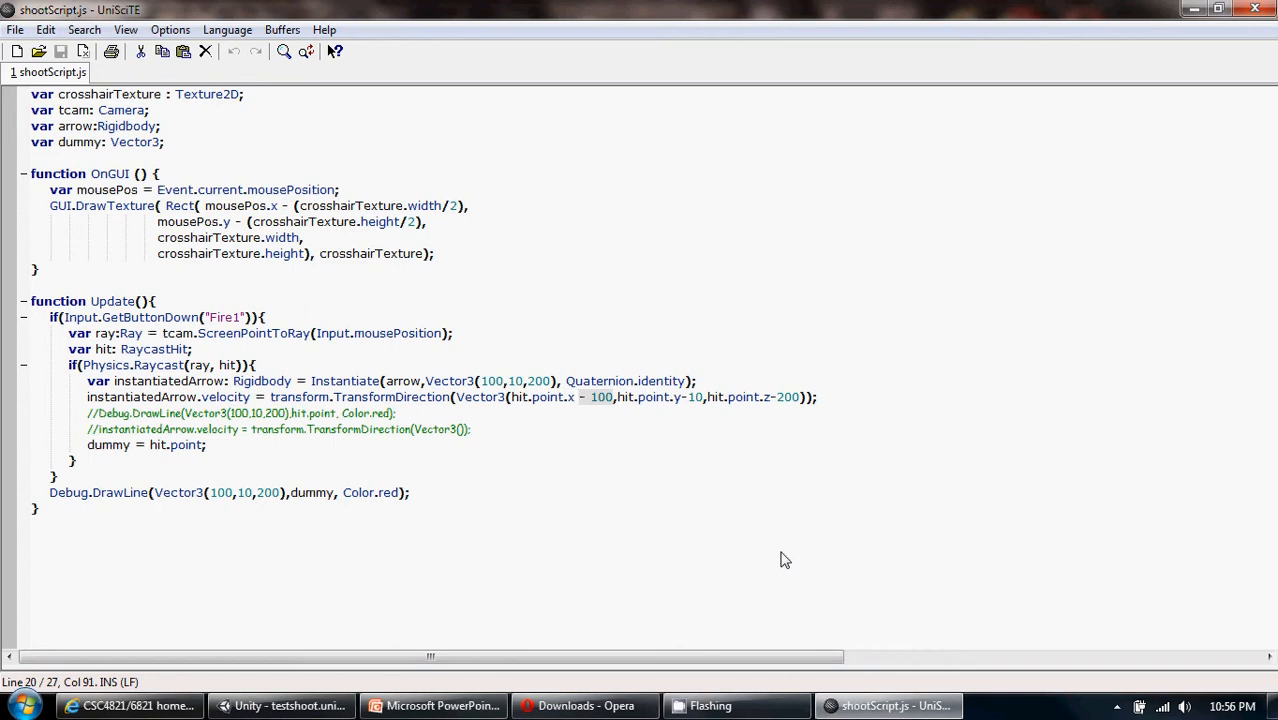
click(408, 492)
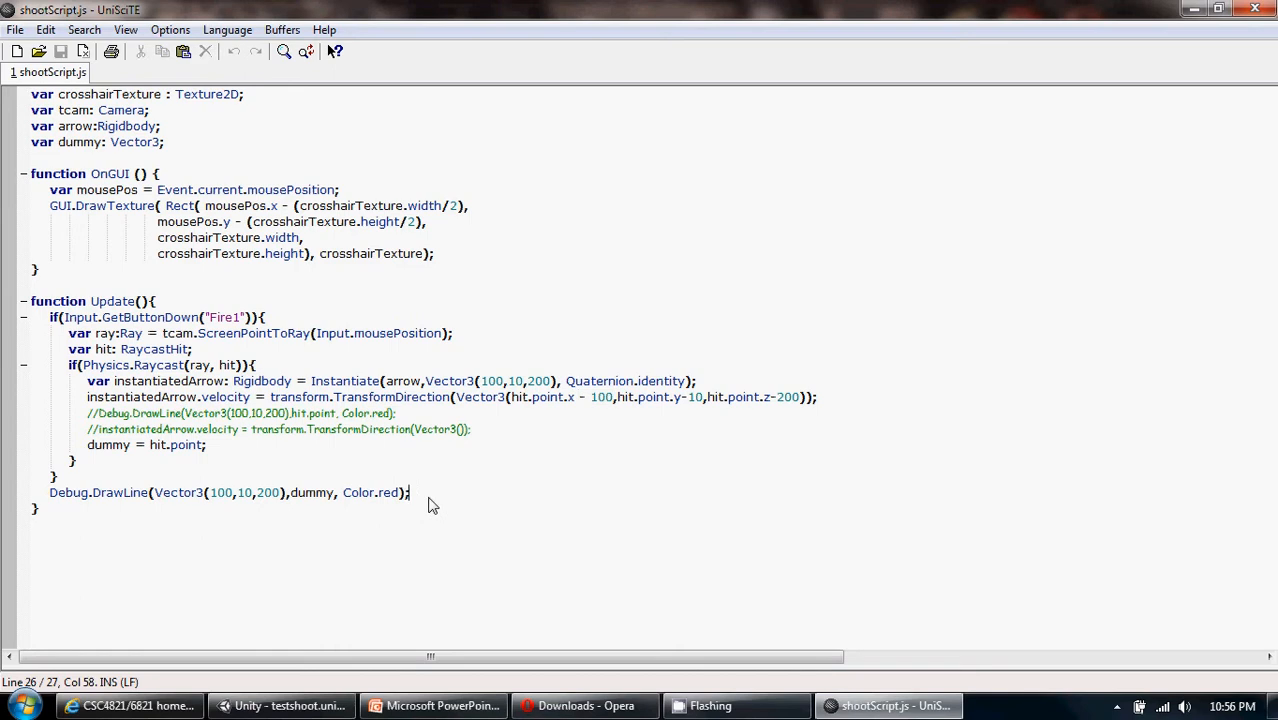
click(49, 492)
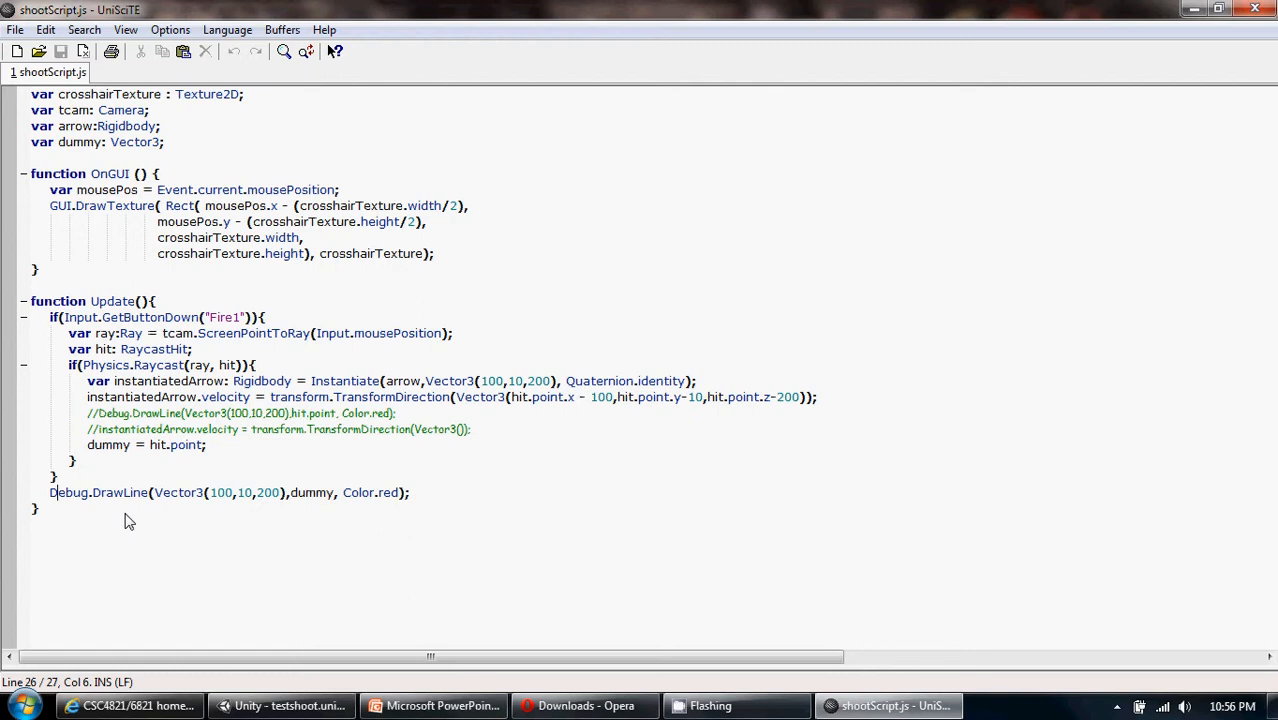
mouse_move(433, 542)
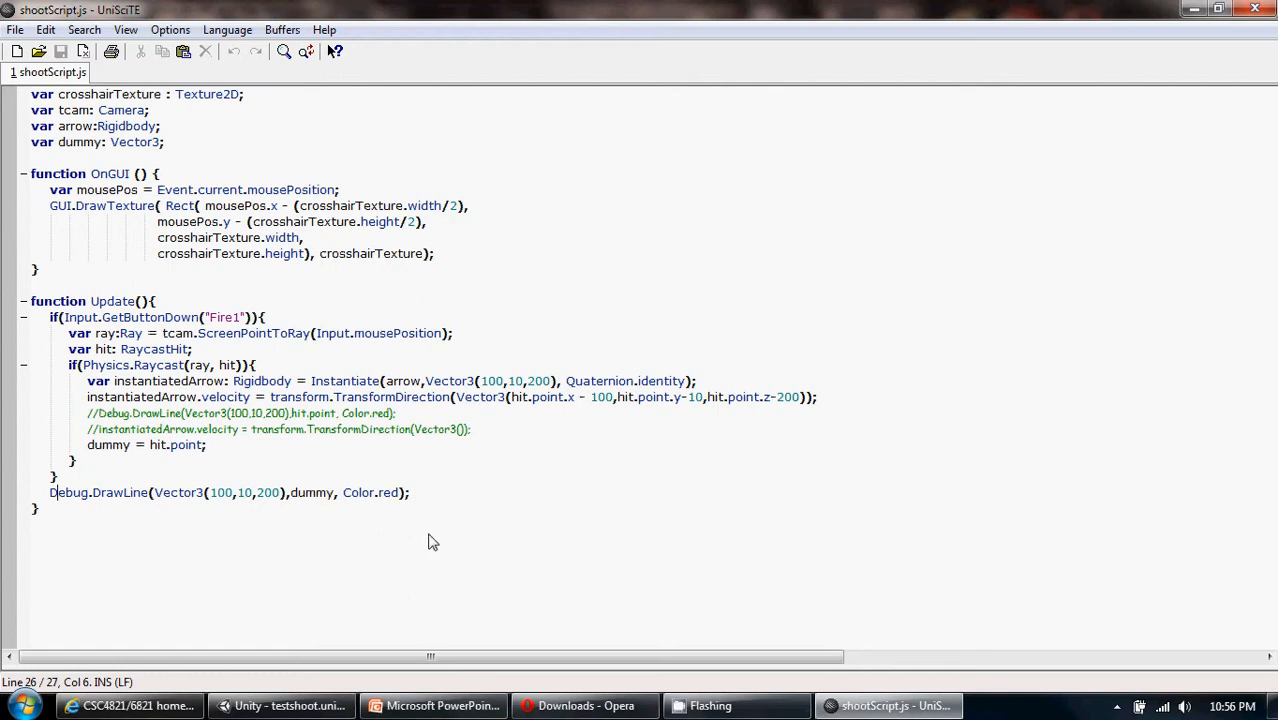
mouse_move(380, 528)
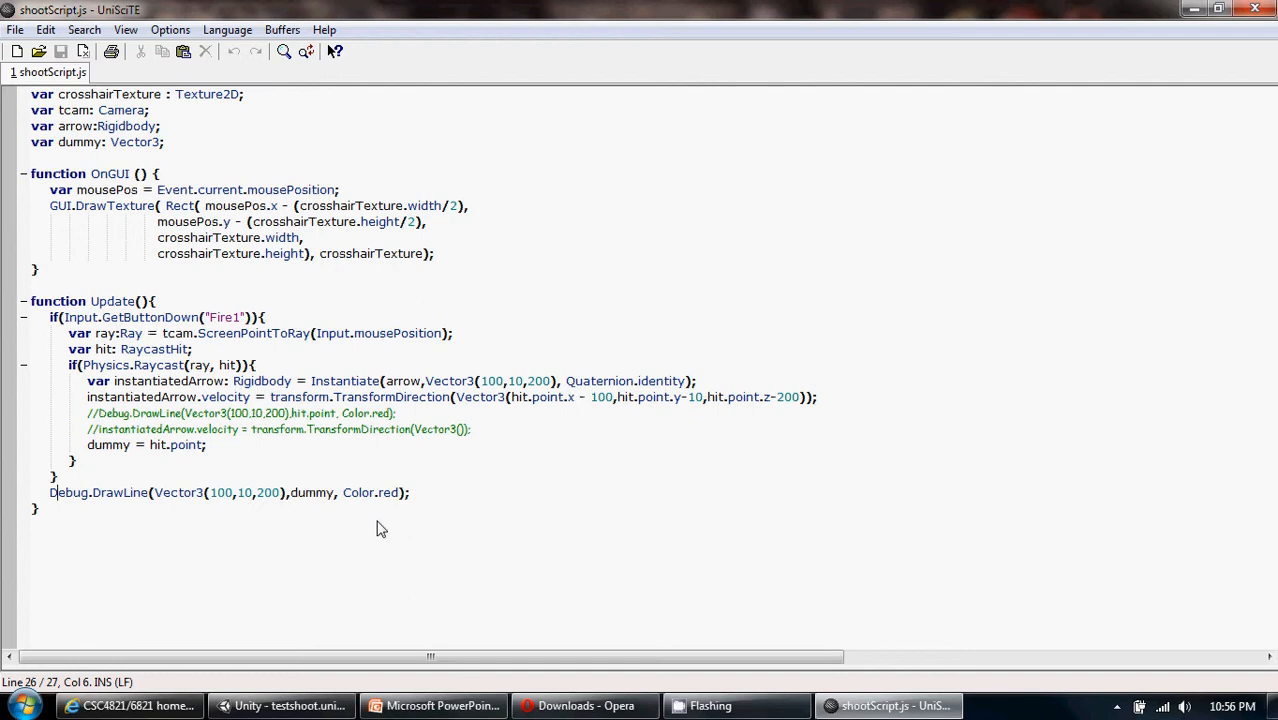
mouse_move(547, 578)
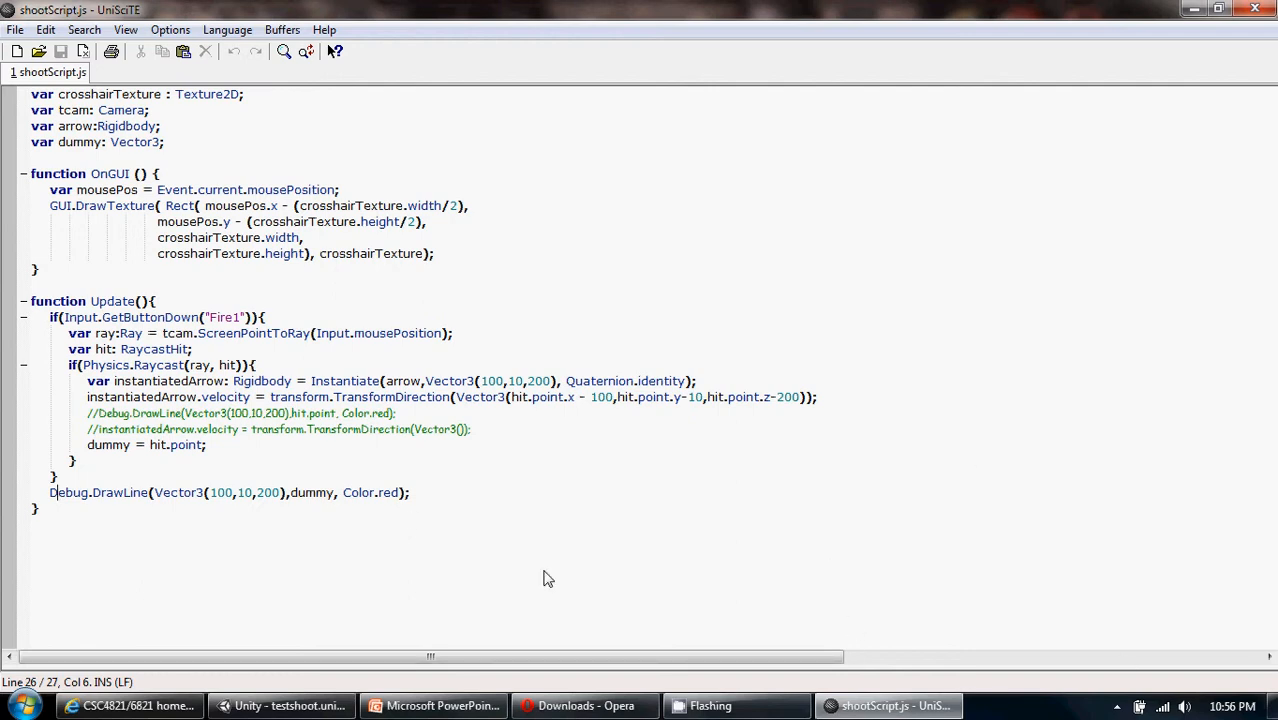
mouse_move(30, 498)
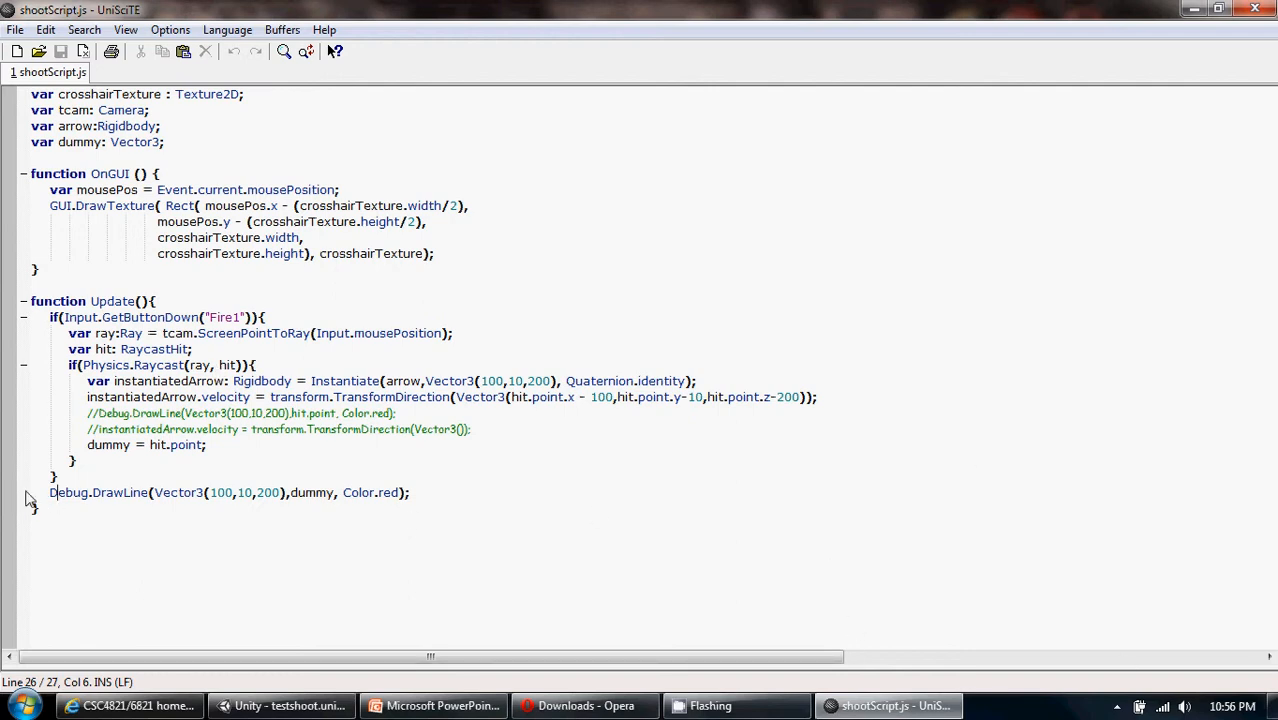
mouse_move(97, 502)
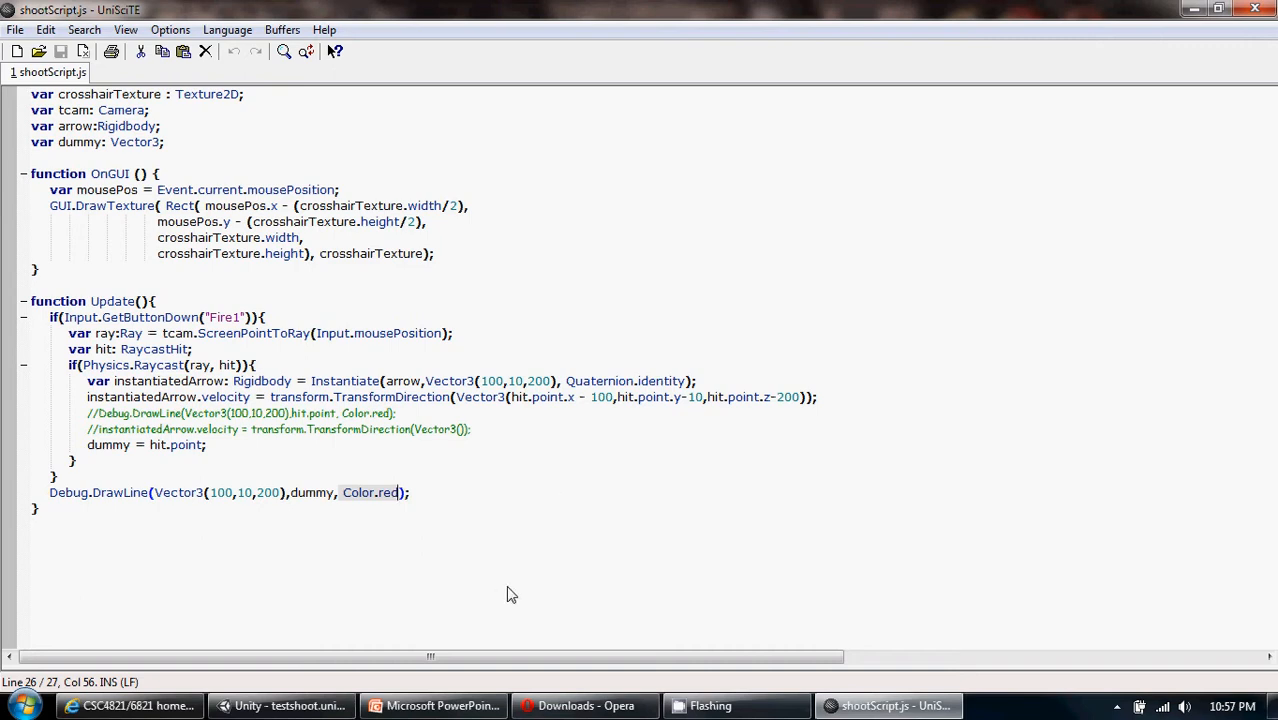
click(284, 705)
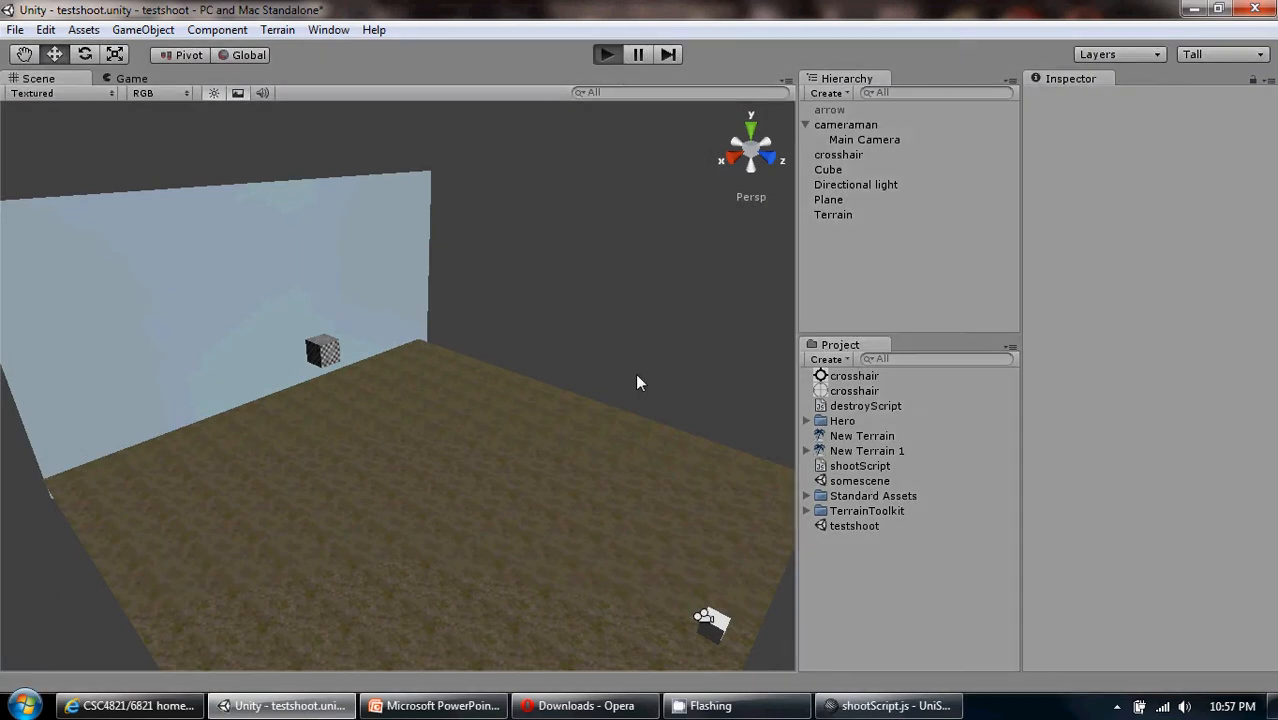
click(606, 54)
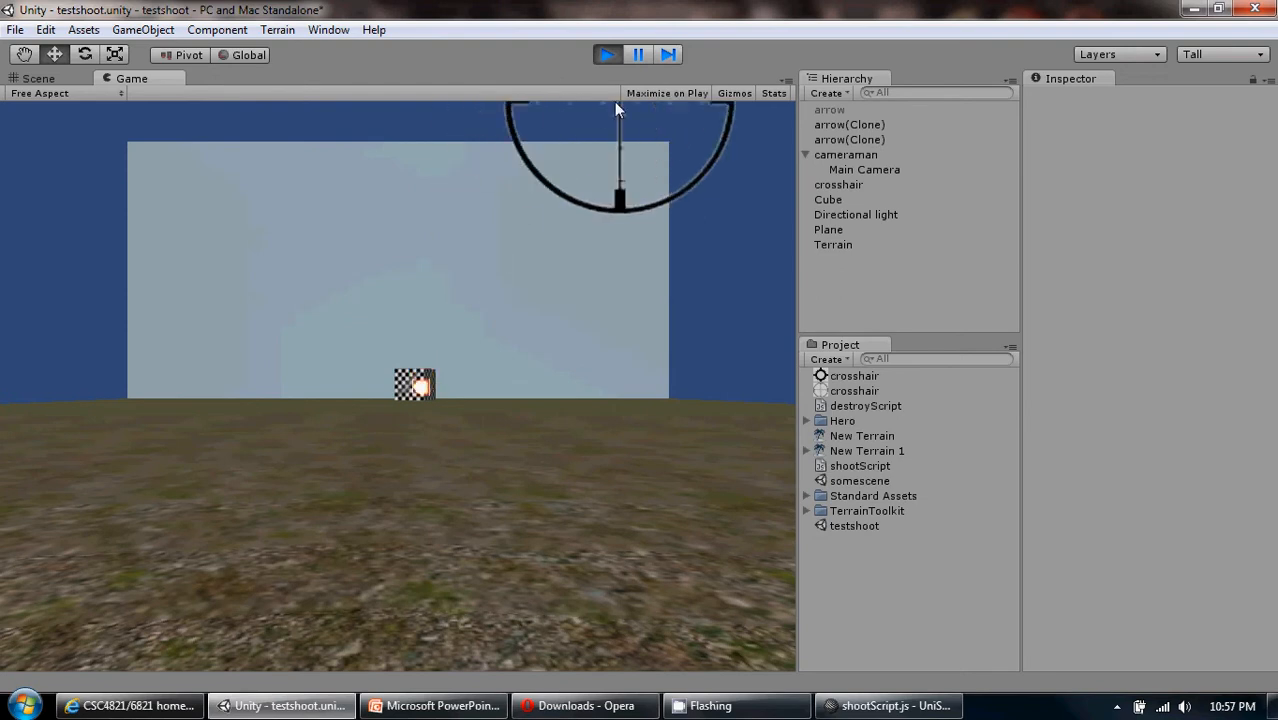
click(38, 78)
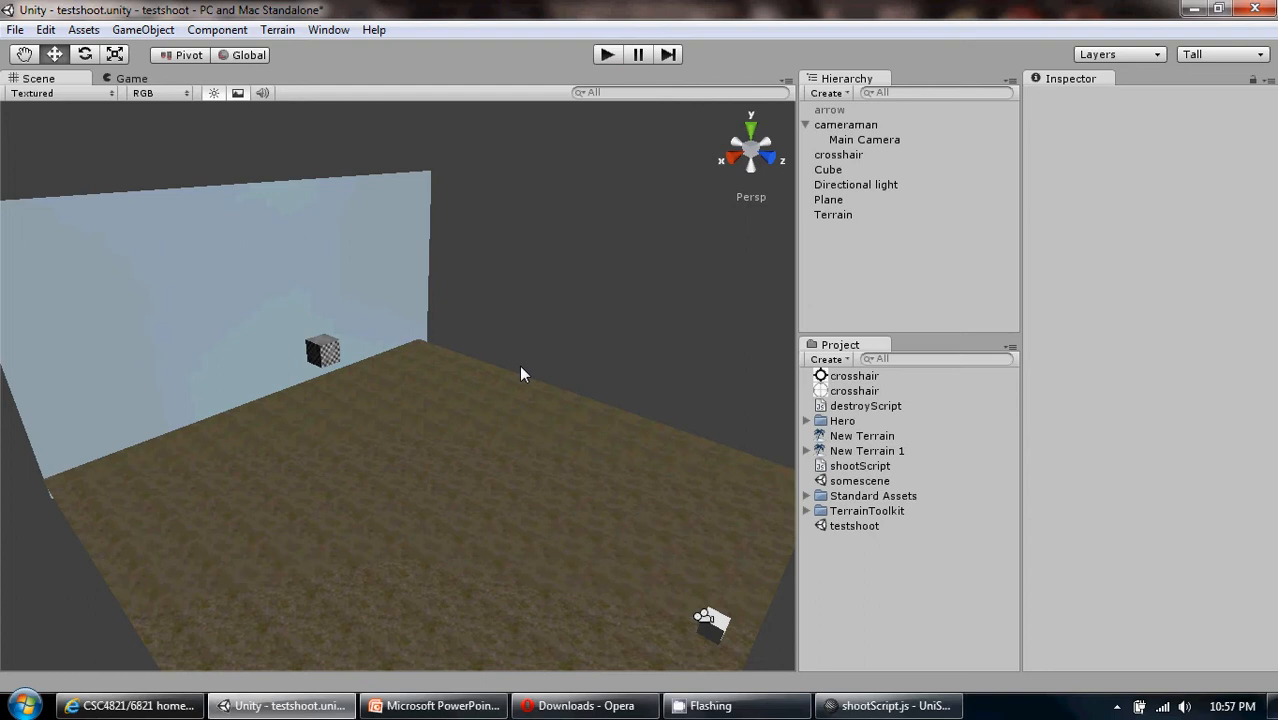
click(374, 29)
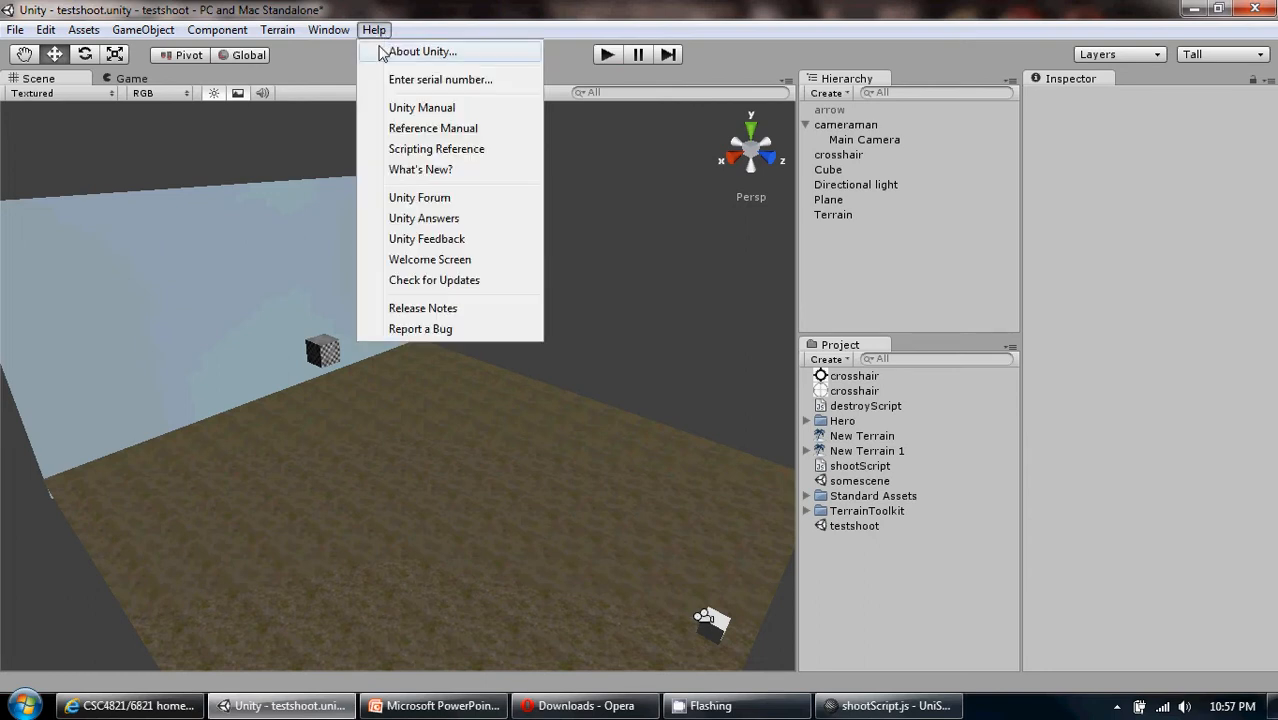
click(421, 51)
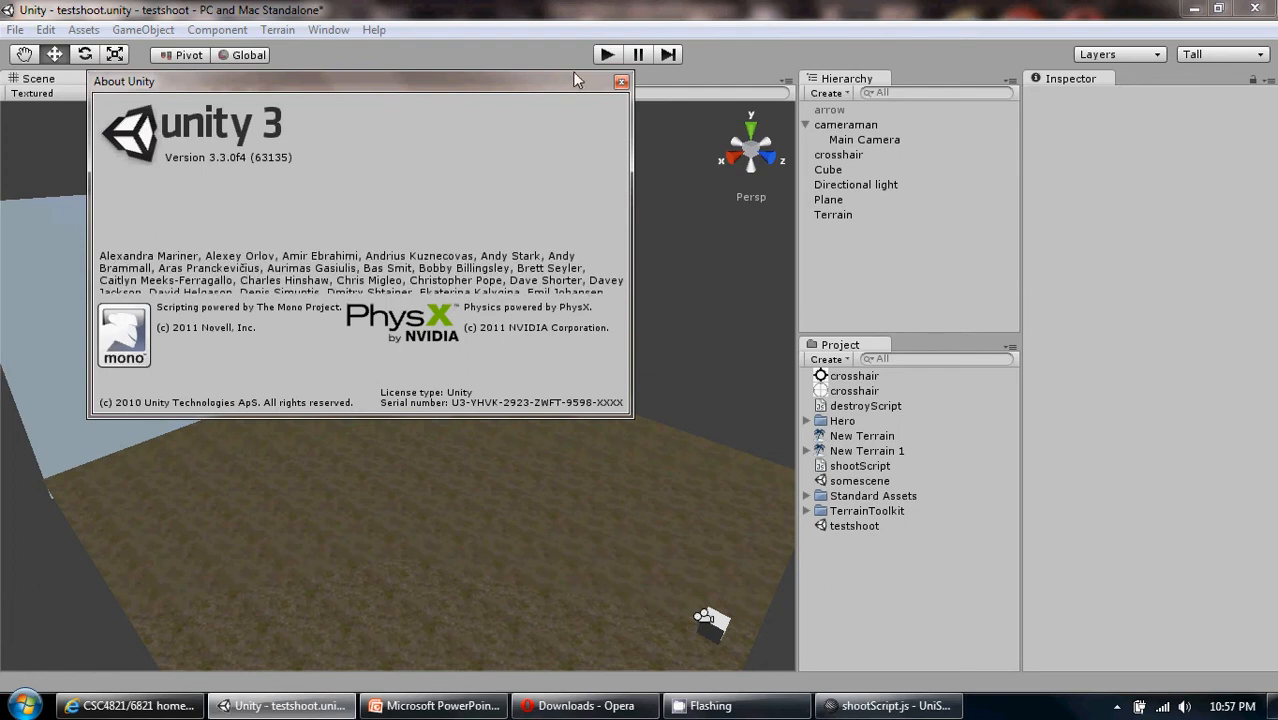
click(621, 81)
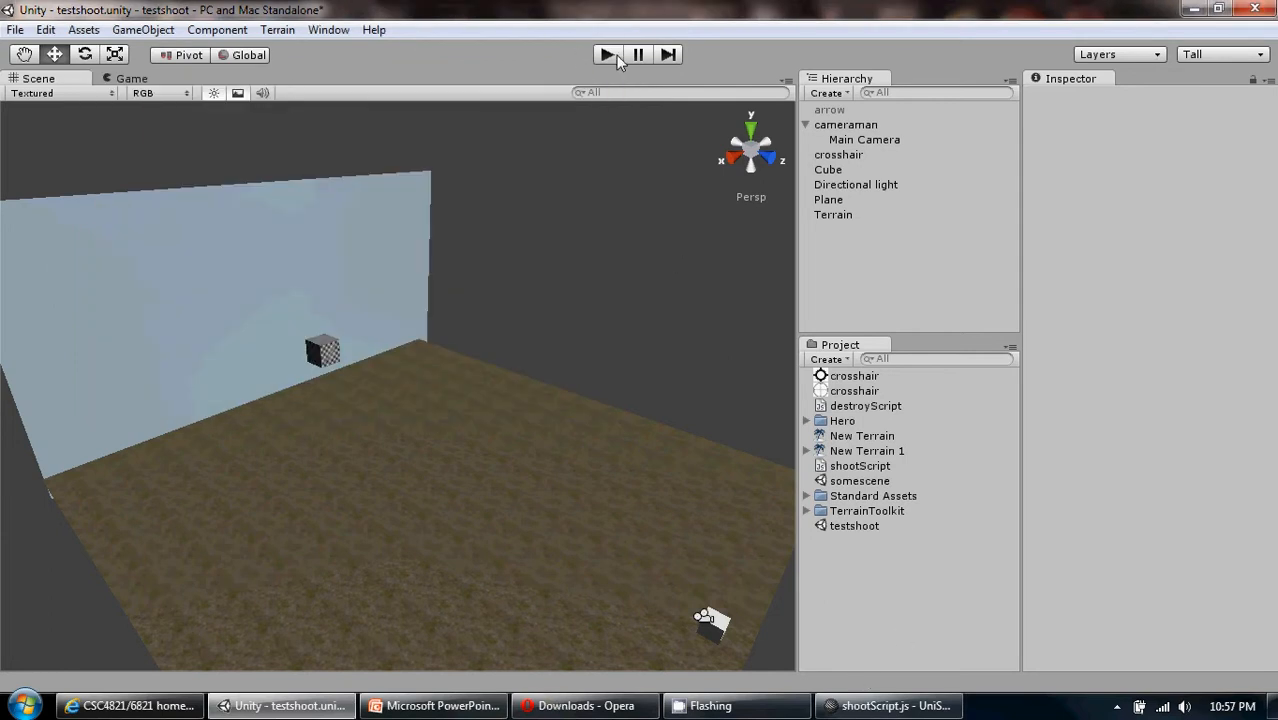
Step: Run the game, glance at shootScript, and view the red debug line in the paused scene
click(607, 54)
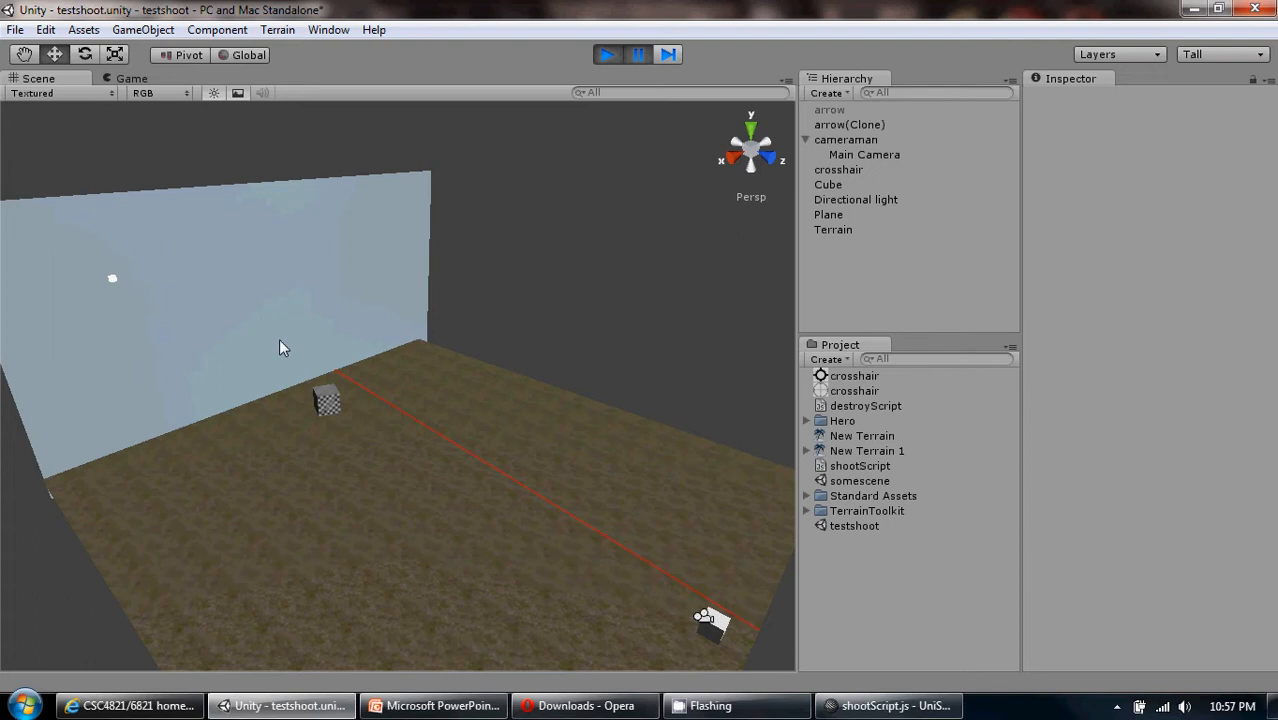
mouse_move(380, 393)
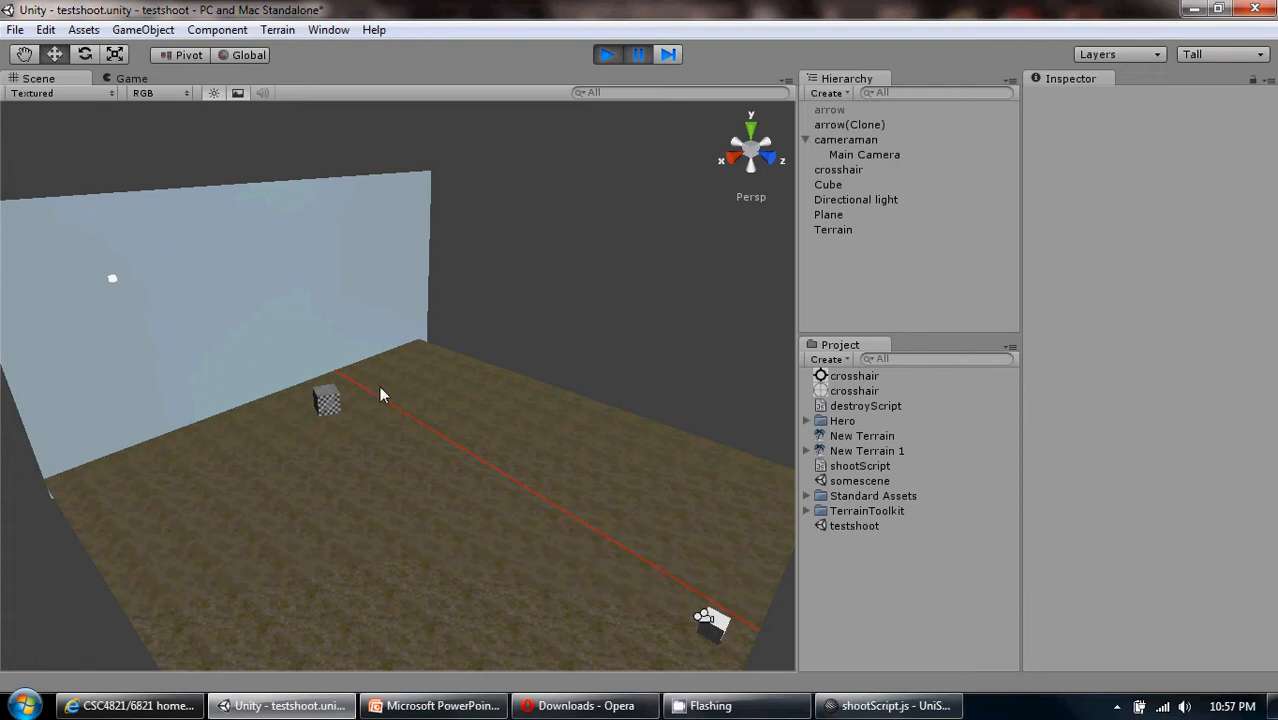
mouse_move(765, 640)
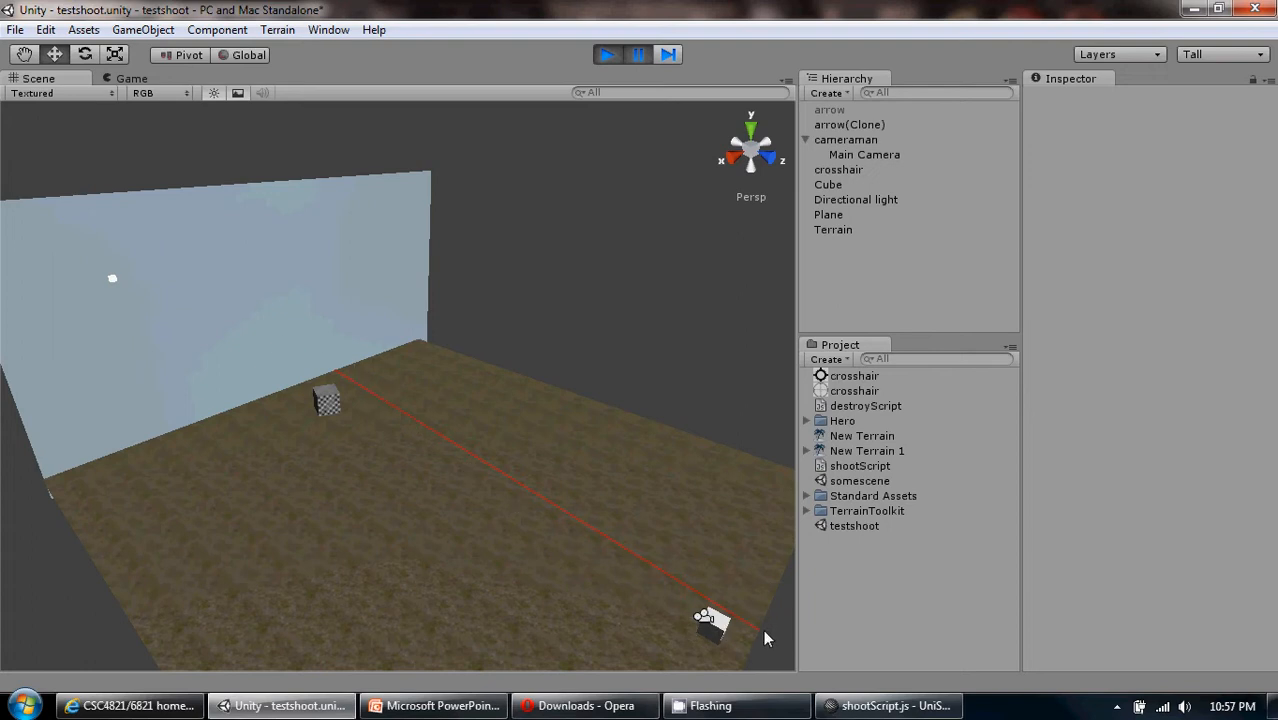
mouse_move(976, 611)
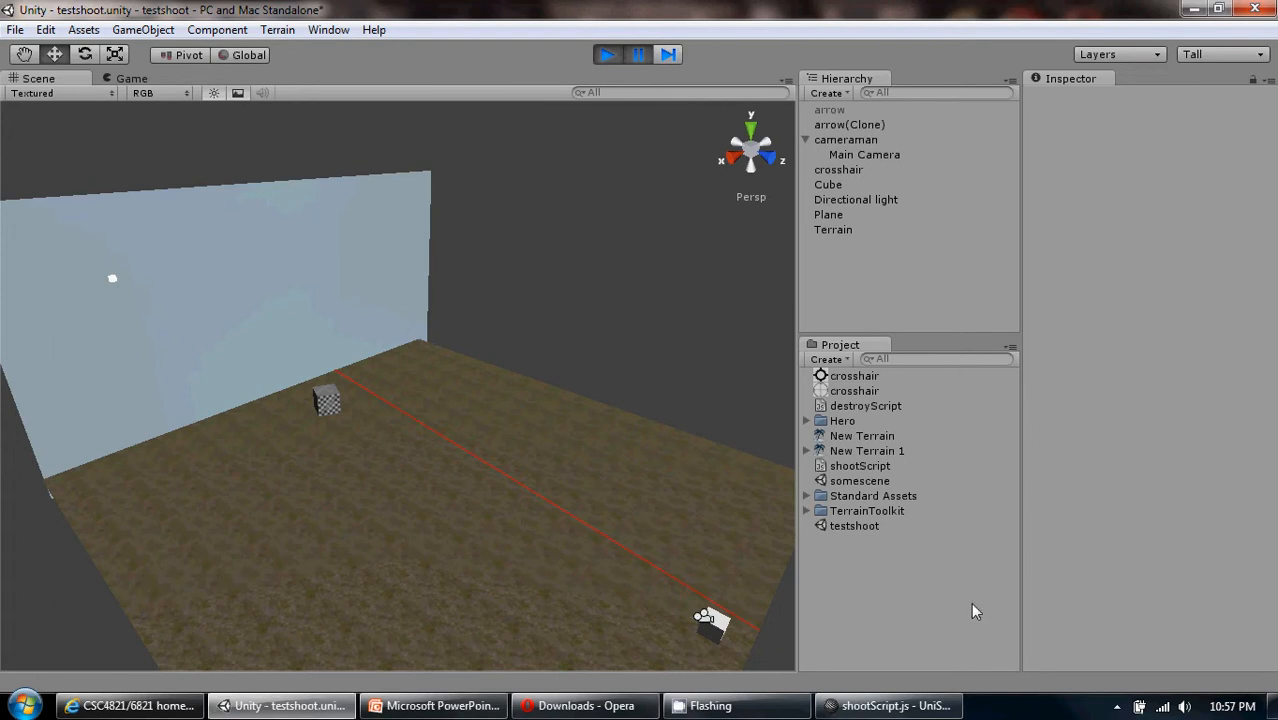
click(888, 705)
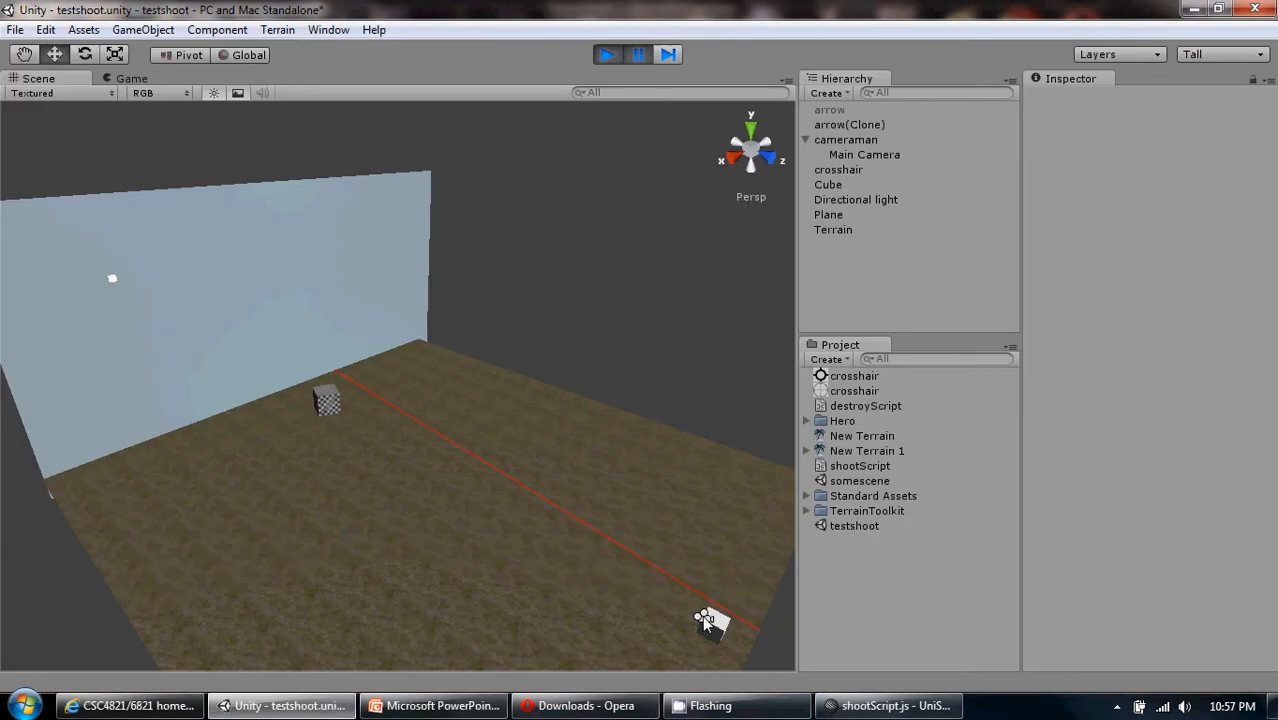
mouse_move(760, 640)
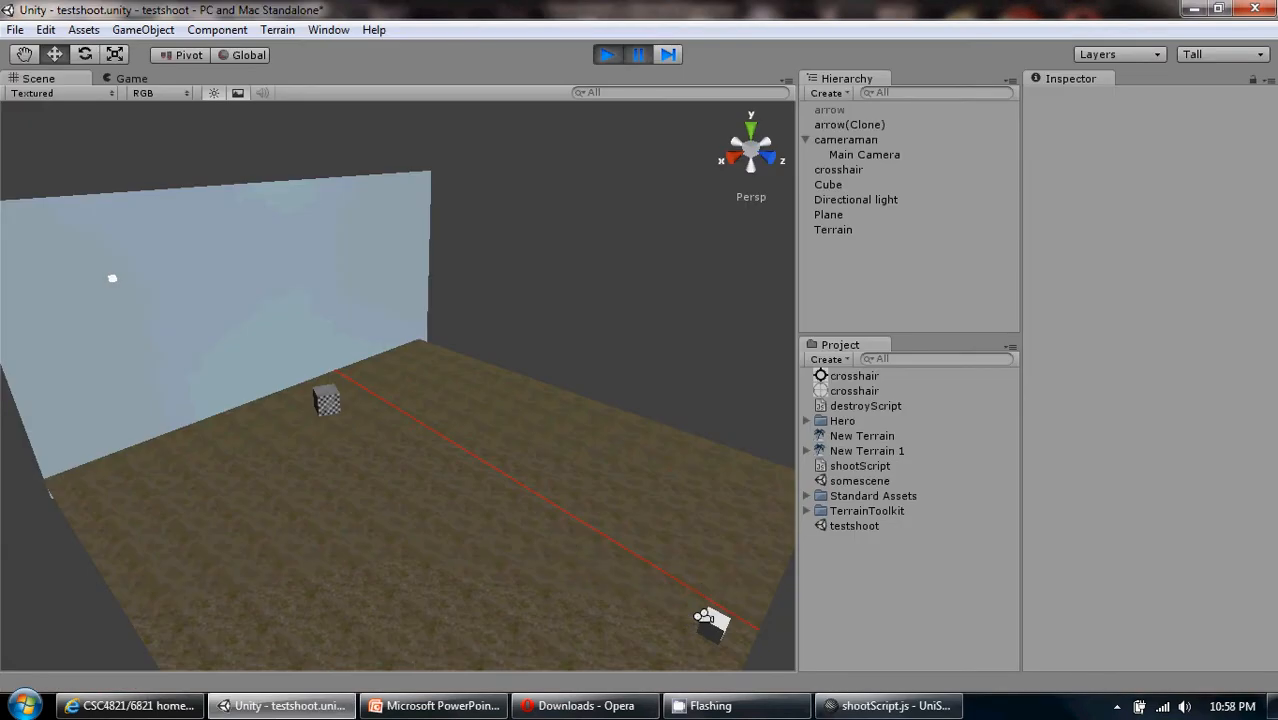
click(888, 705)
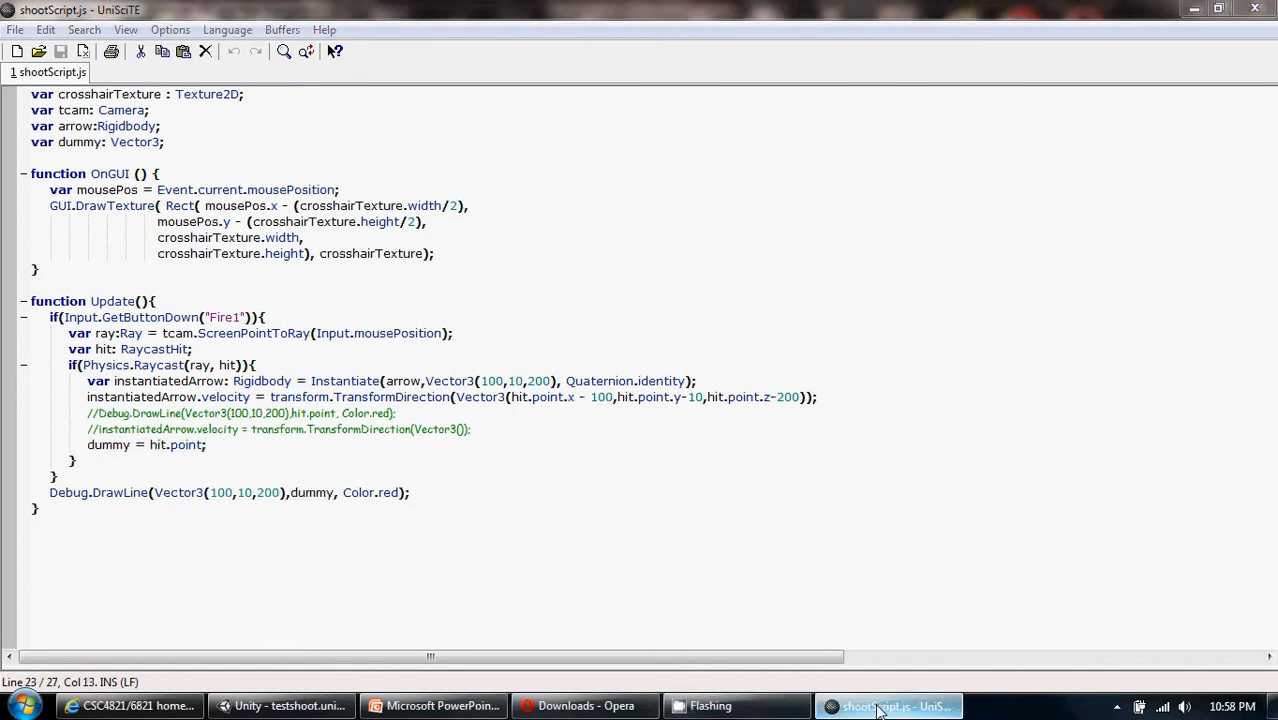
click(290, 705)
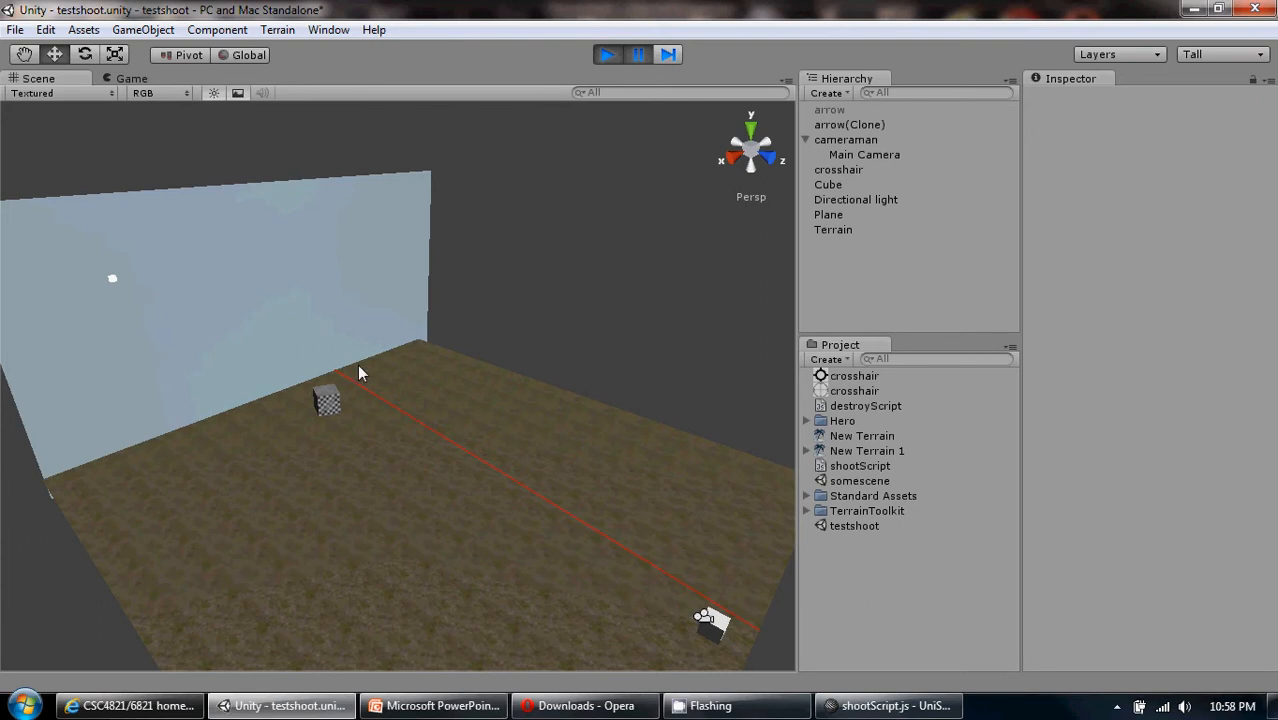
mouse_move(372, 367)
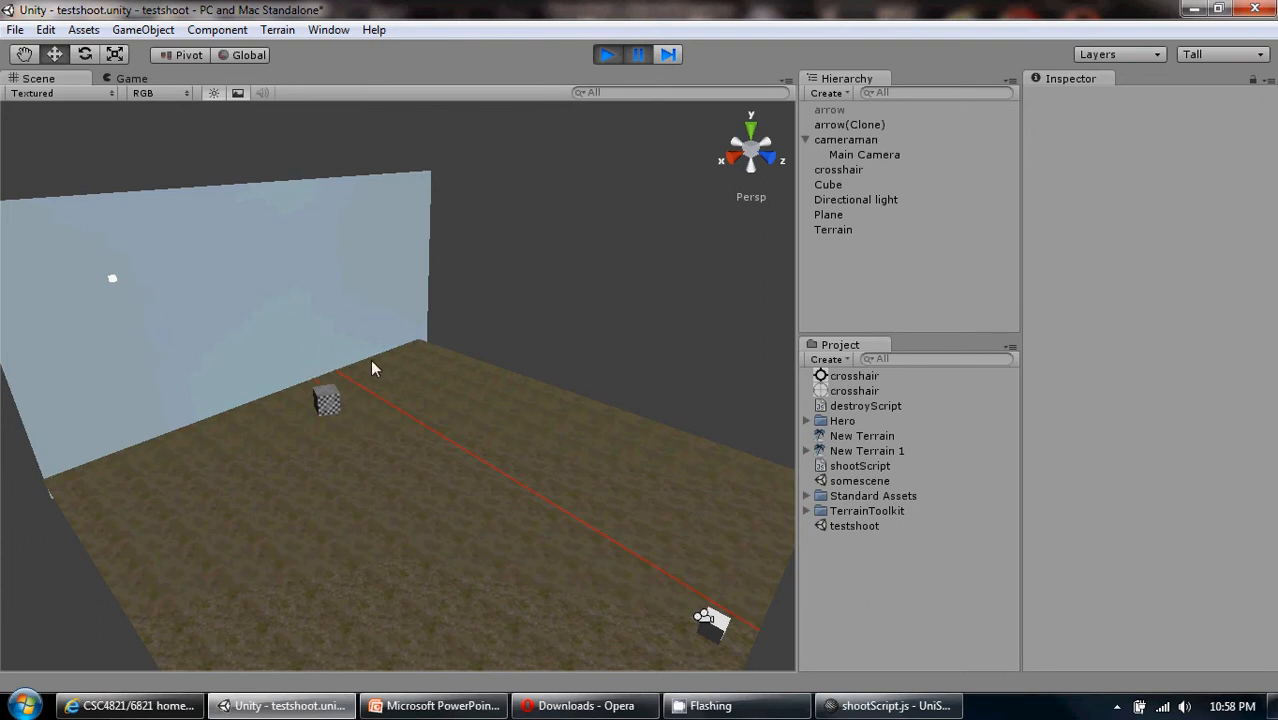
mouse_move(660, 586)
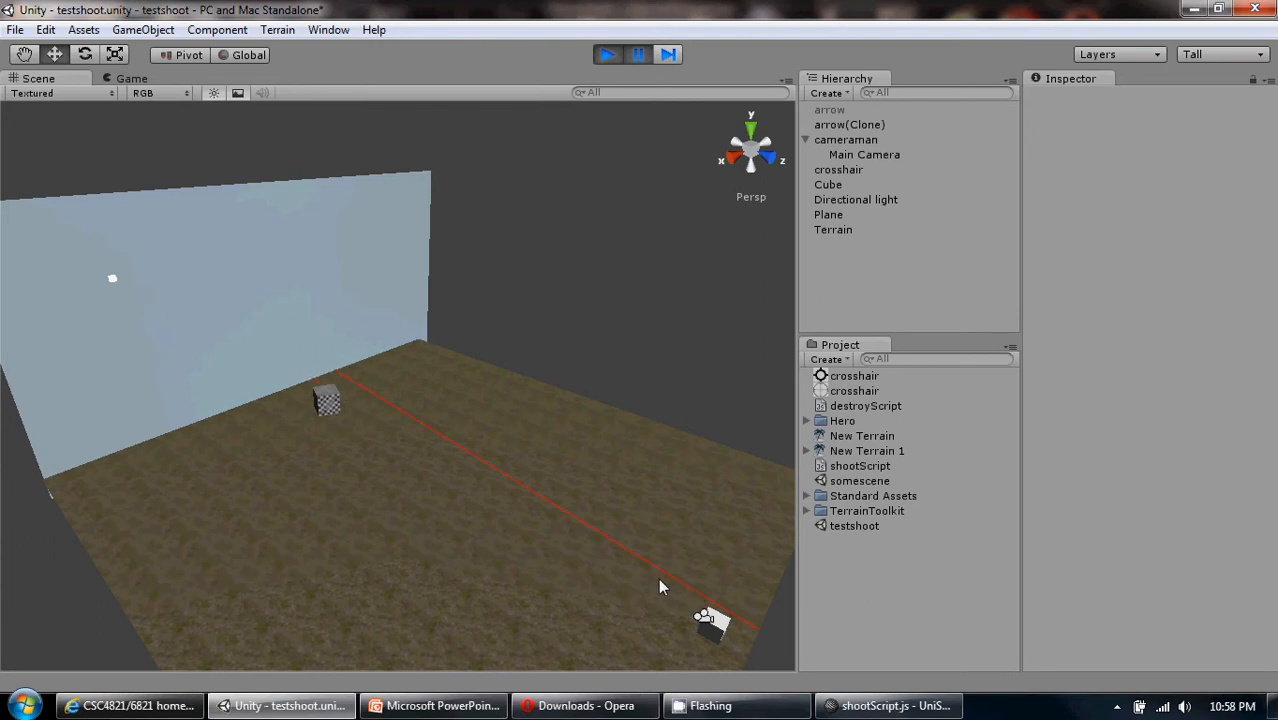
mouse_move(335, 383)
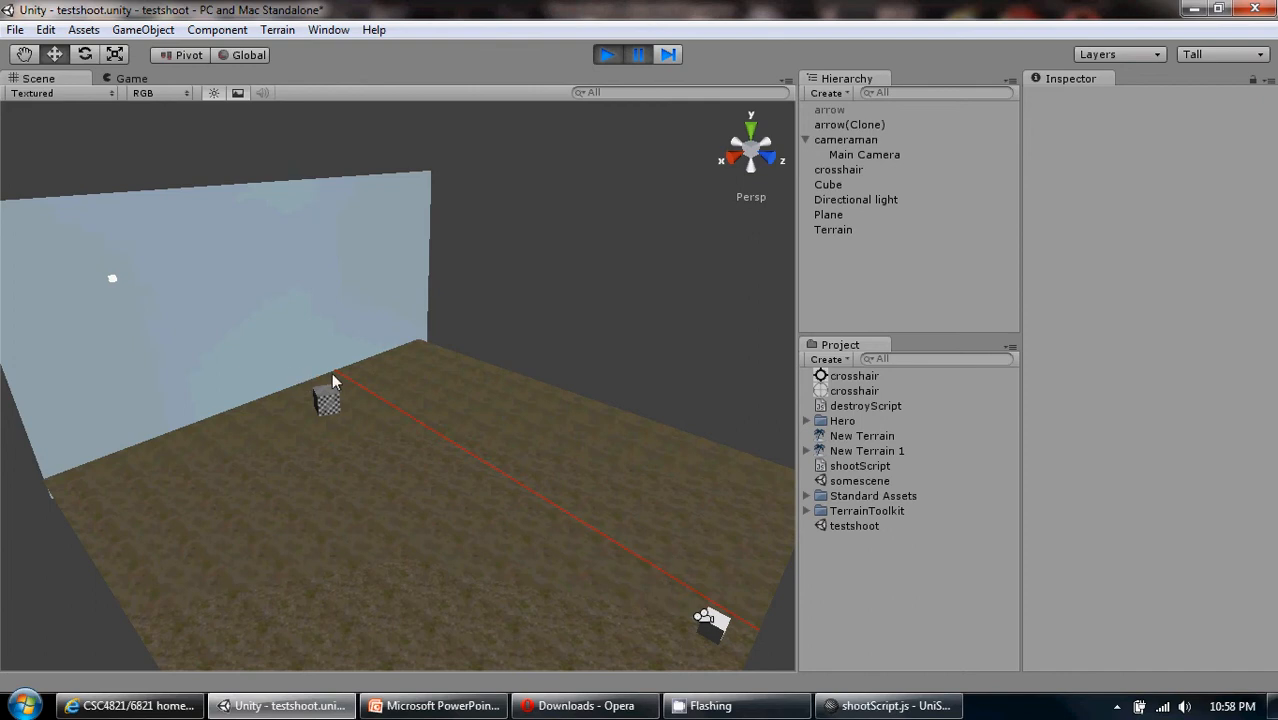
Step: Resume play, fire at another wall spot, and pause to view the moved red line
click(607, 54)
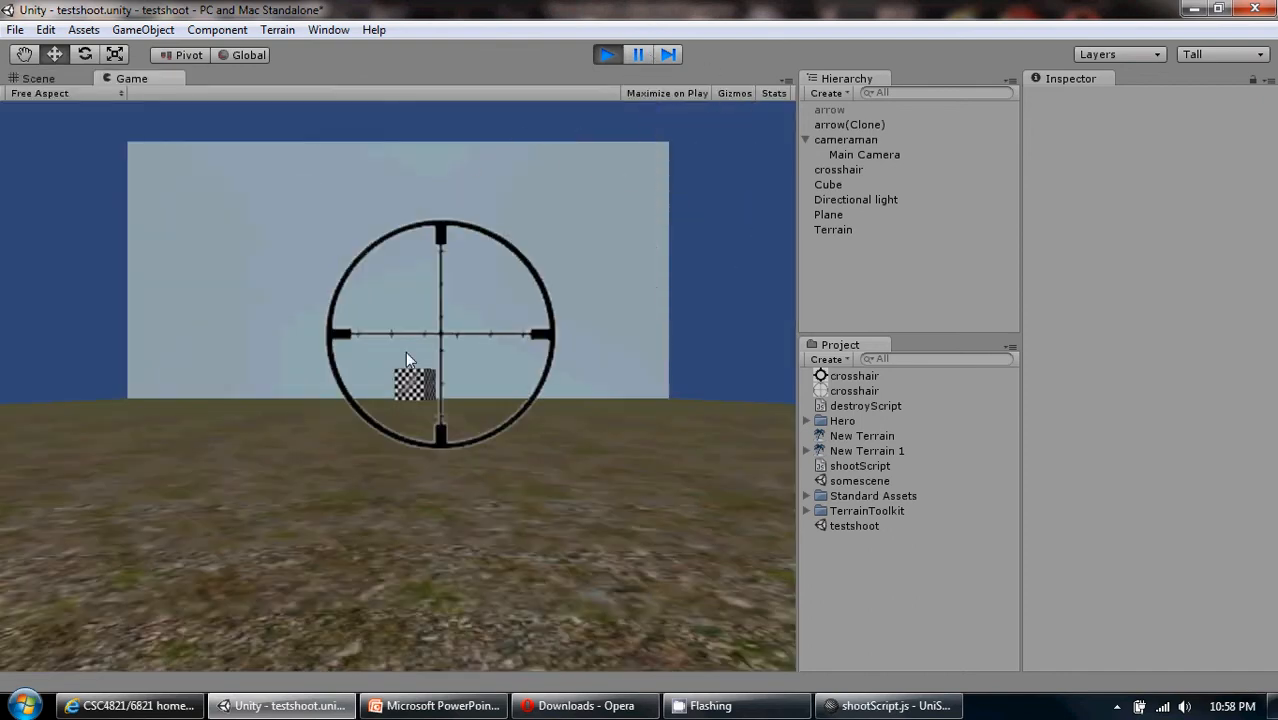
click(607, 55)
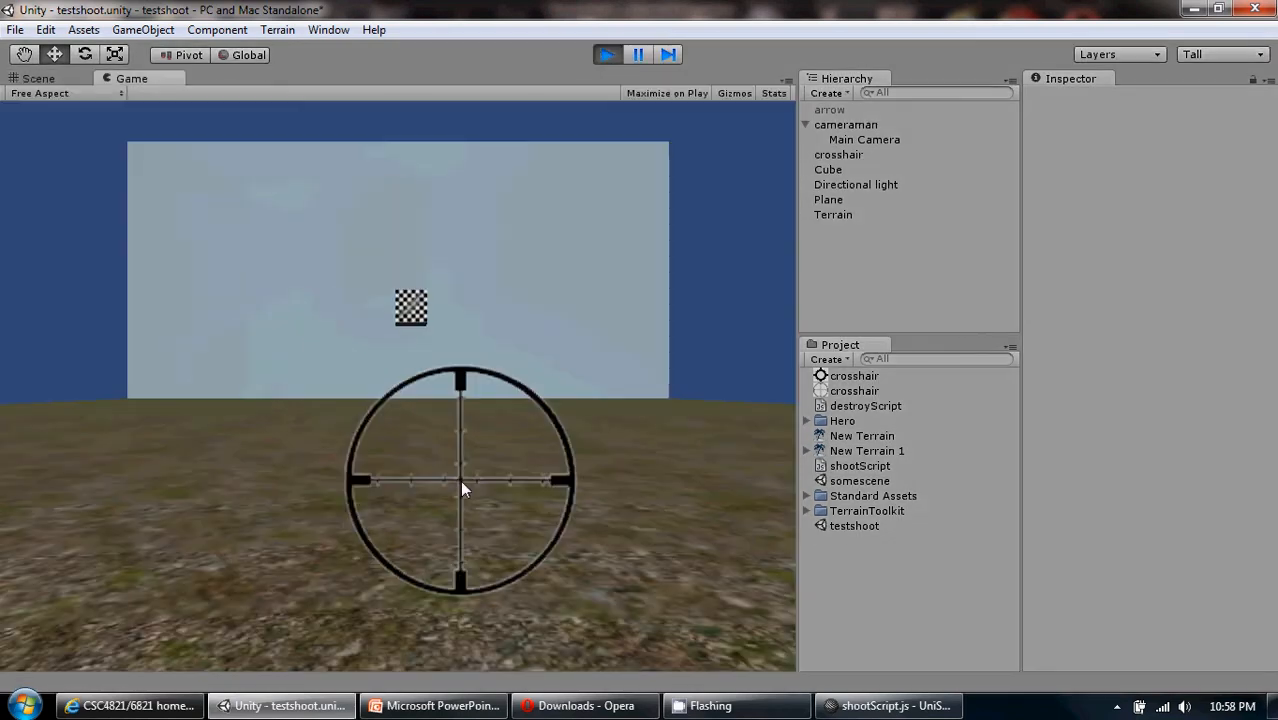
mouse_move(65, 230)
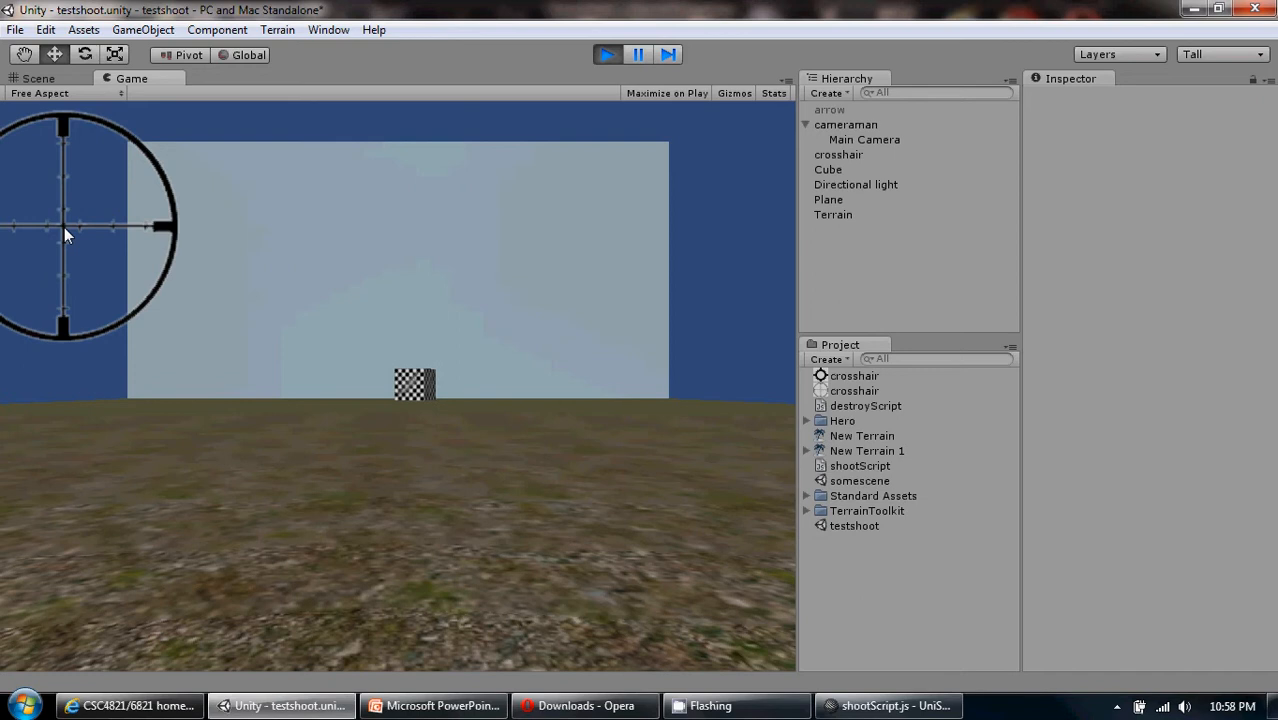
mouse_move(455, 135)
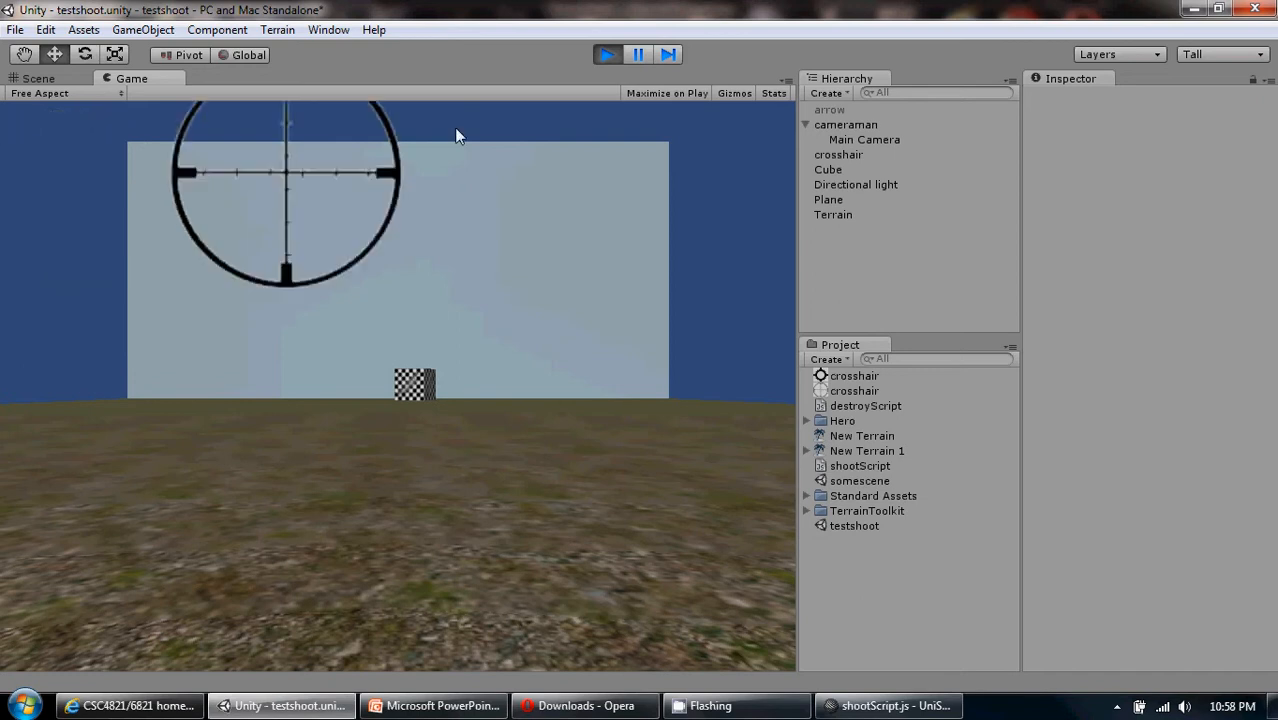
click(38, 78)
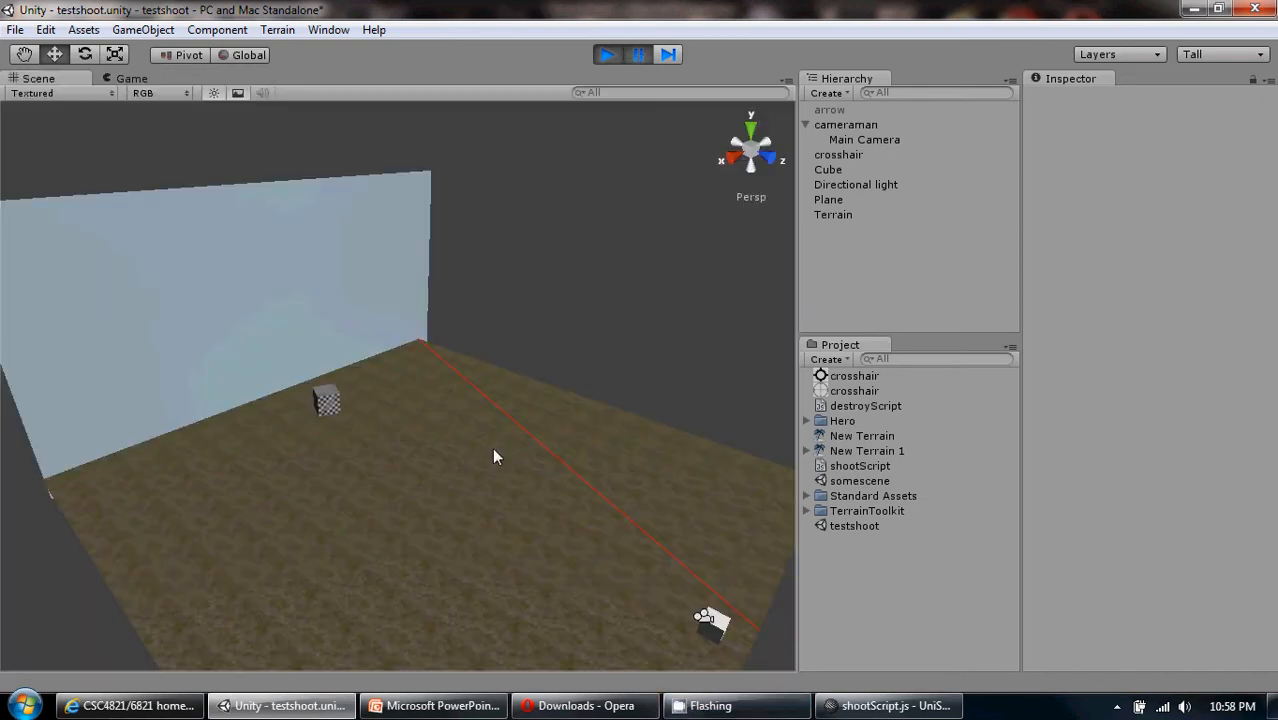
mouse_move(738, 615)
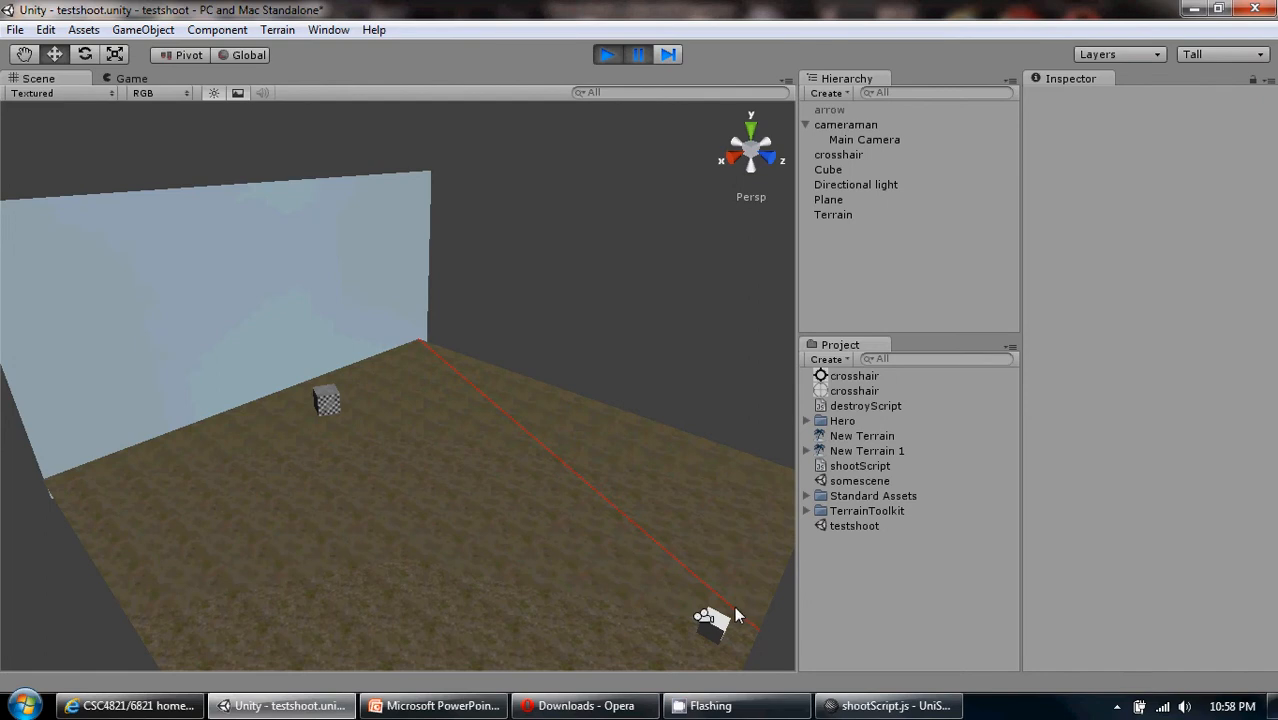
mouse_move(423, 351)
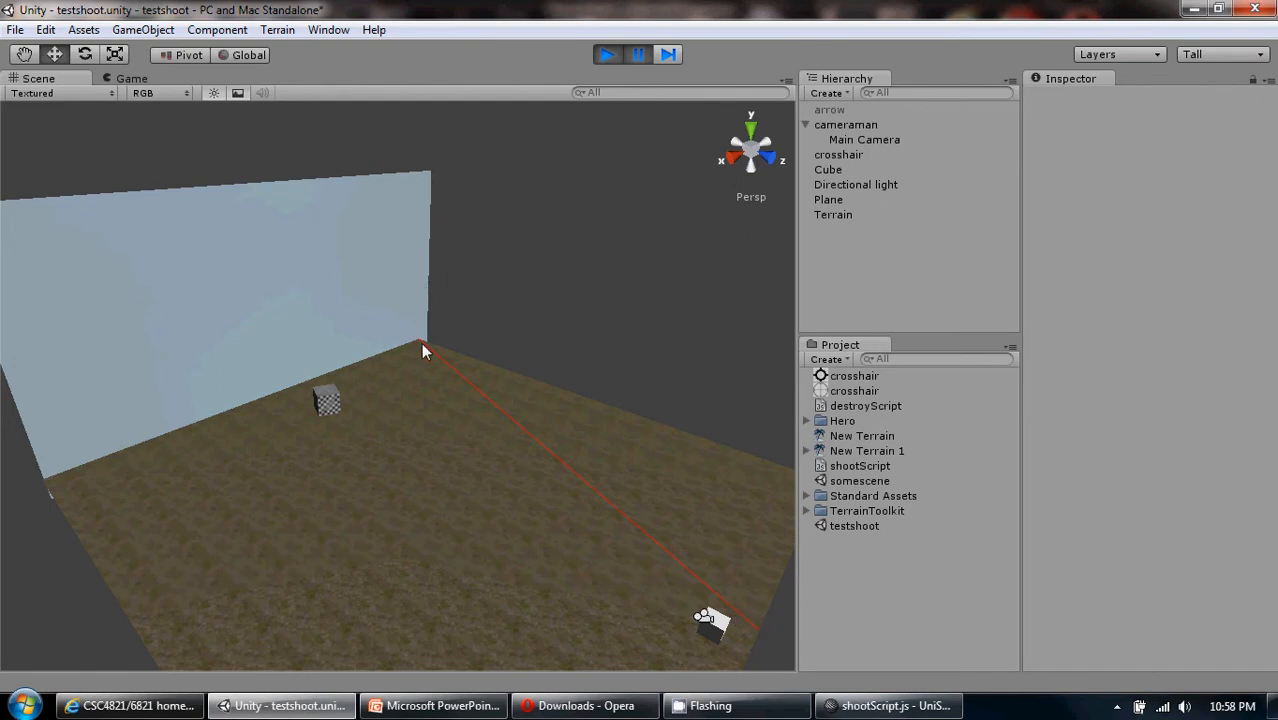
mouse_move(446, 352)
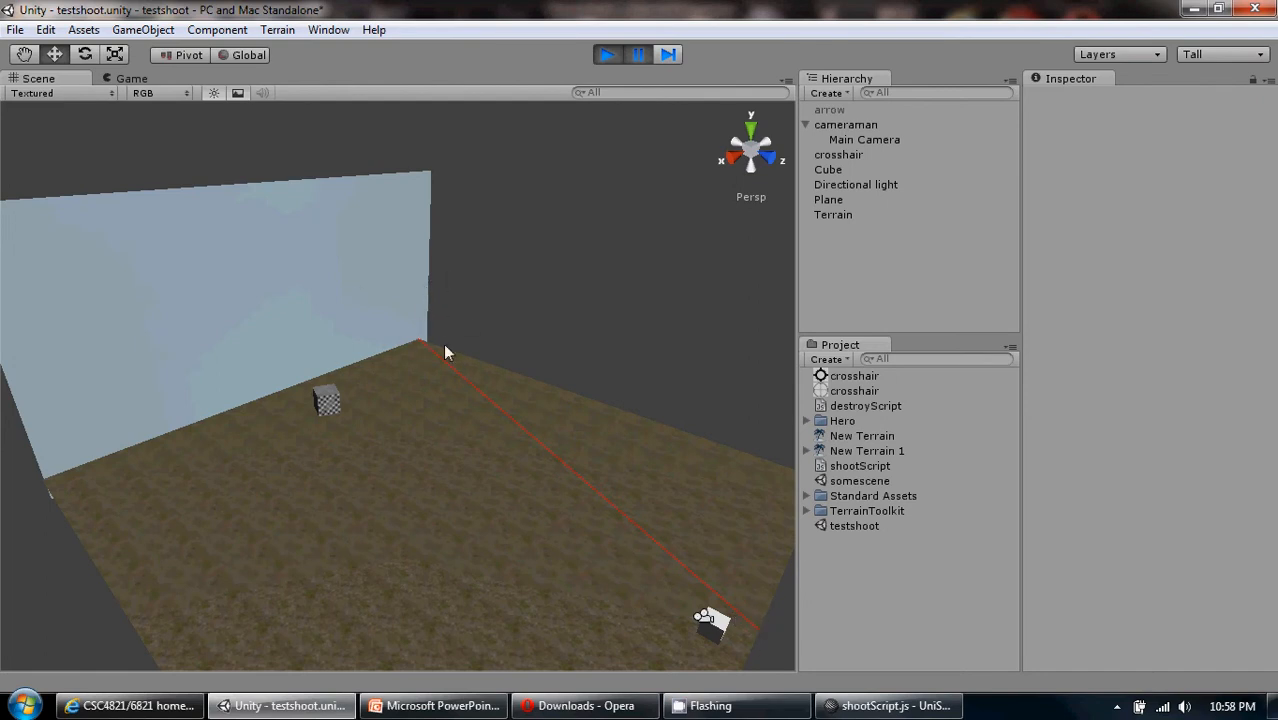
mouse_move(470, 289)
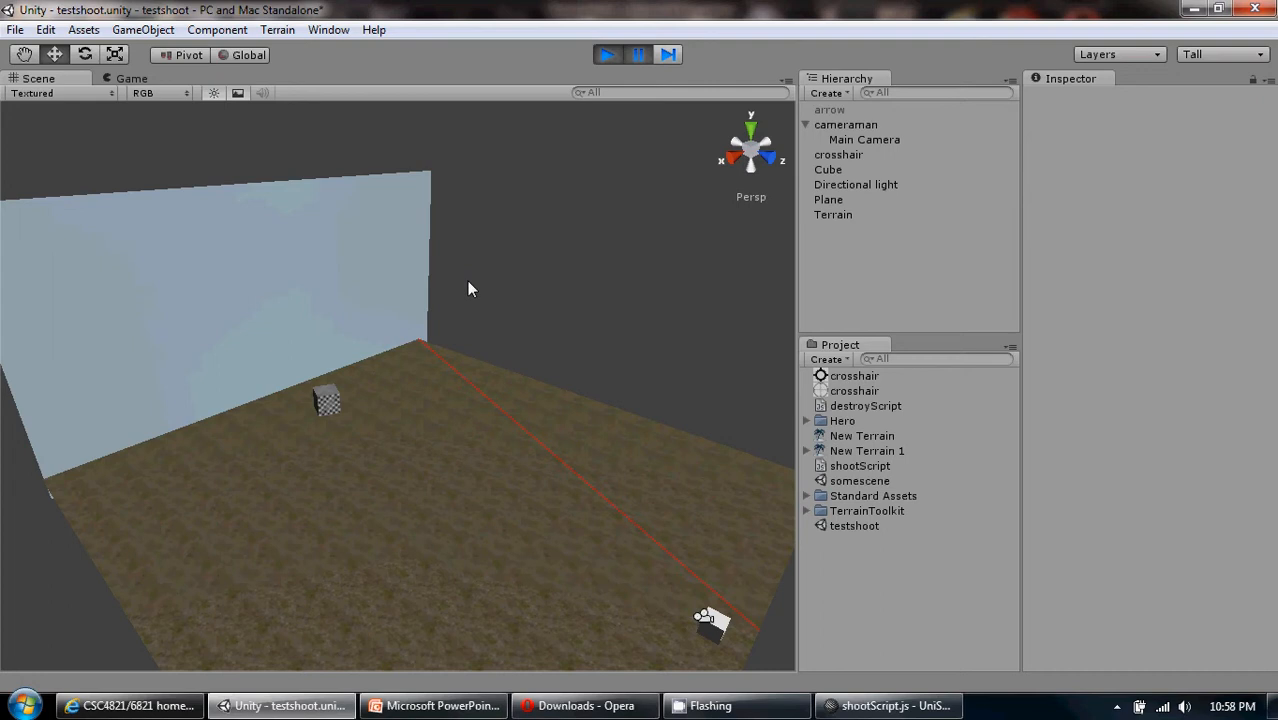
mouse_move(648, 352)
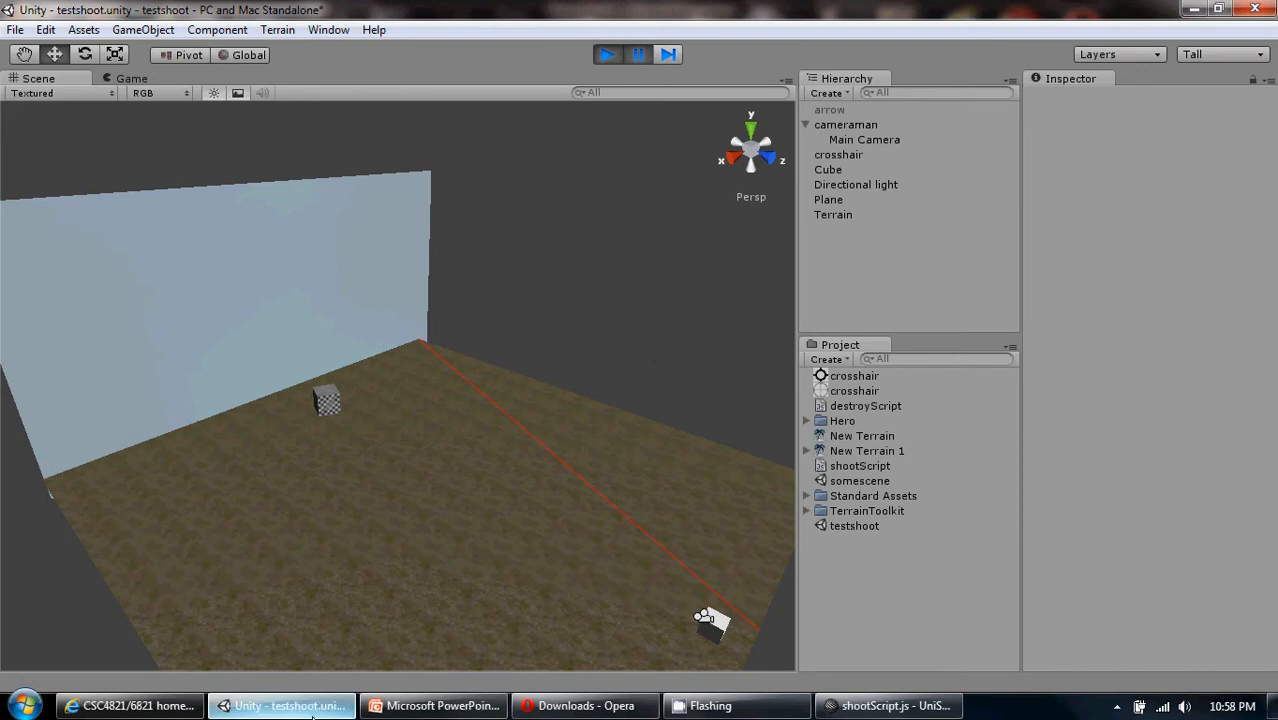
mouse_move(424, 448)
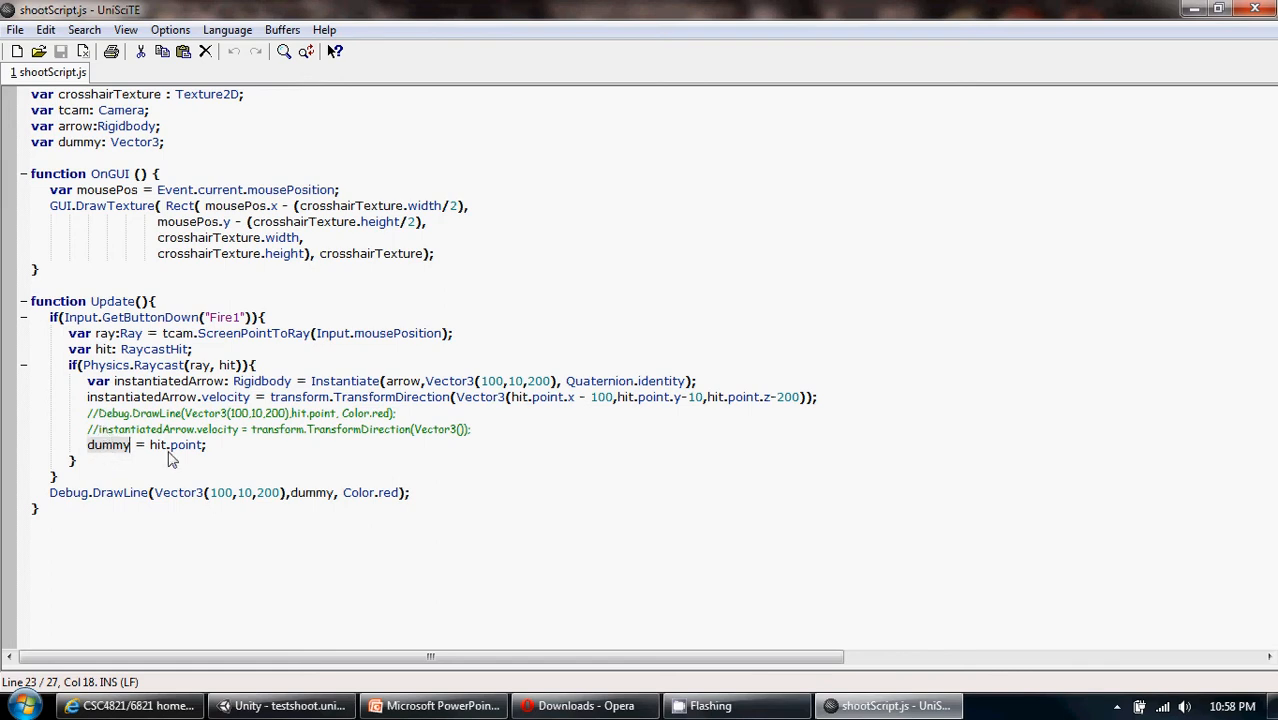
Step: Return to the Unity editor and unpause the game so the red line disappears
click(284, 705)
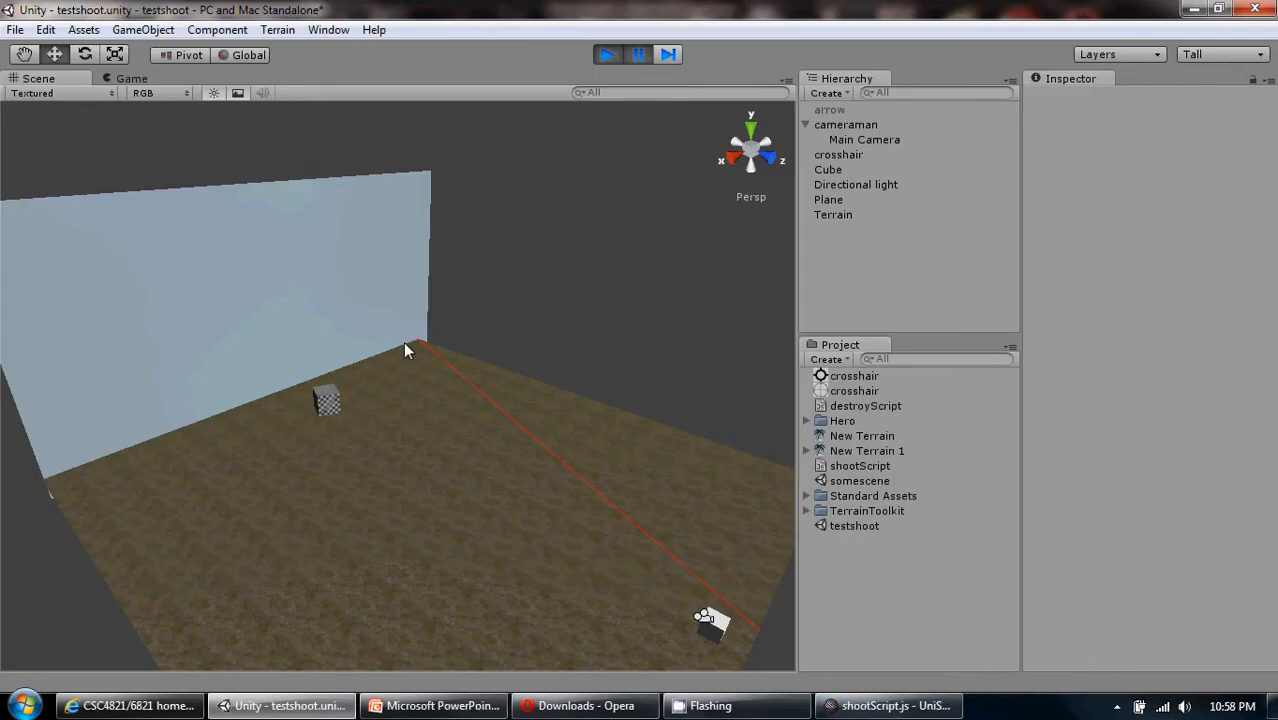
mouse_move(731, 631)
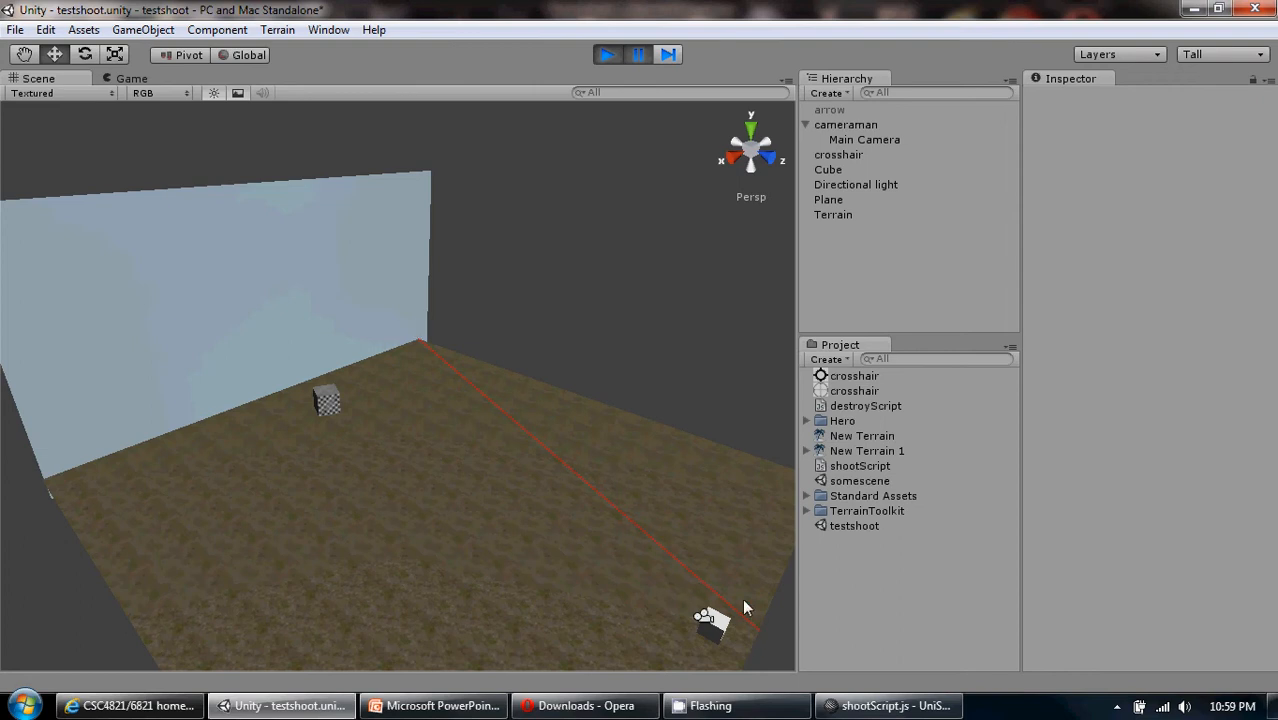
mouse_move(822, 685)
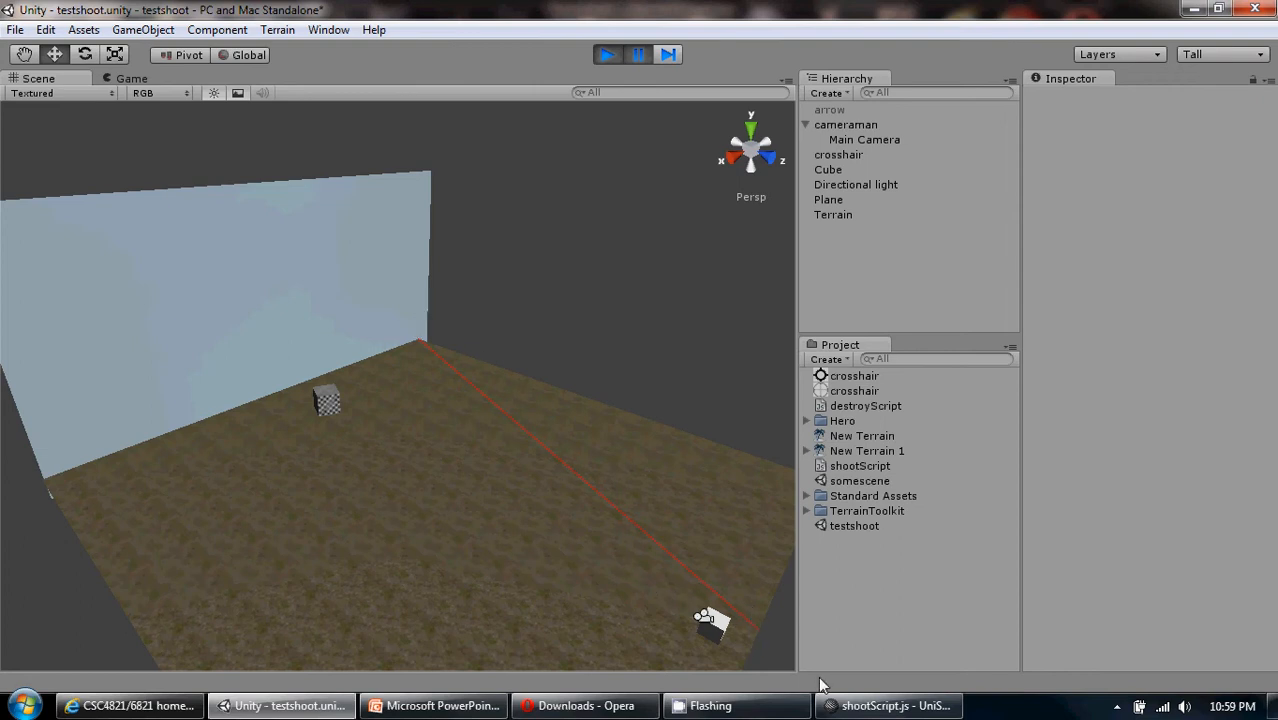
mouse_move(745, 632)
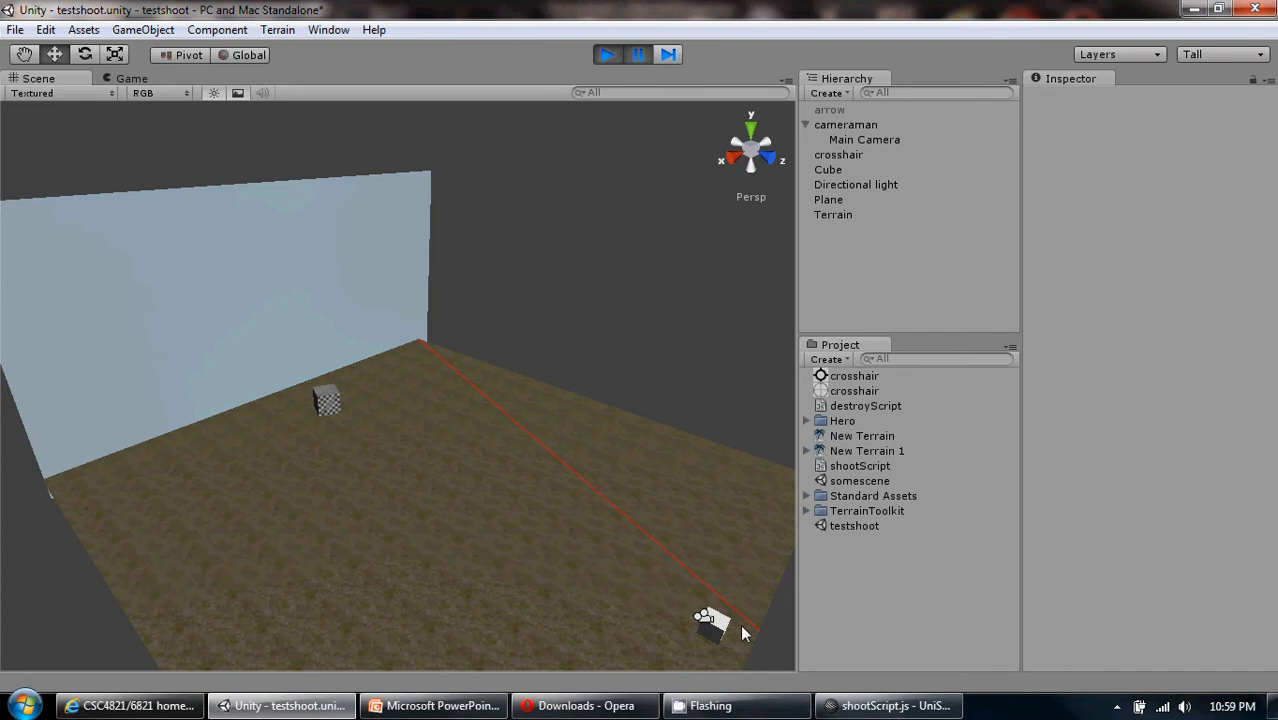
mouse_move(393, 311)
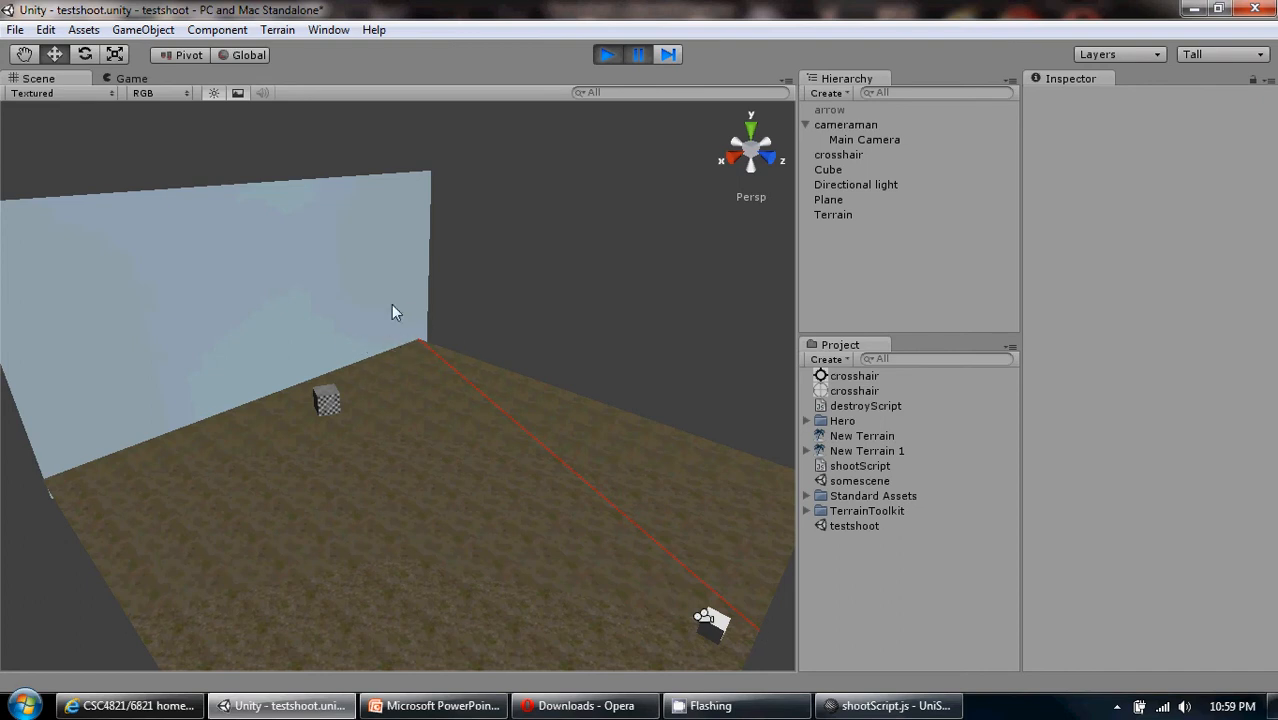
mouse_move(426, 302)
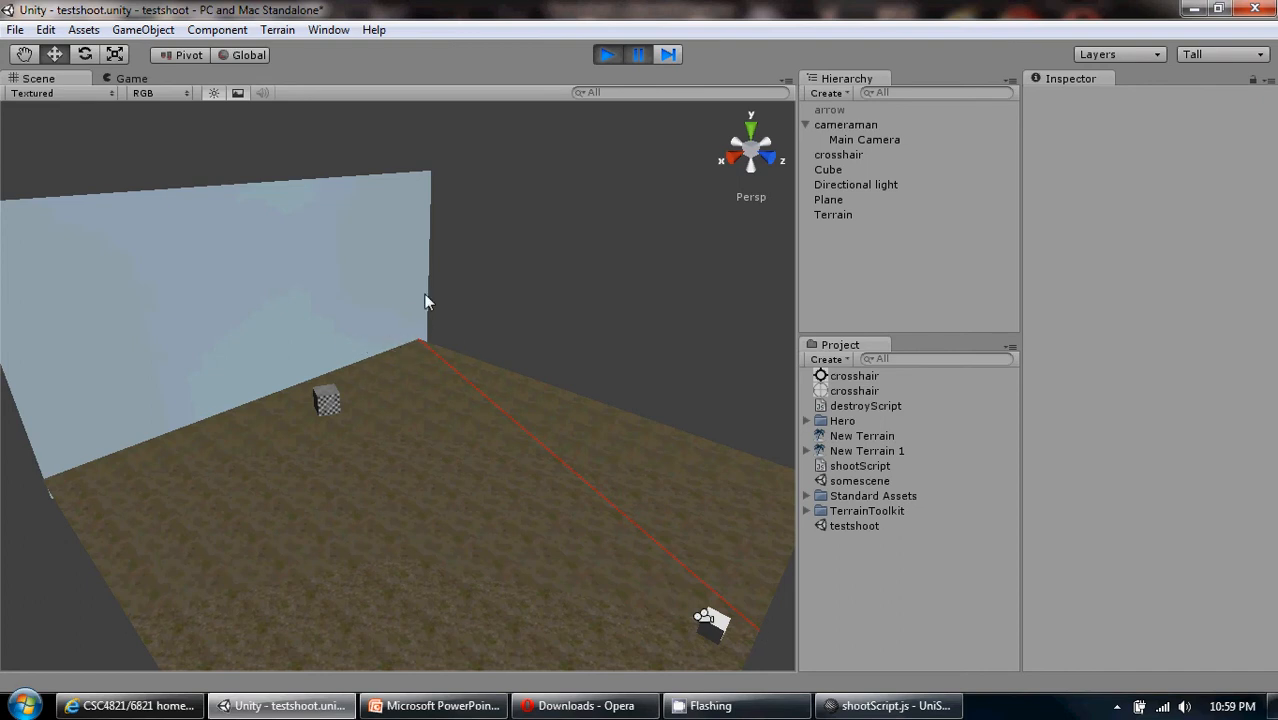
click(607, 54)
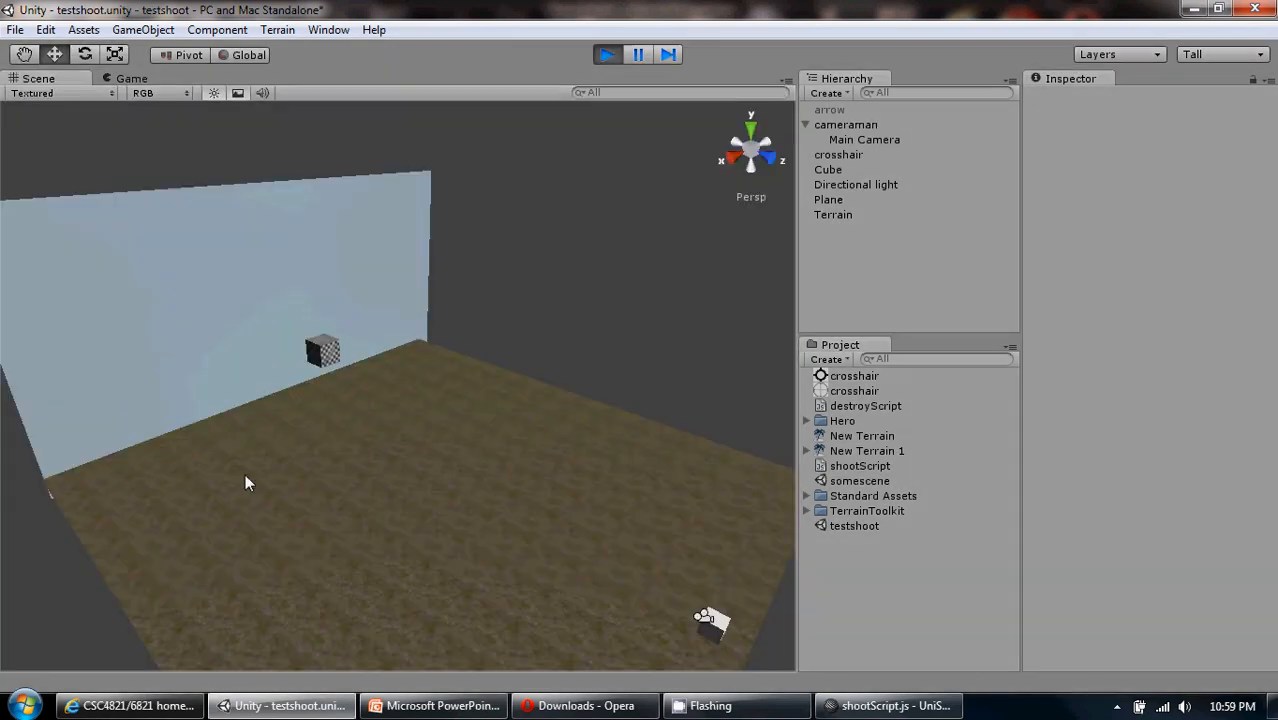
Step: Aim through the game camera and restart Play mode twice to shoot at the cube
click(131, 78)
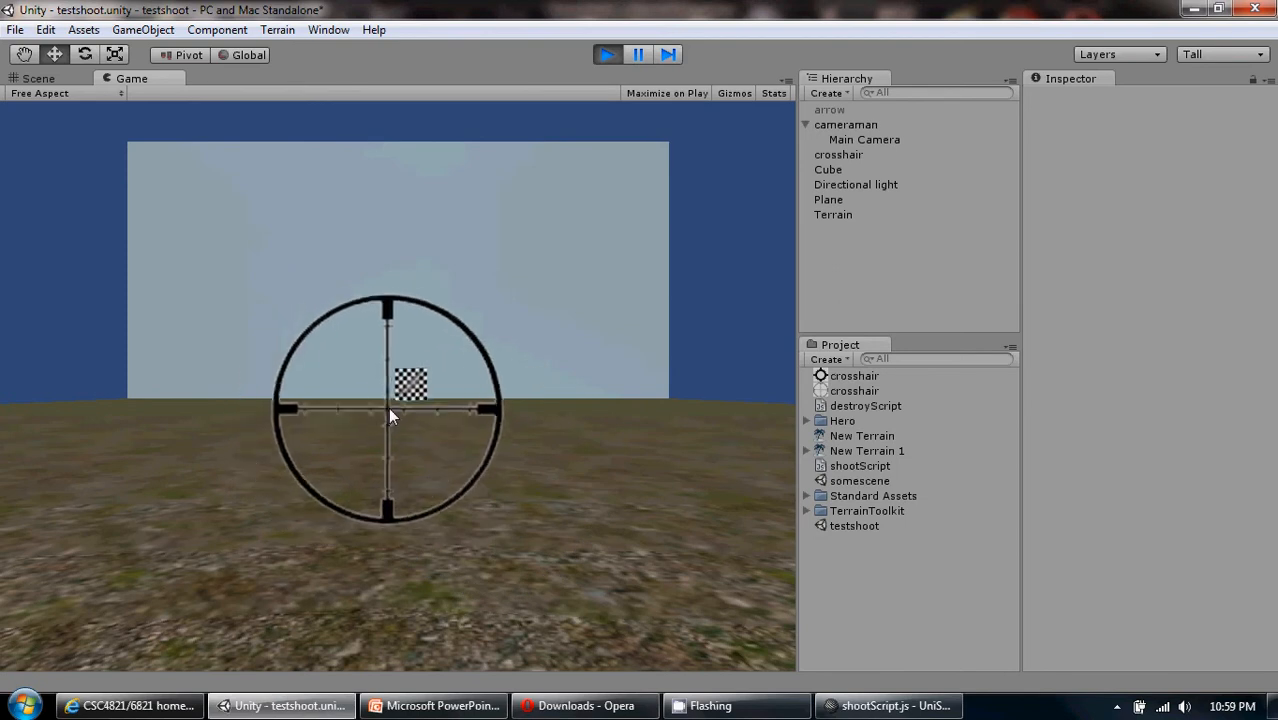
click(607, 54)
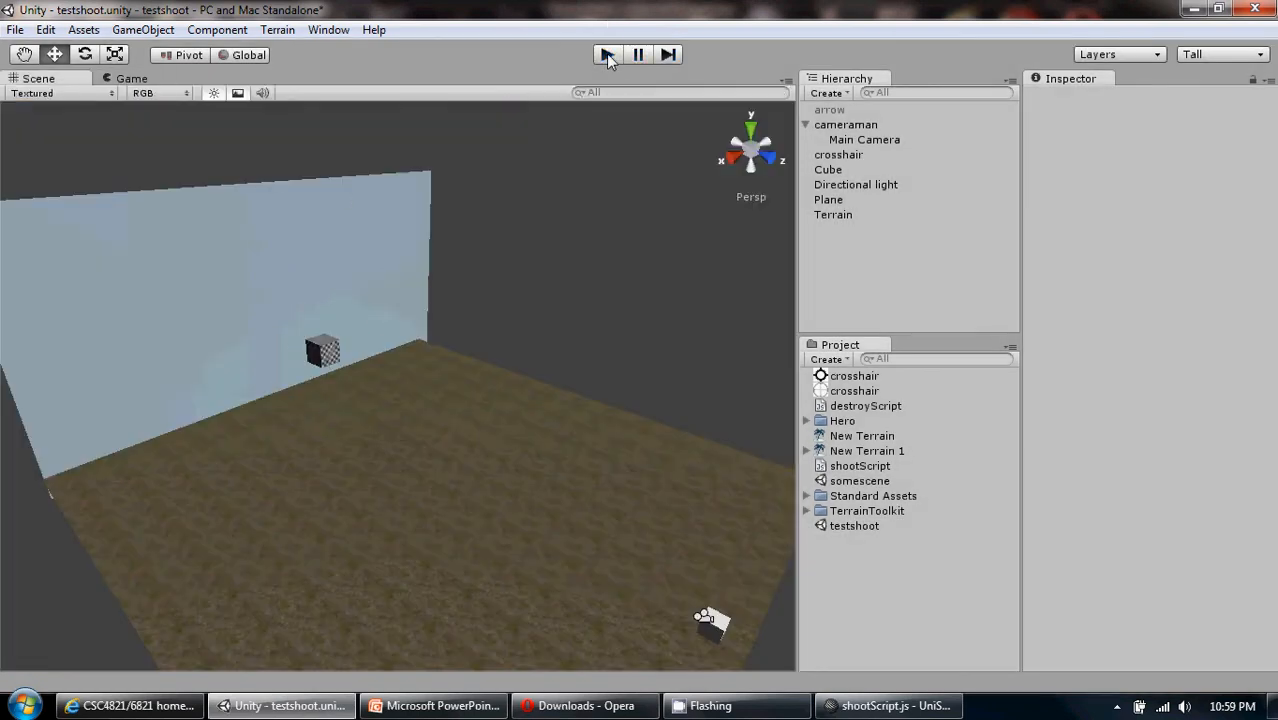
click(607, 54)
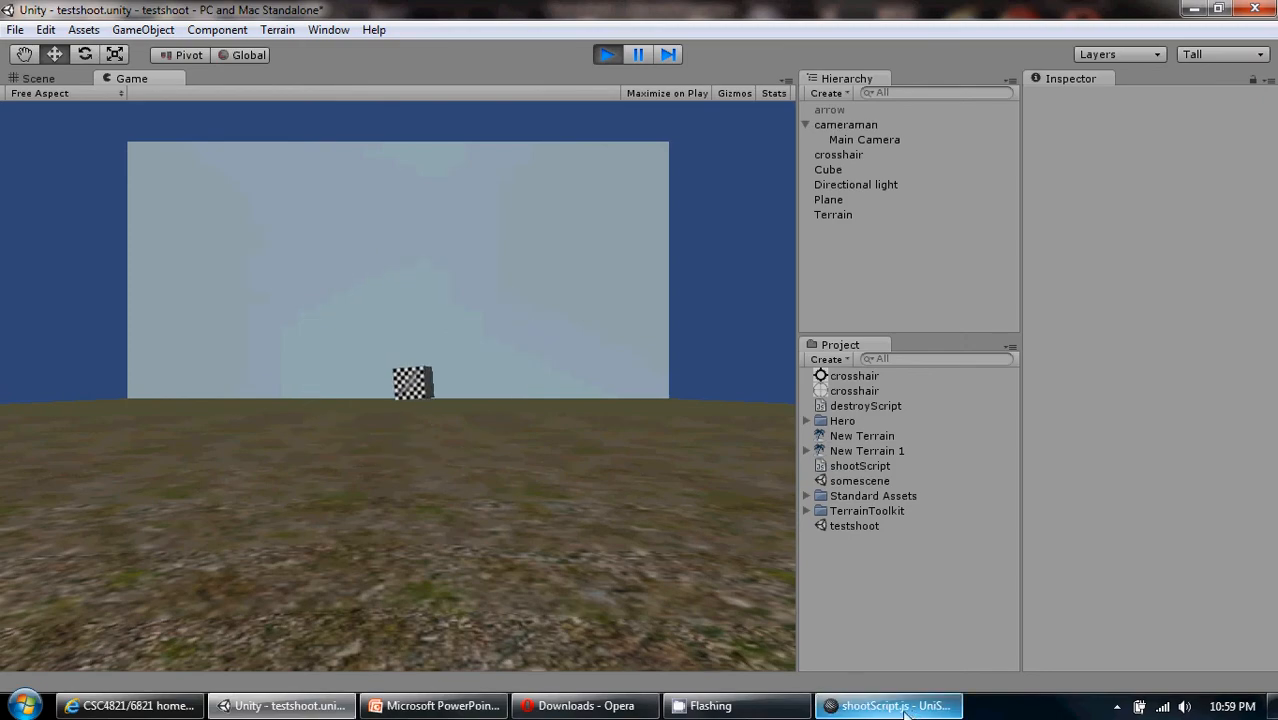
click(888, 705)
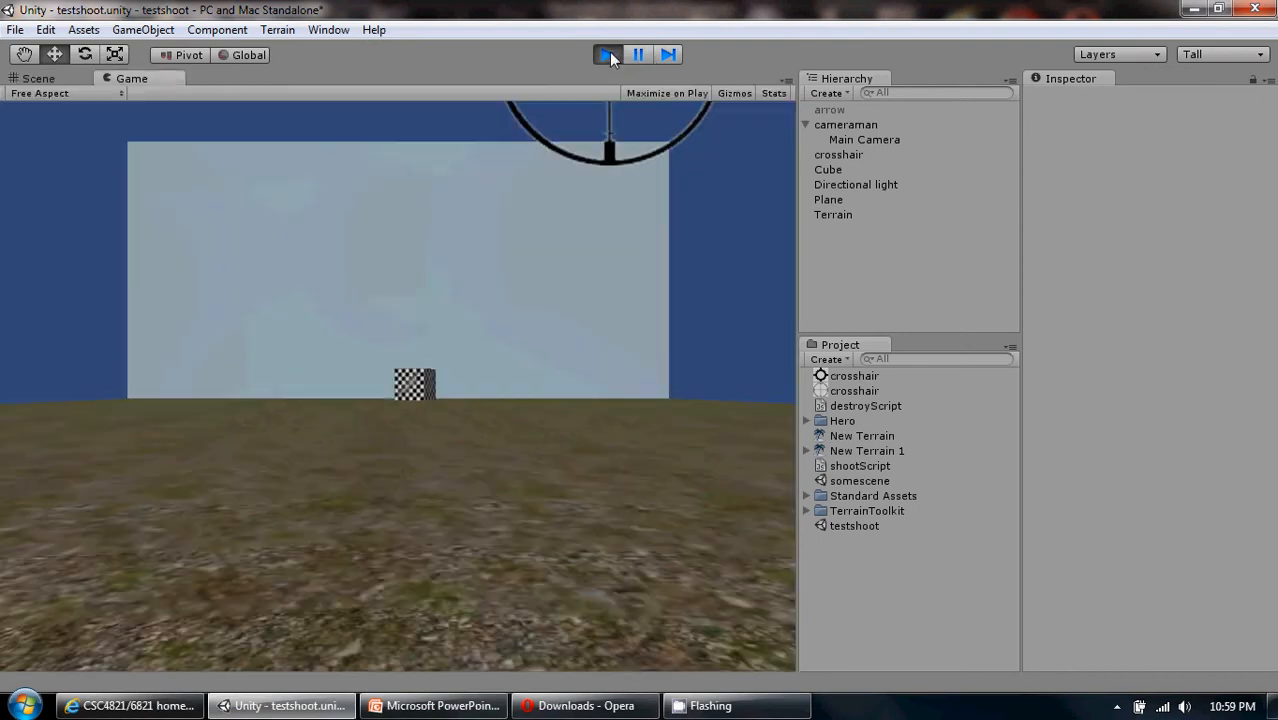
click(607, 54)
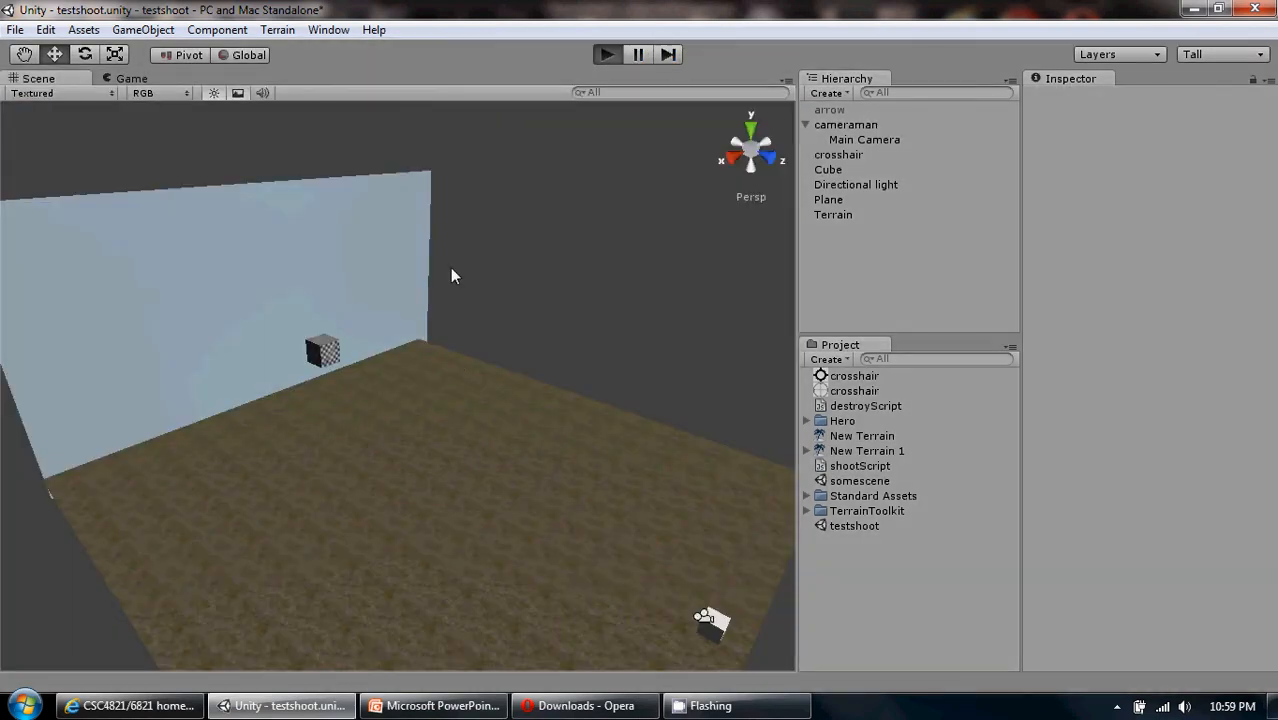
click(607, 54)
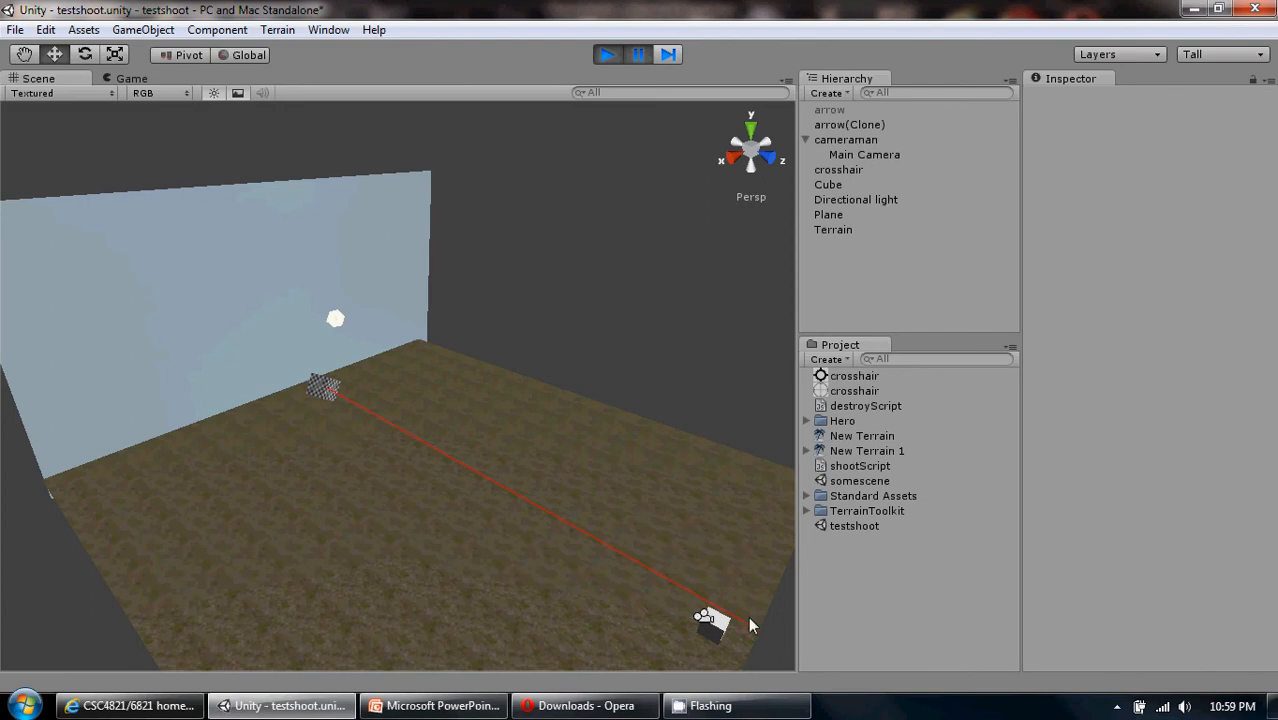
mouse_move(425, 500)
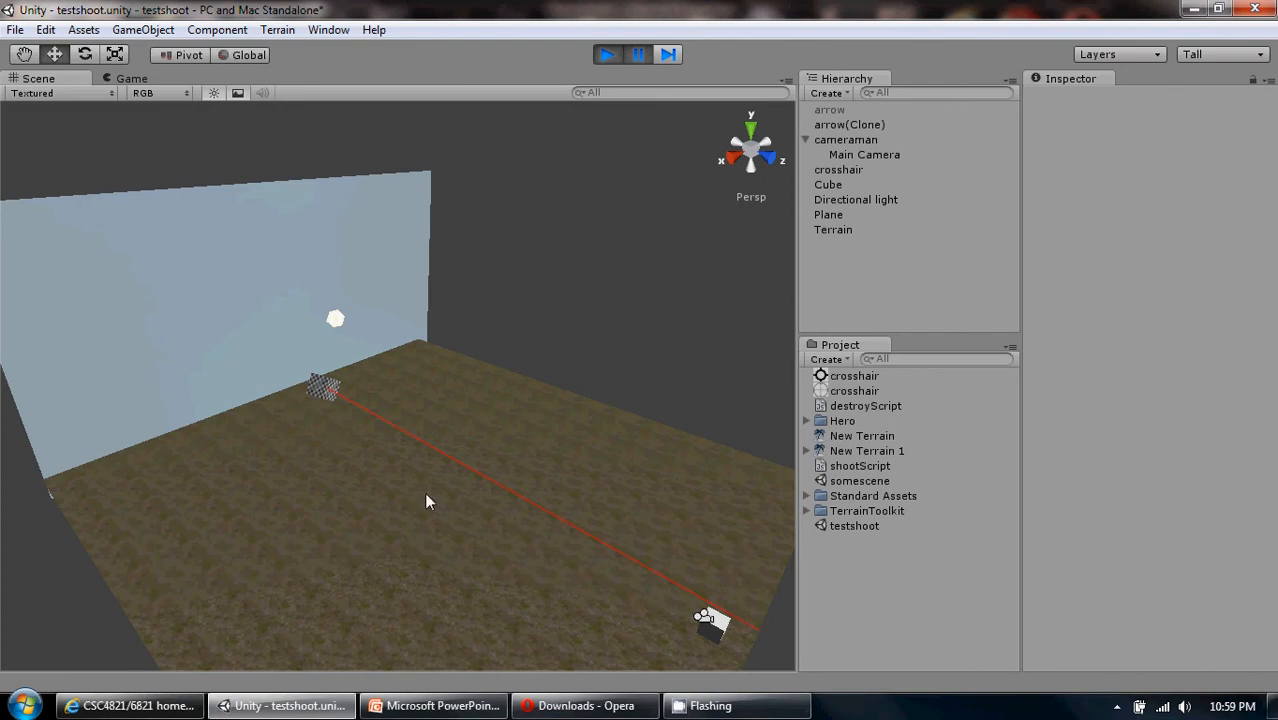